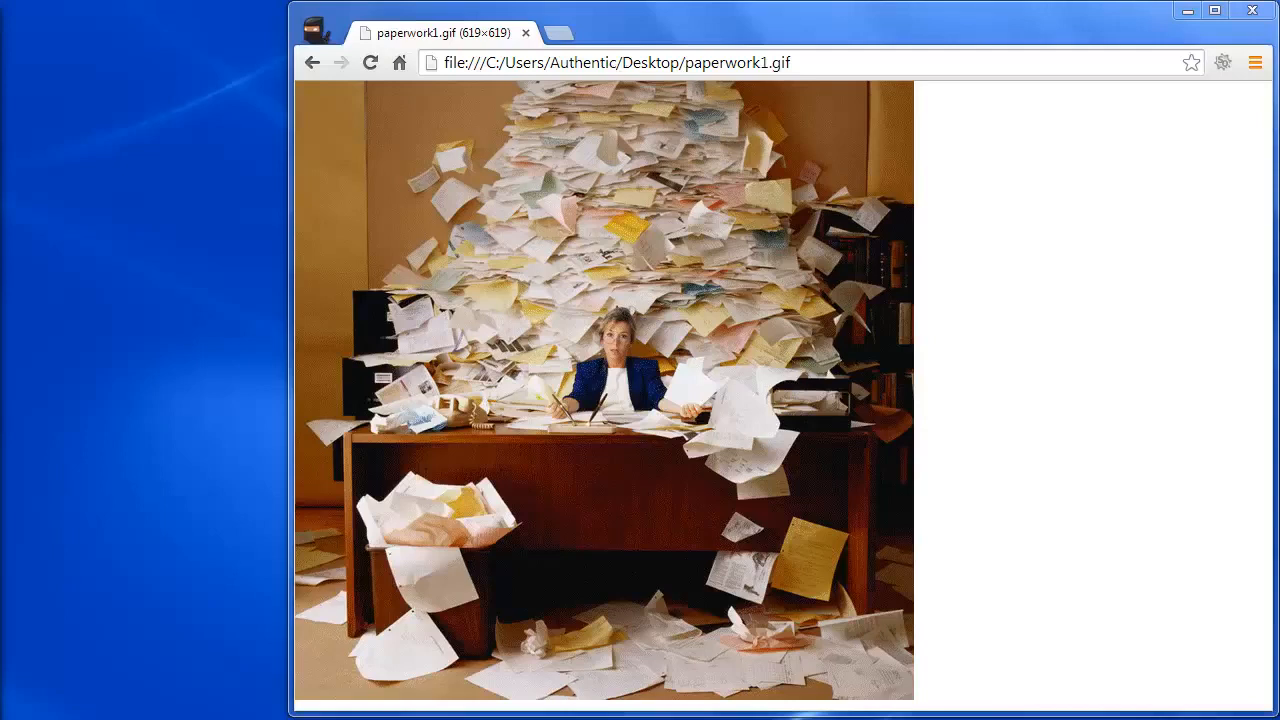
mouse_move(1058, 640)
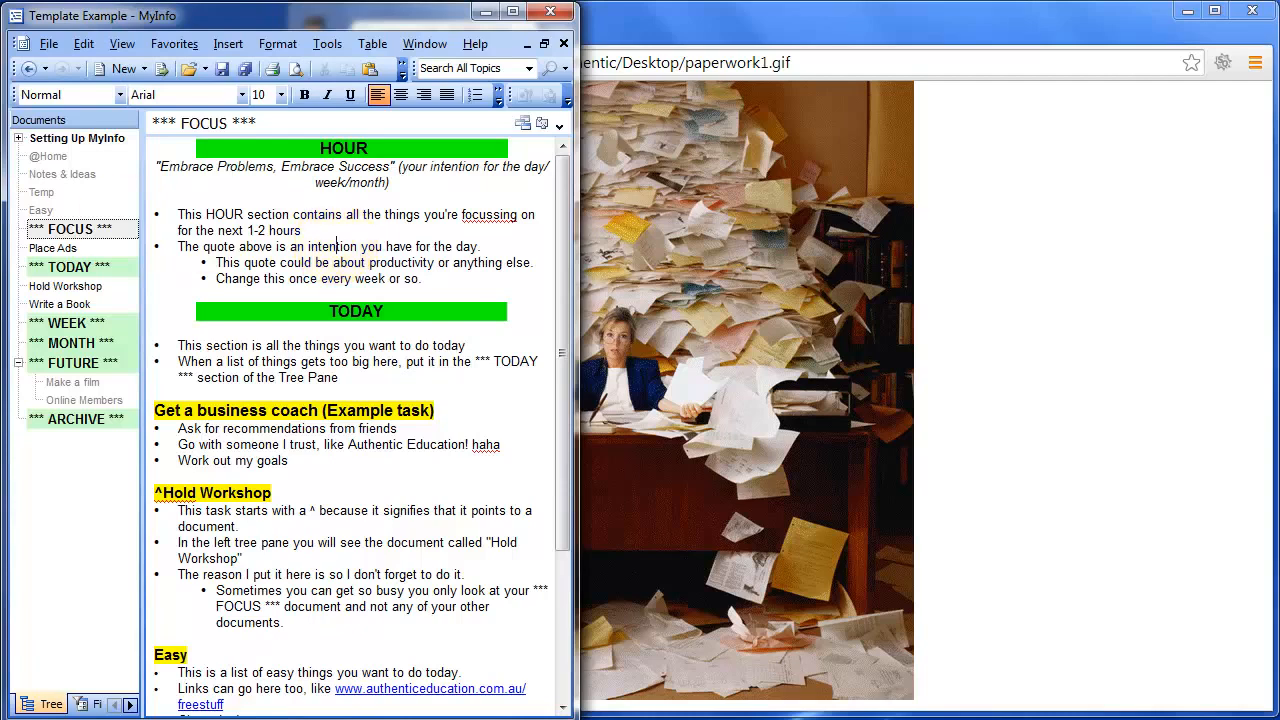
View the Make a film note, then return to and scroll the FOCUS document
left_click(71, 382)
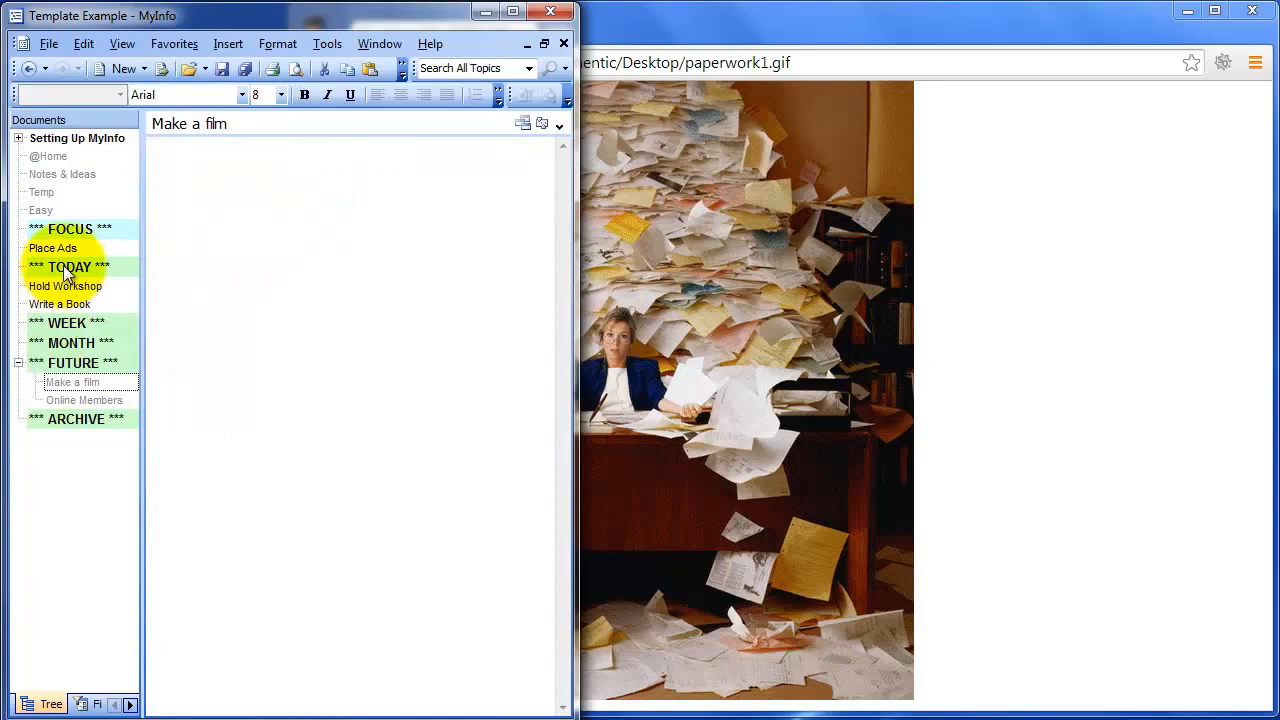
left_click(69, 229)
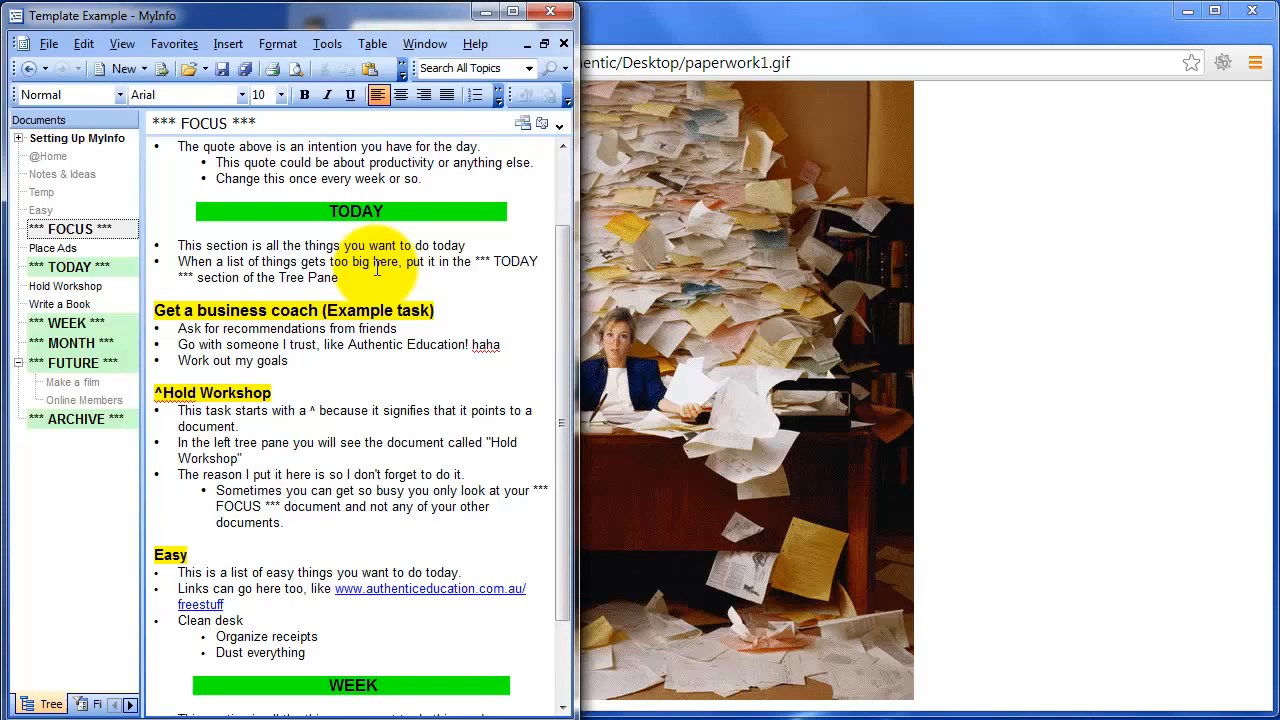
mouse_move(350, 512)
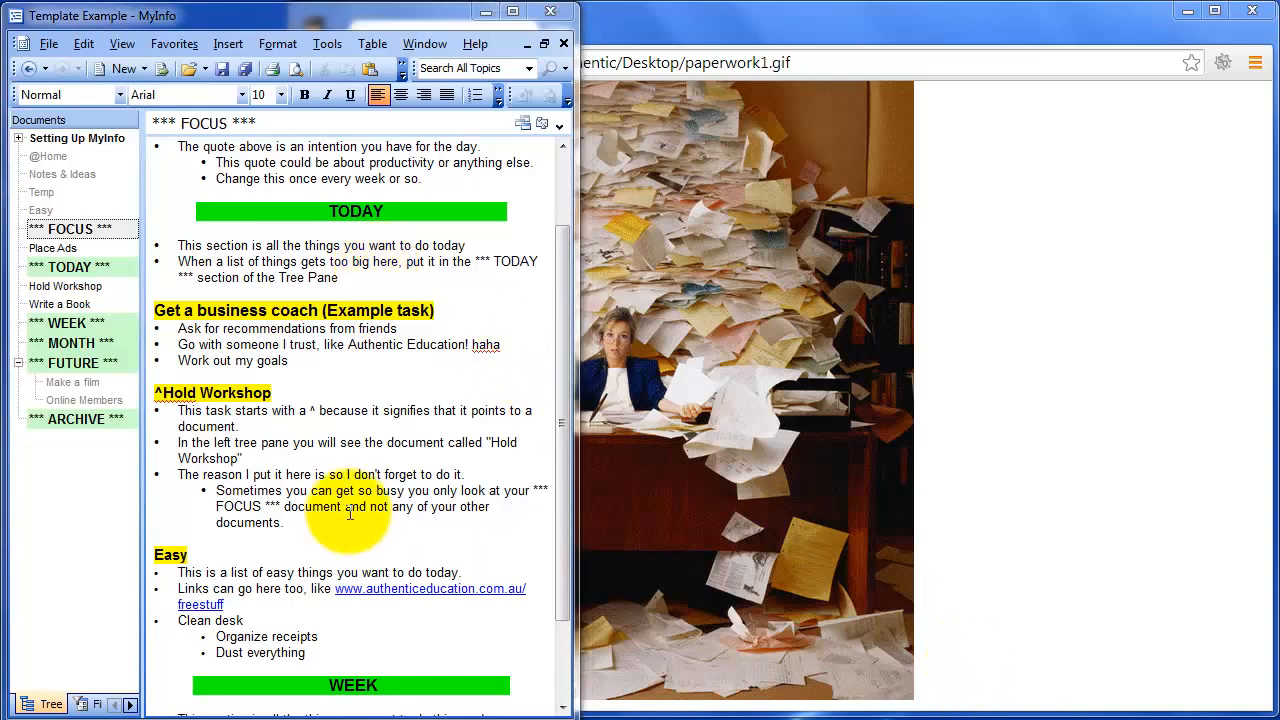
mouse_move(333, 460)
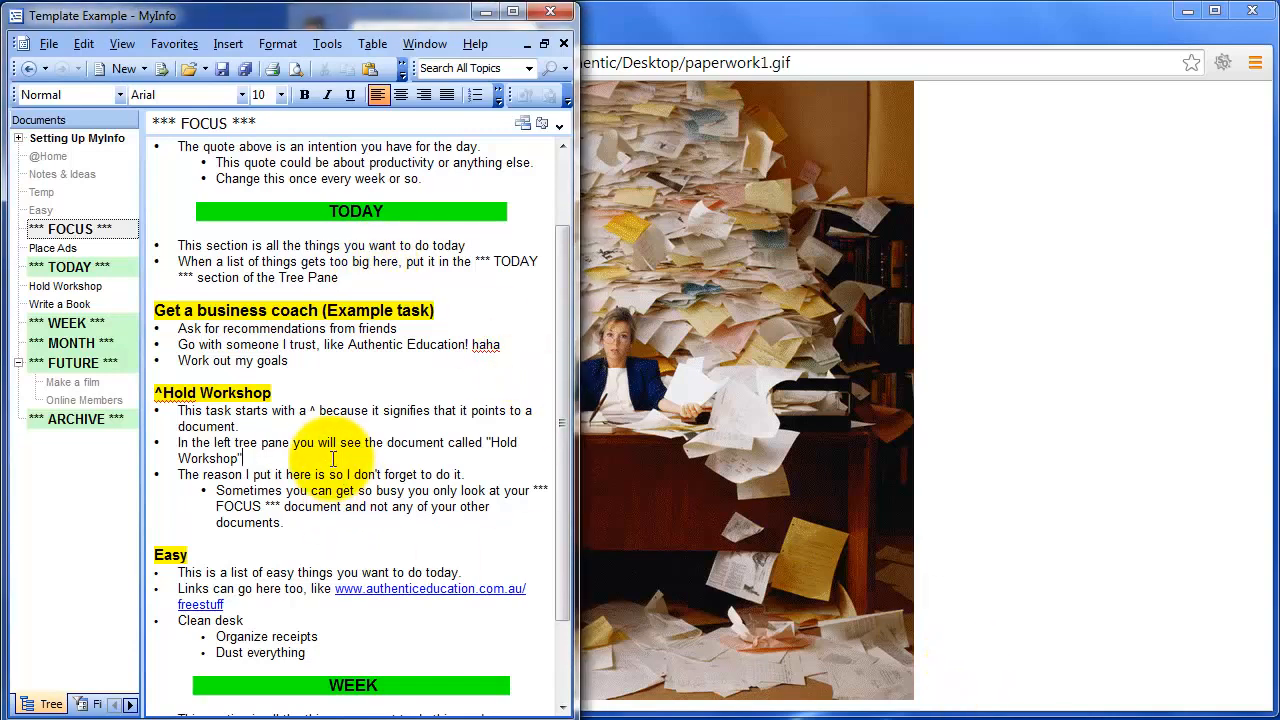
mouse_move(415, 335)
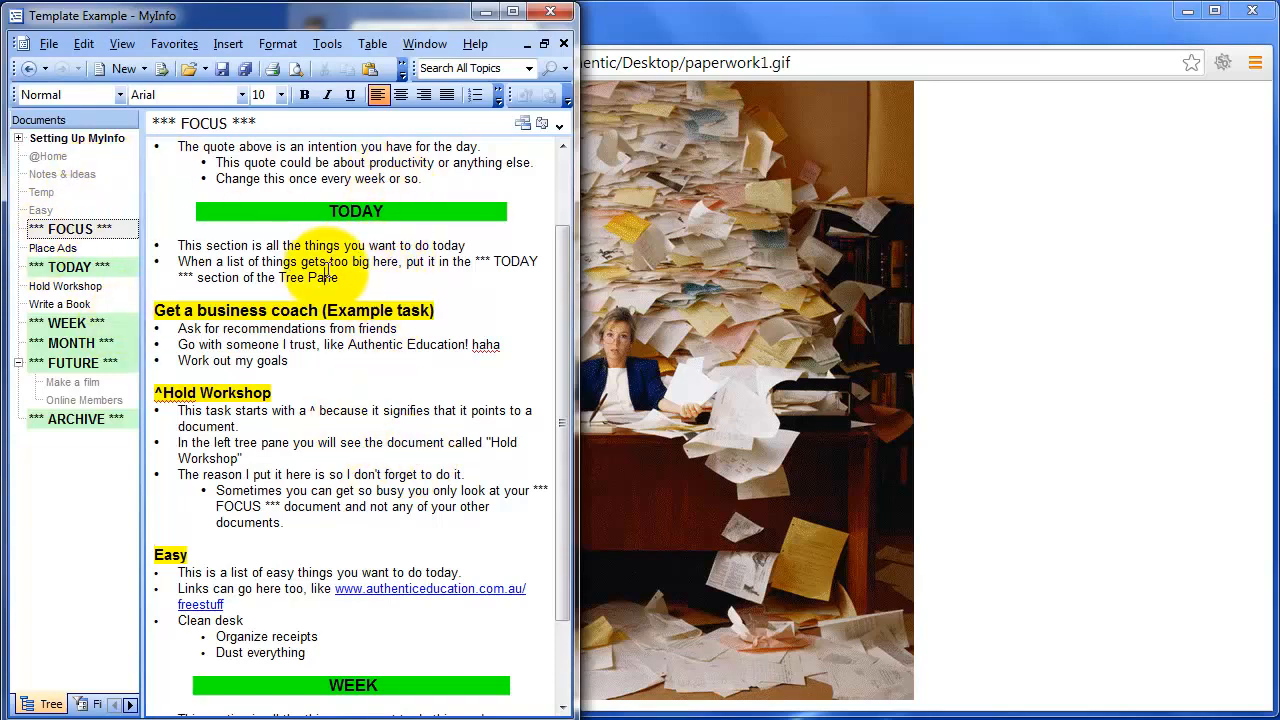
scroll("up", 3)
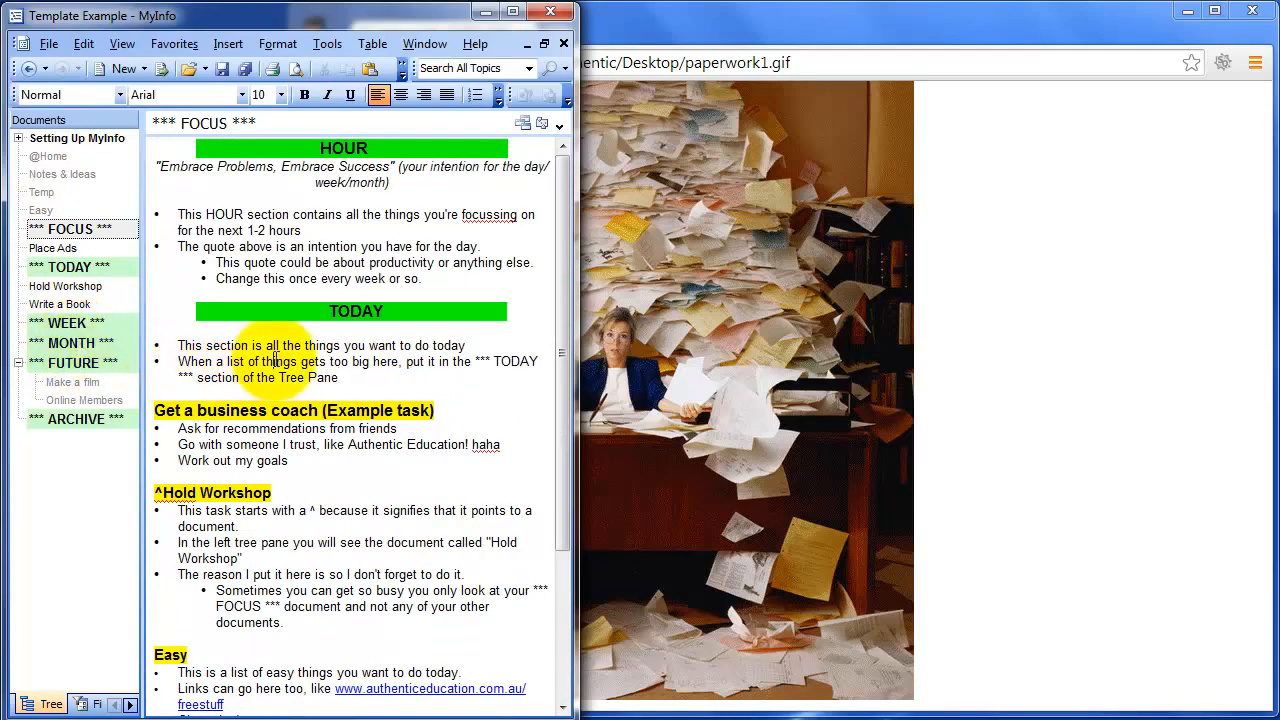
mouse_move(1065, 335)
type("g")
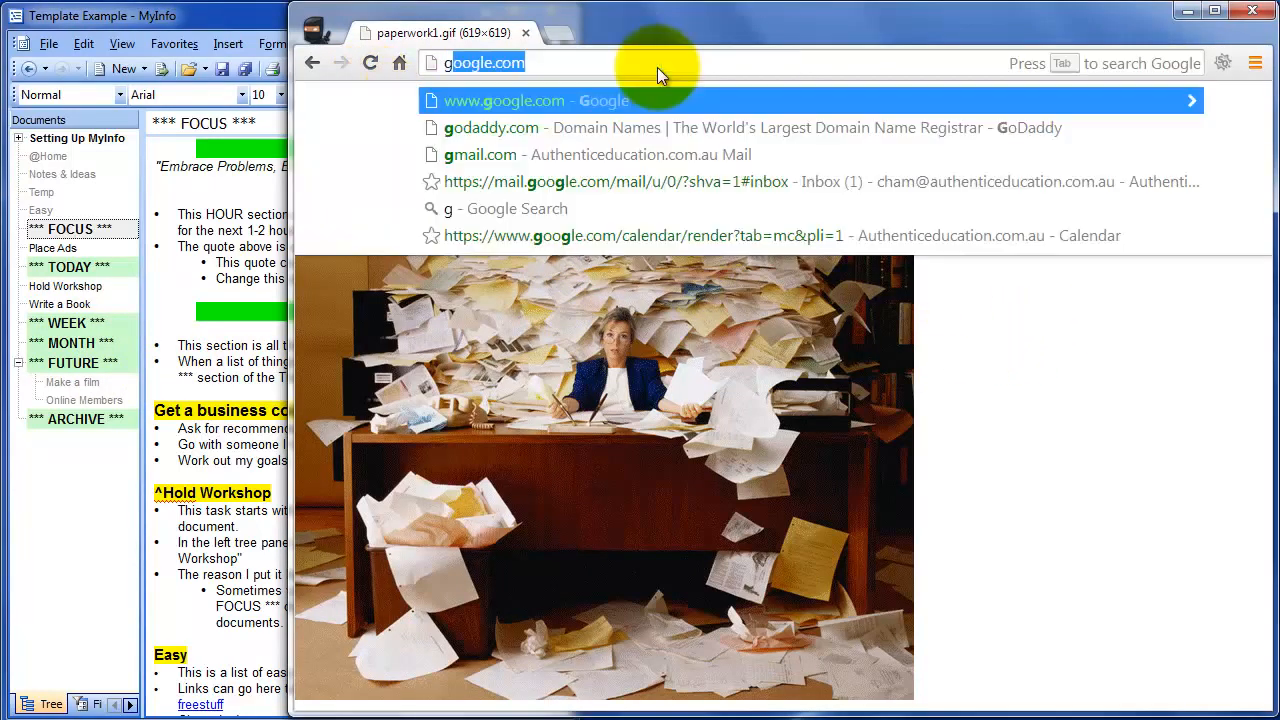
left_click(503, 100)
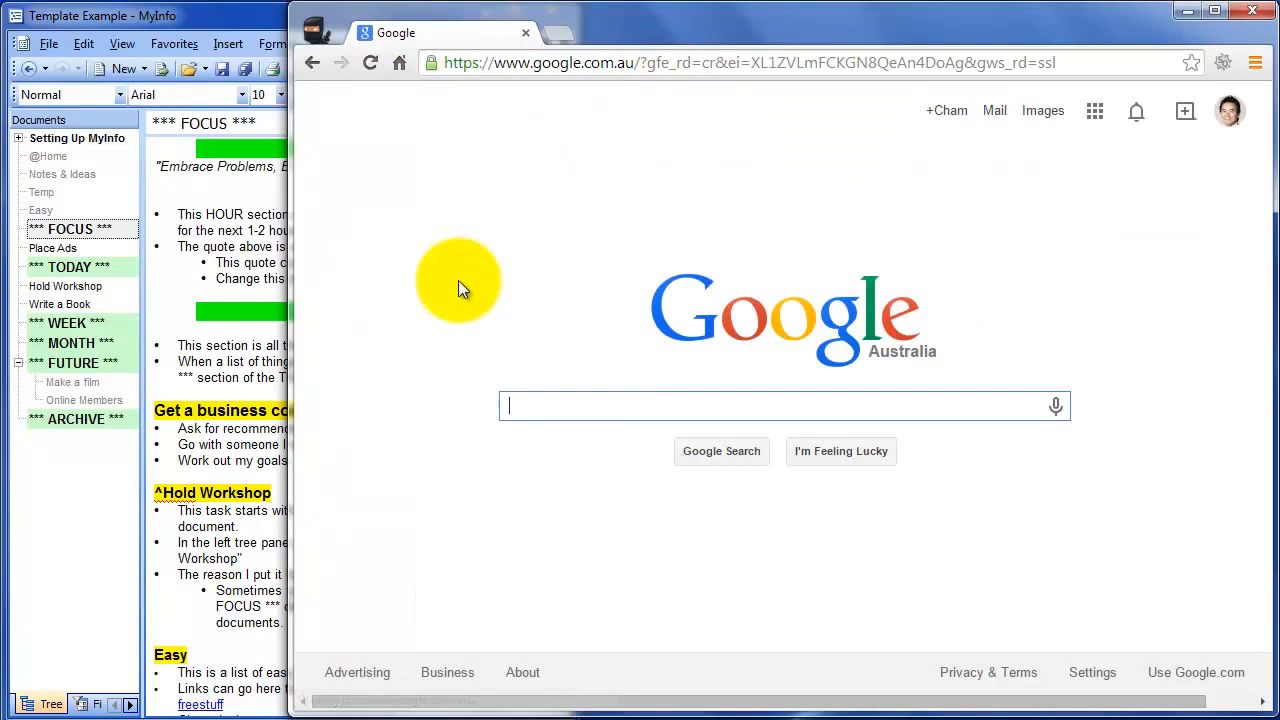
mouse_move(672, 247)
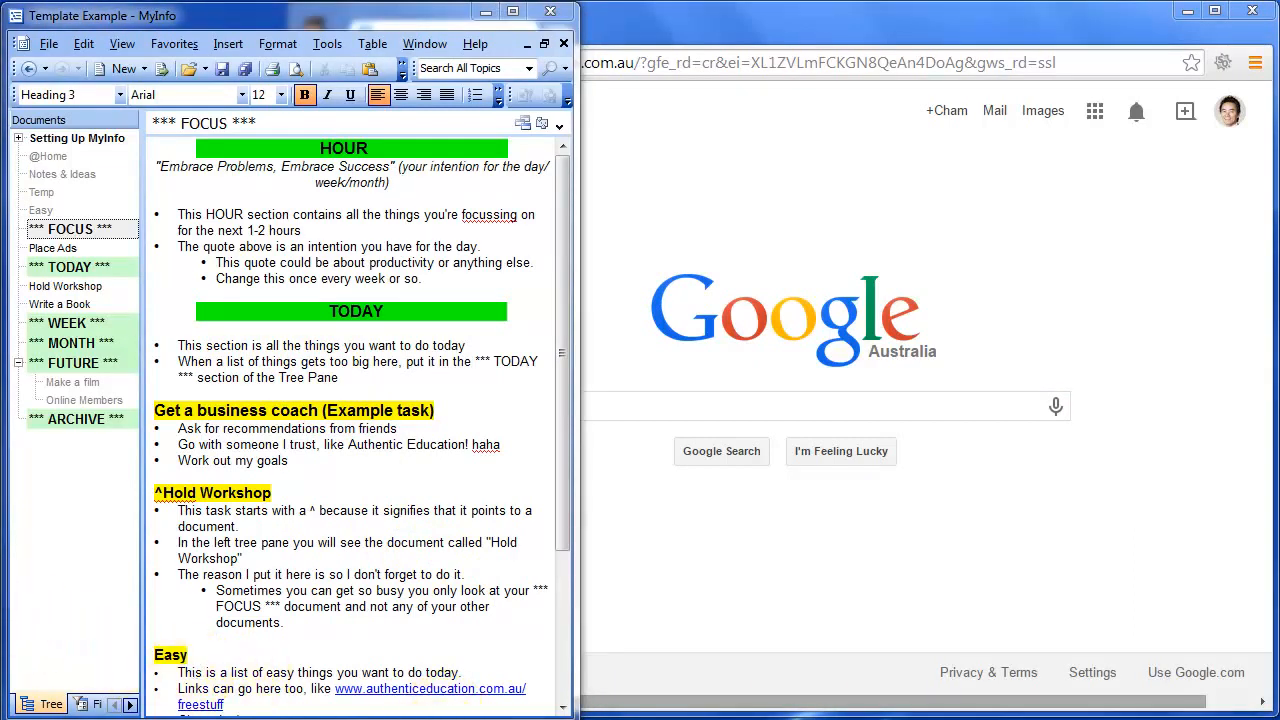
Drag Hold Workshop below Write a Book in the tree, then reopen FOCUS via TODAY
left_click(373, 470)
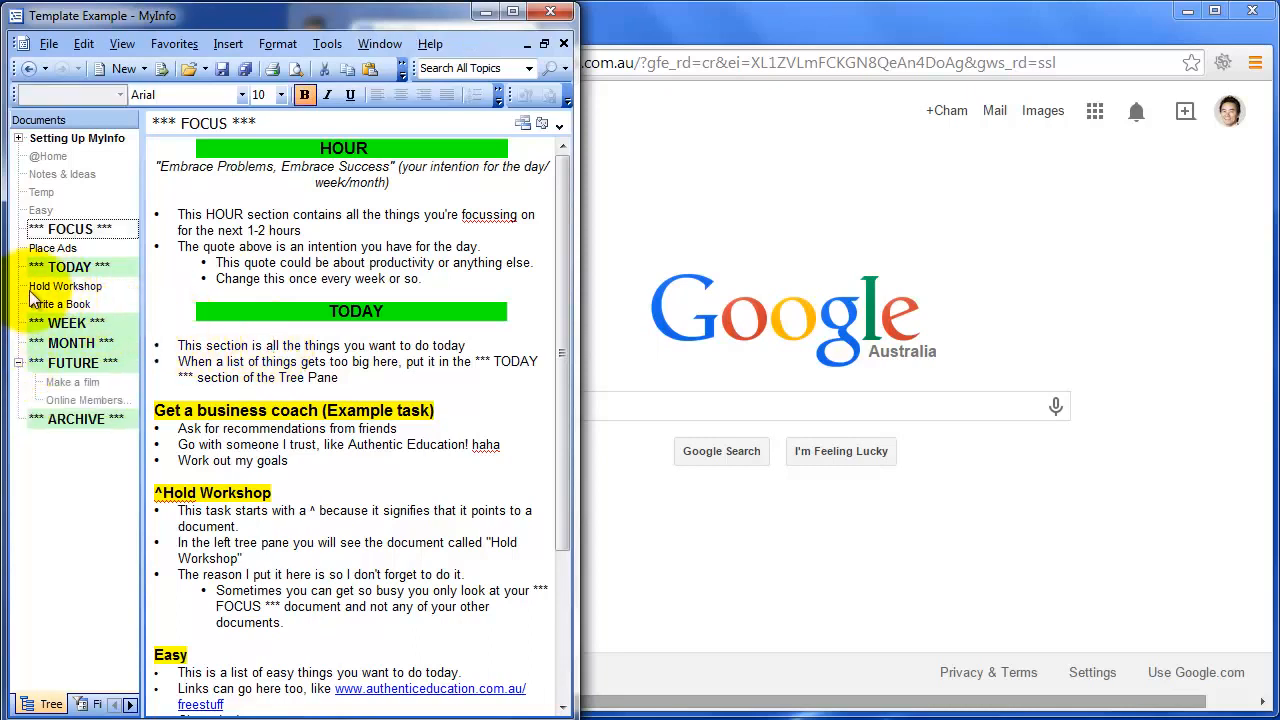
left_click(65, 286)
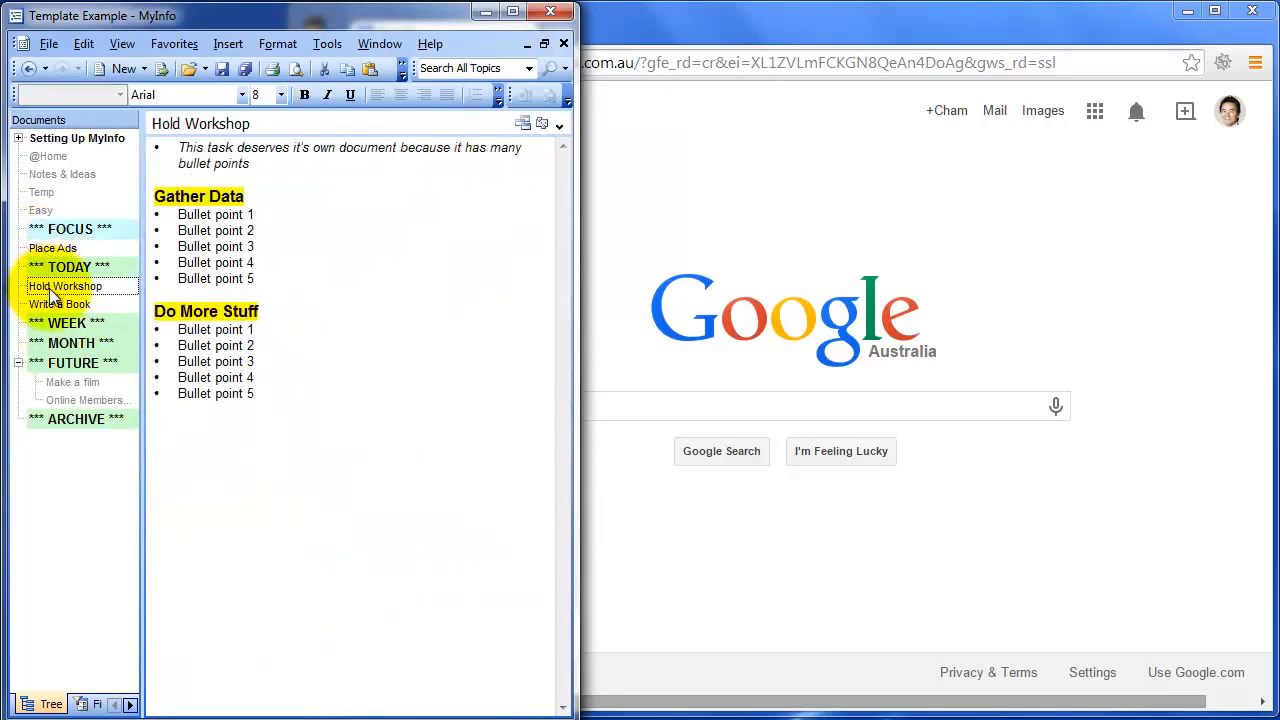
left_click_drag(65, 286, 87, 400)
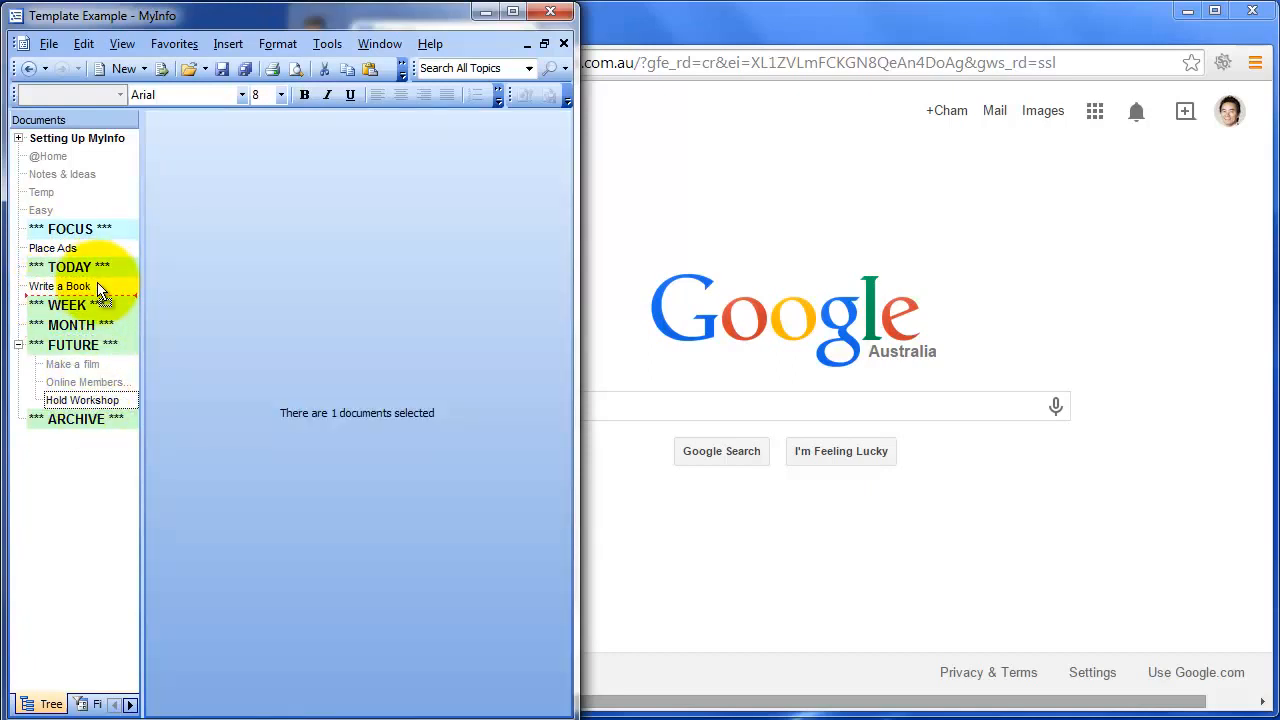
left_click(68, 266)
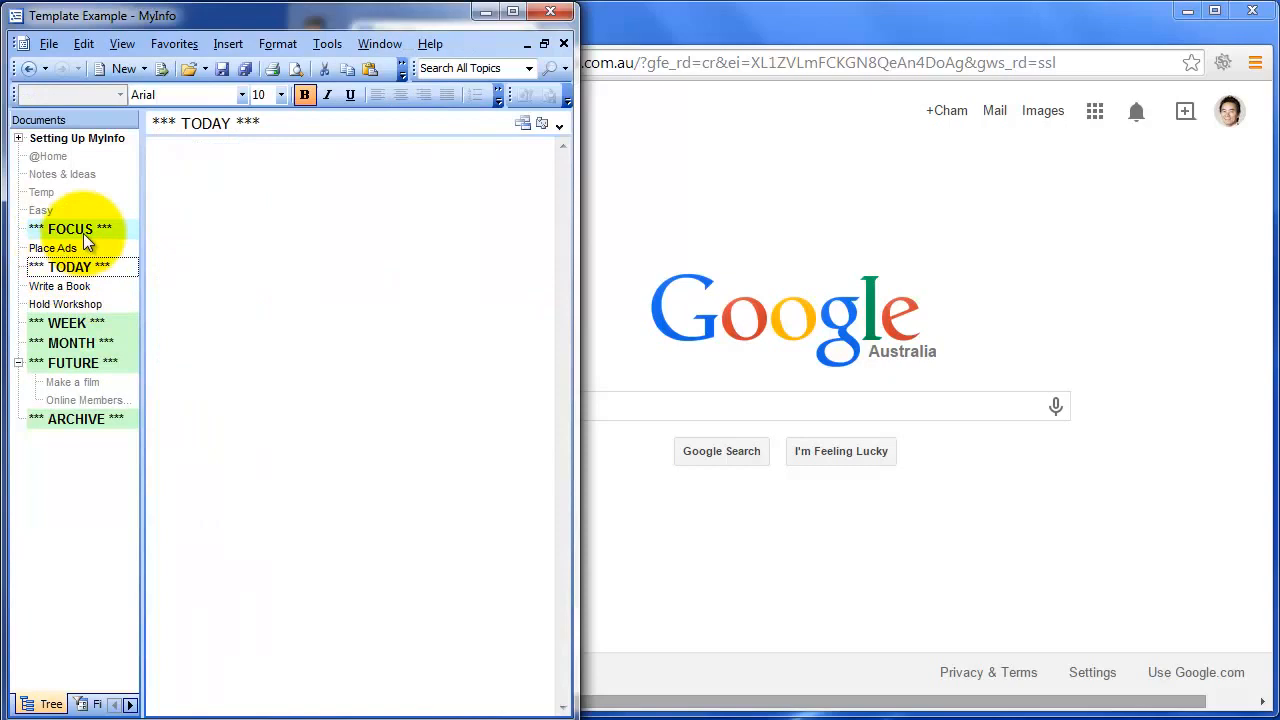
left_click(70, 229)
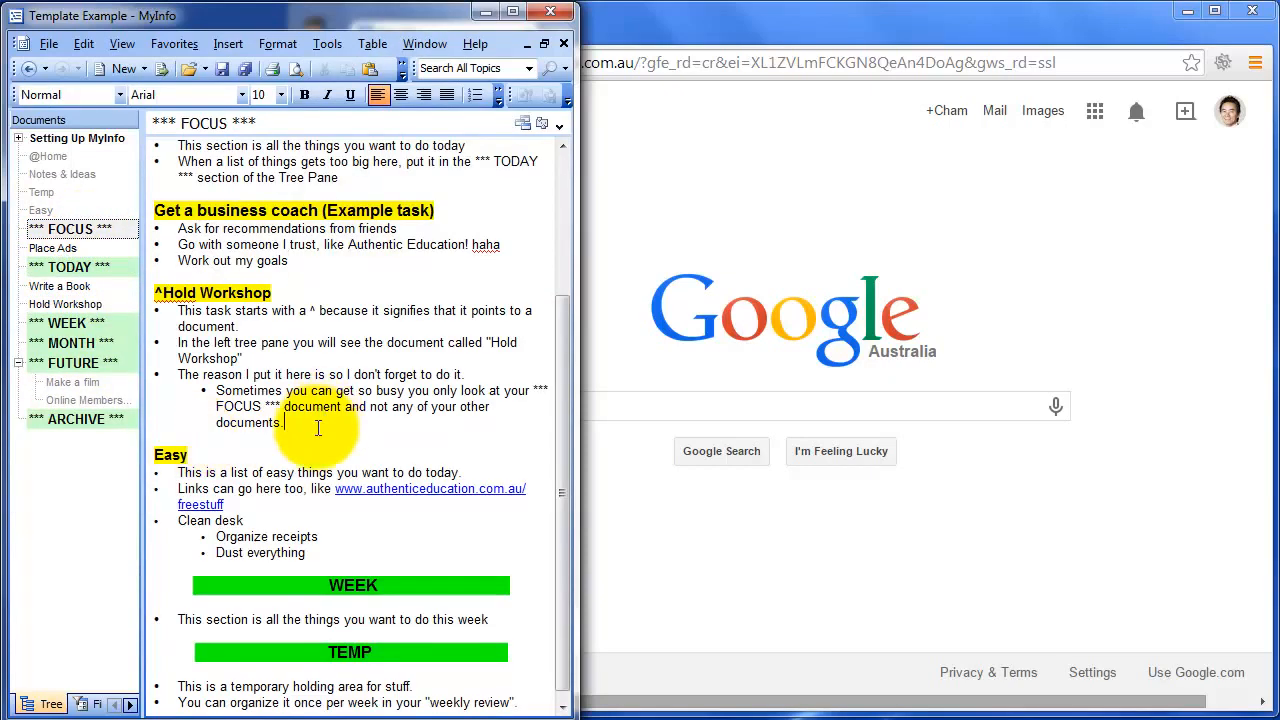
mouse_move(318, 438)
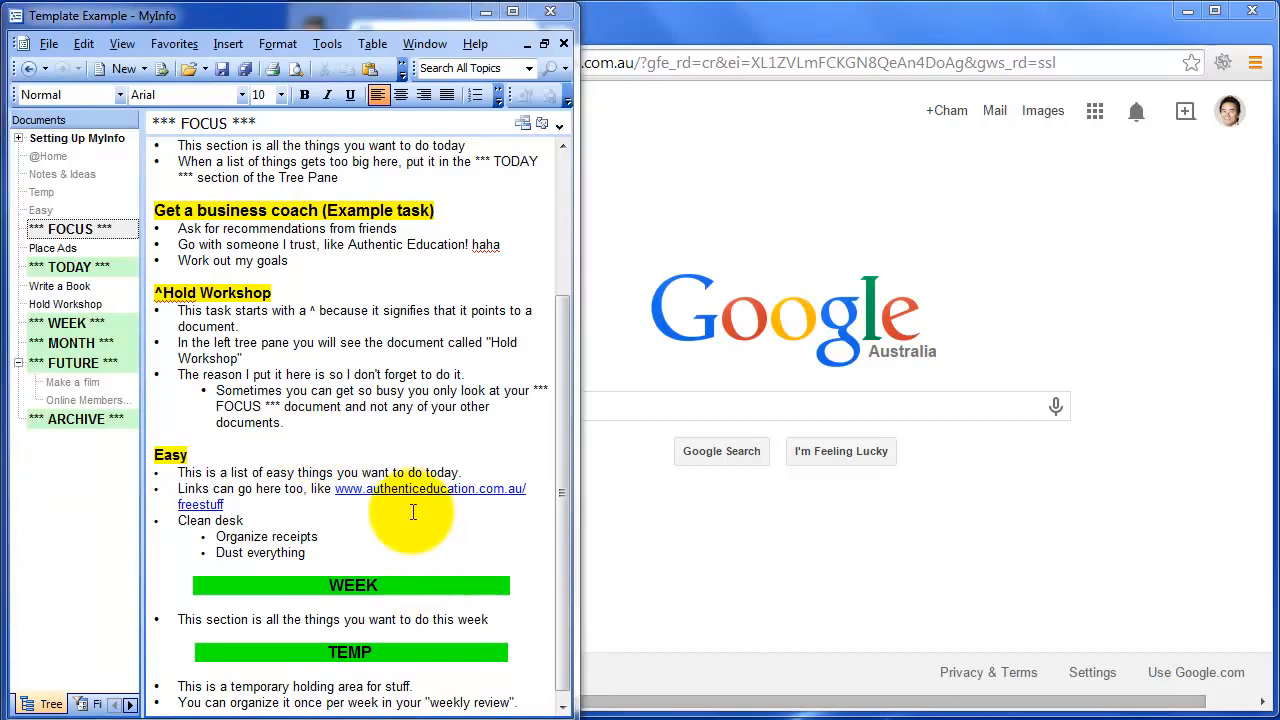
mouse_move(367, 437)
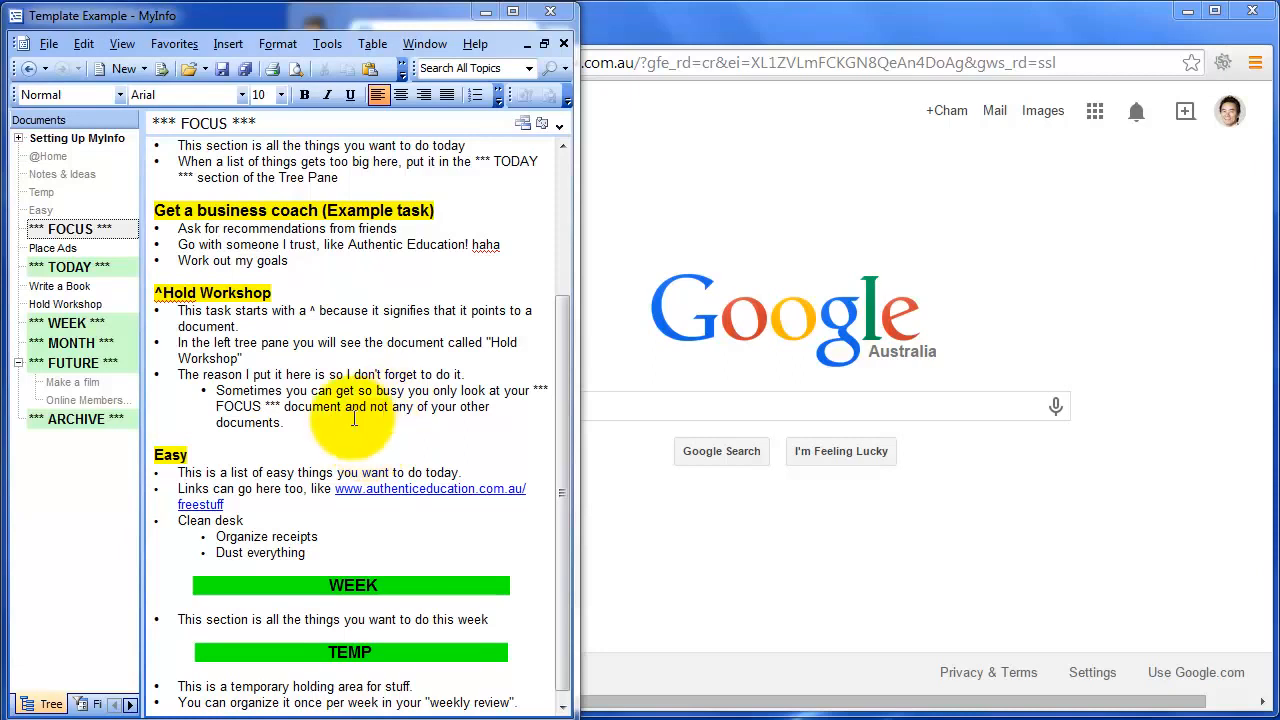
Select Write a Book and bring up its context menu for a new child document
left_click(59, 286)
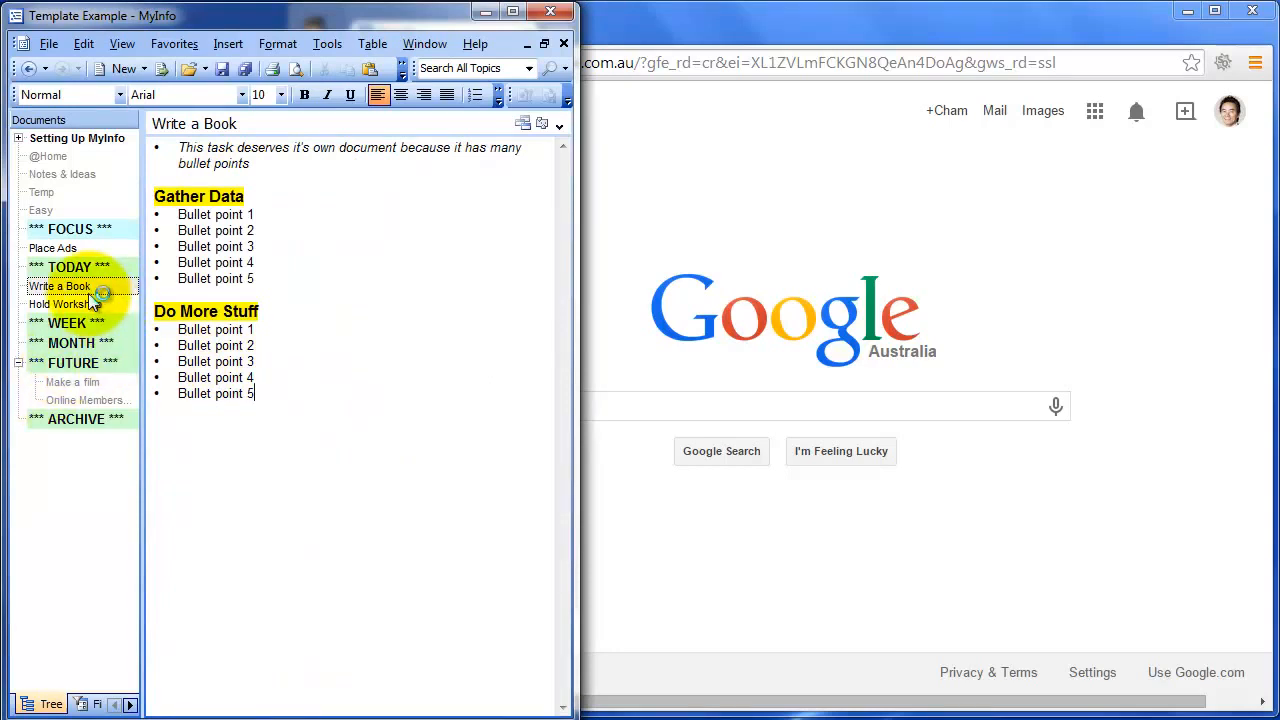
right_click(58, 286)
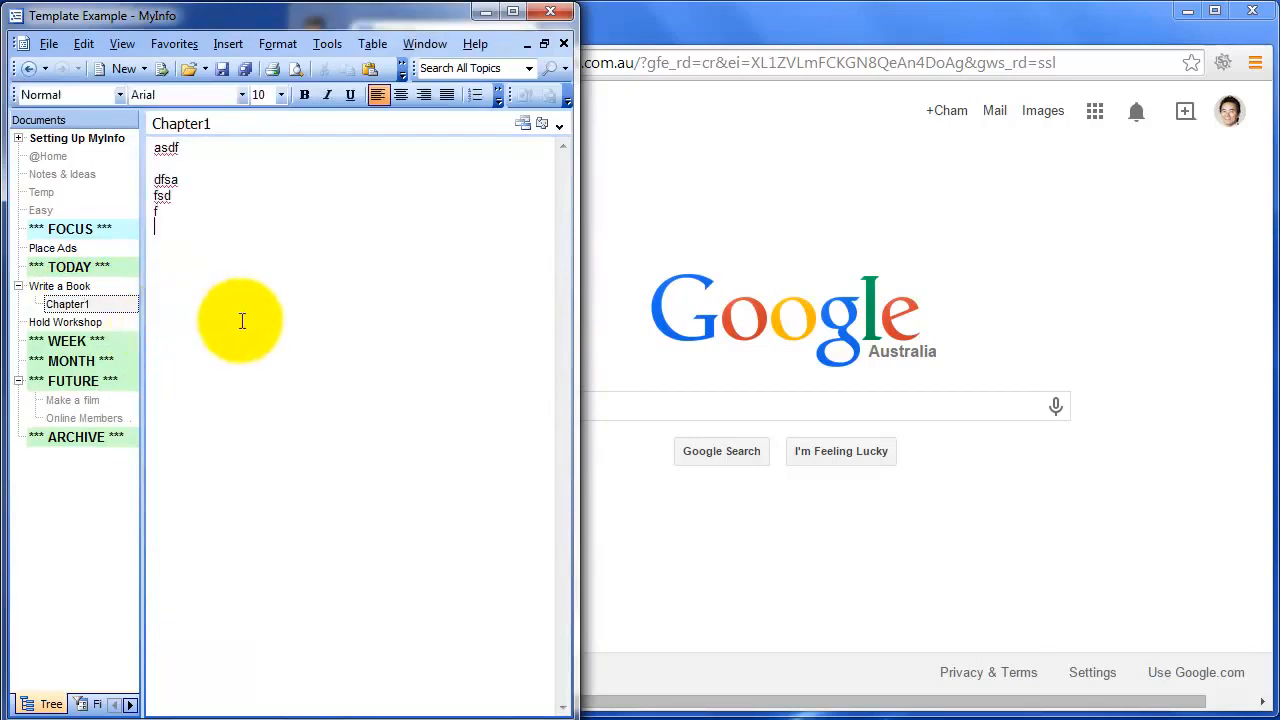
mouse_move(672, 553)
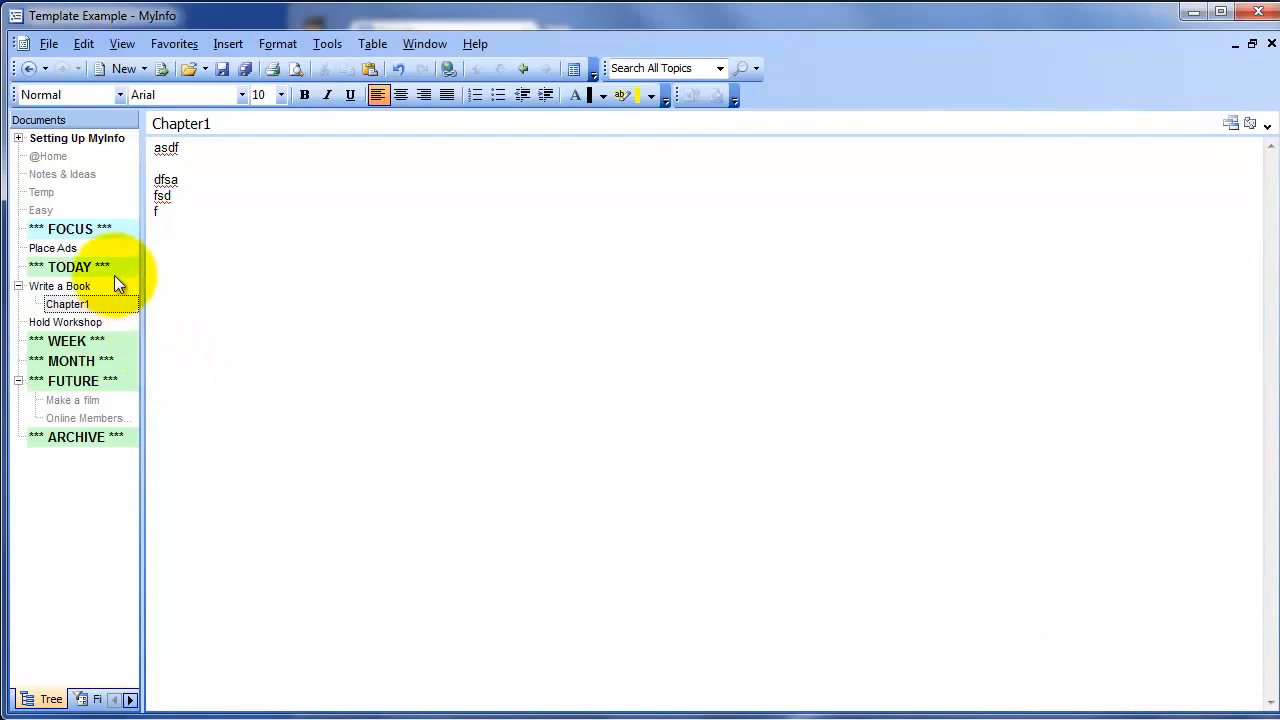
Reopen the *** FOCUS *** document from the Tree pane
left_click(70, 229)
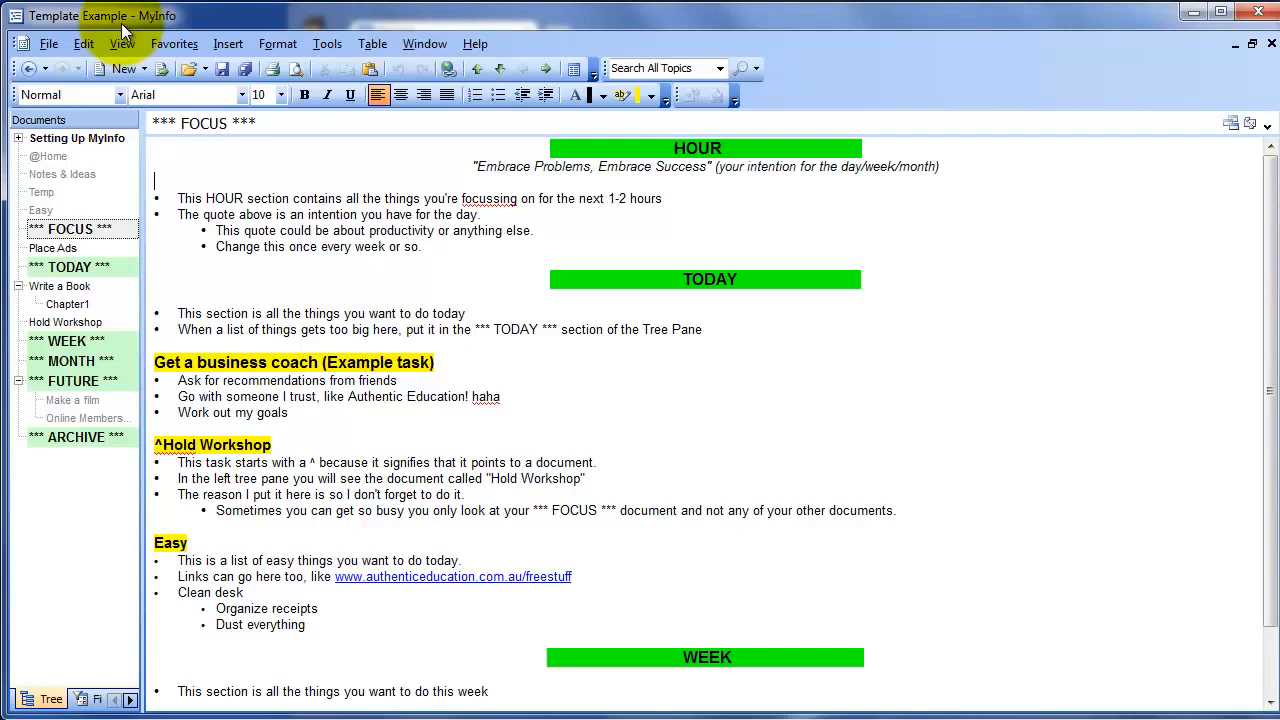
mouse_move(256, 166)
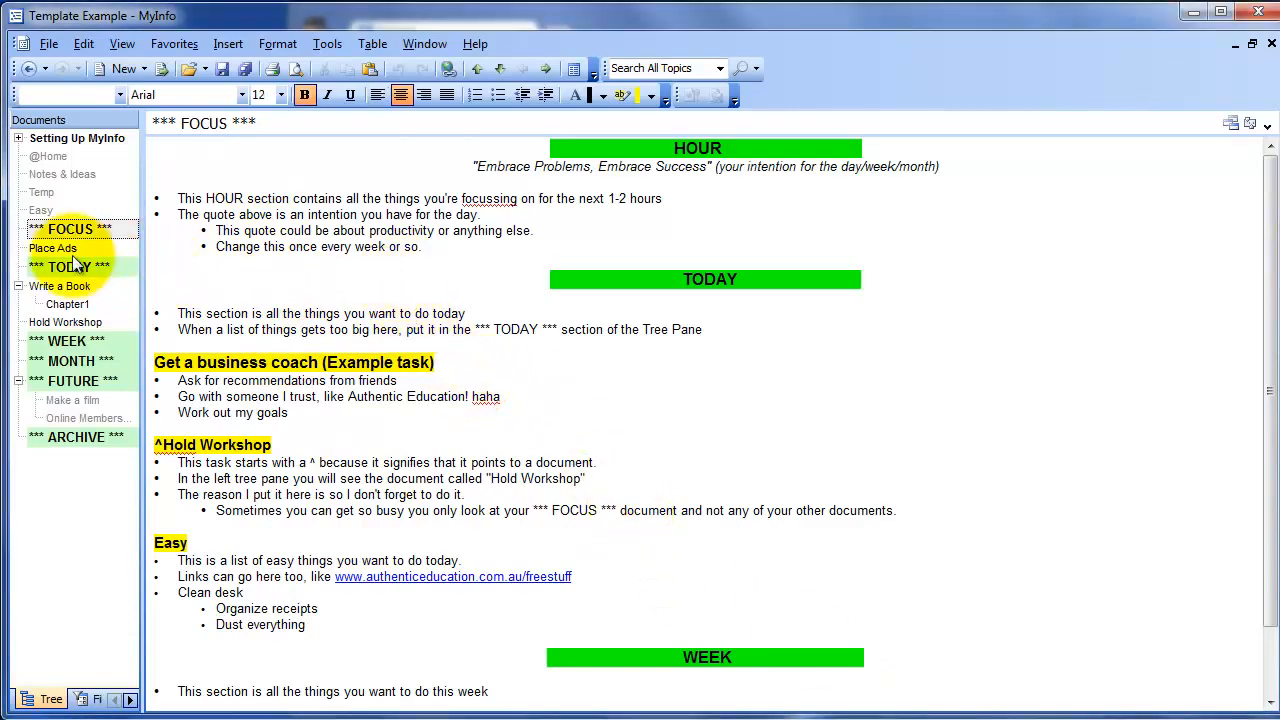
Retype the HOUR quote as 'Dive deeper into flow' and select its bracketed explanation
scroll("down", 3)
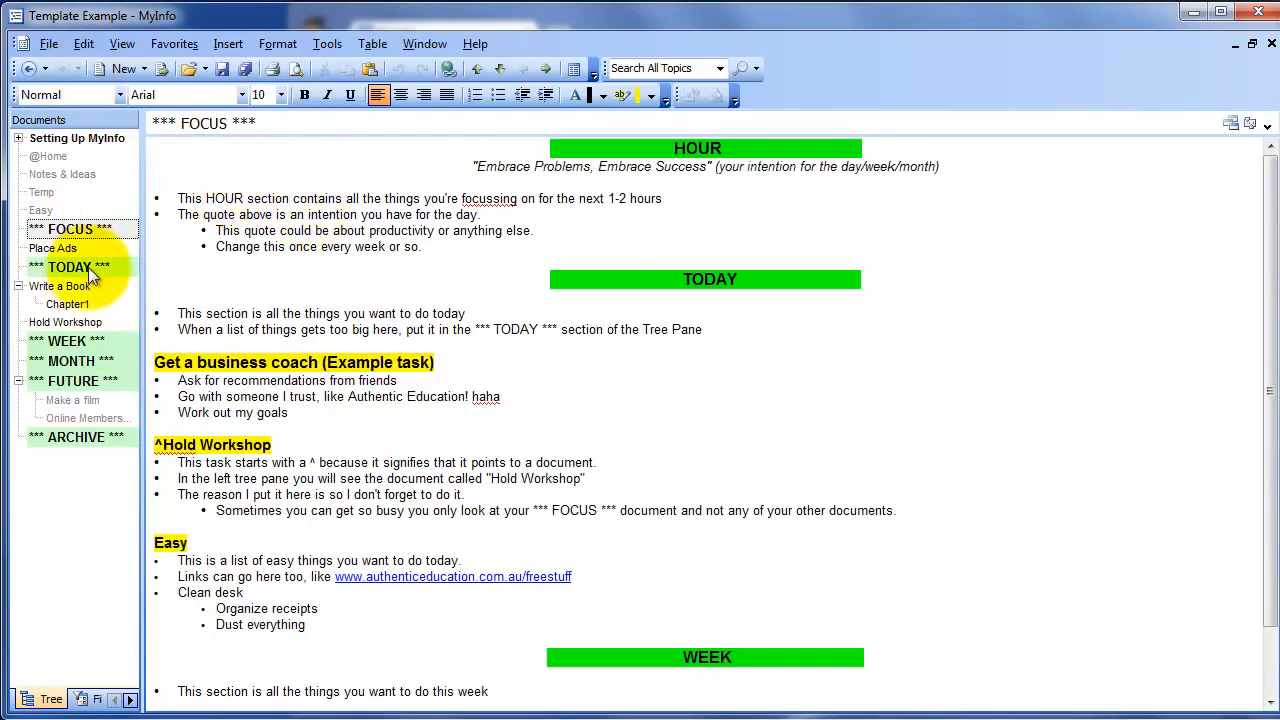
mouse_move(158, 275)
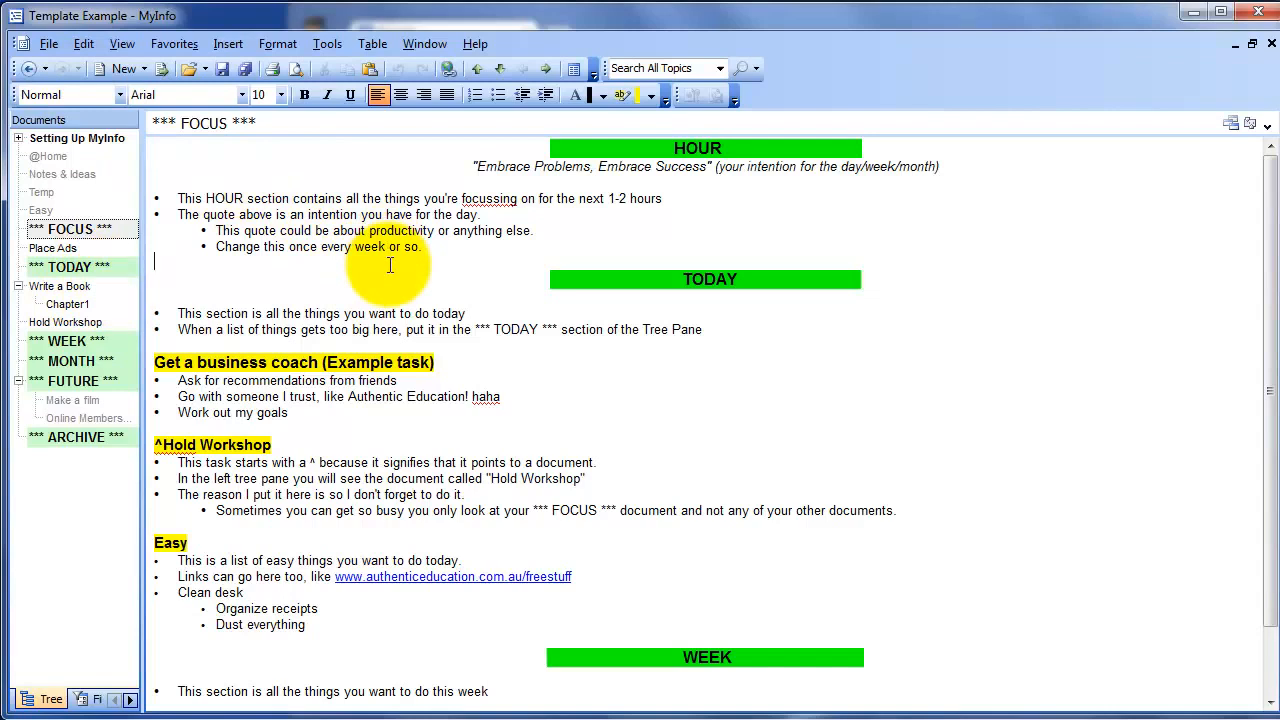
mouse_move(538, 236)
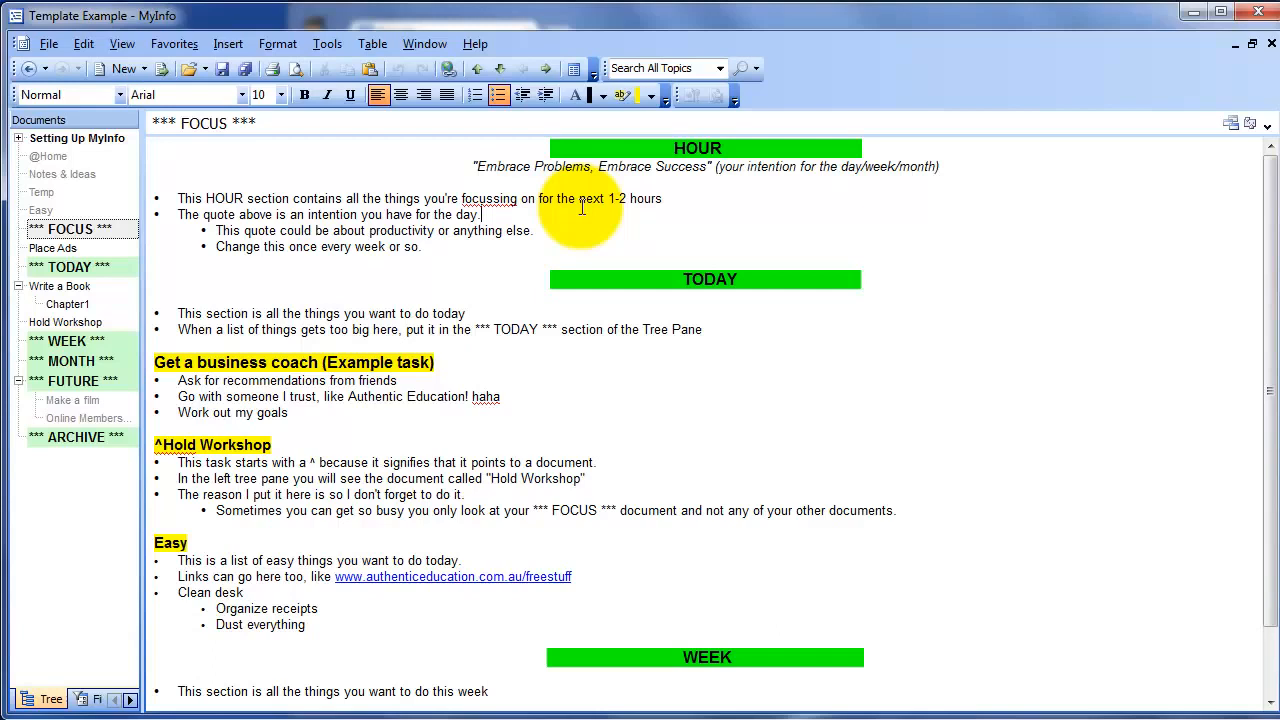
mouse_move(715, 165)
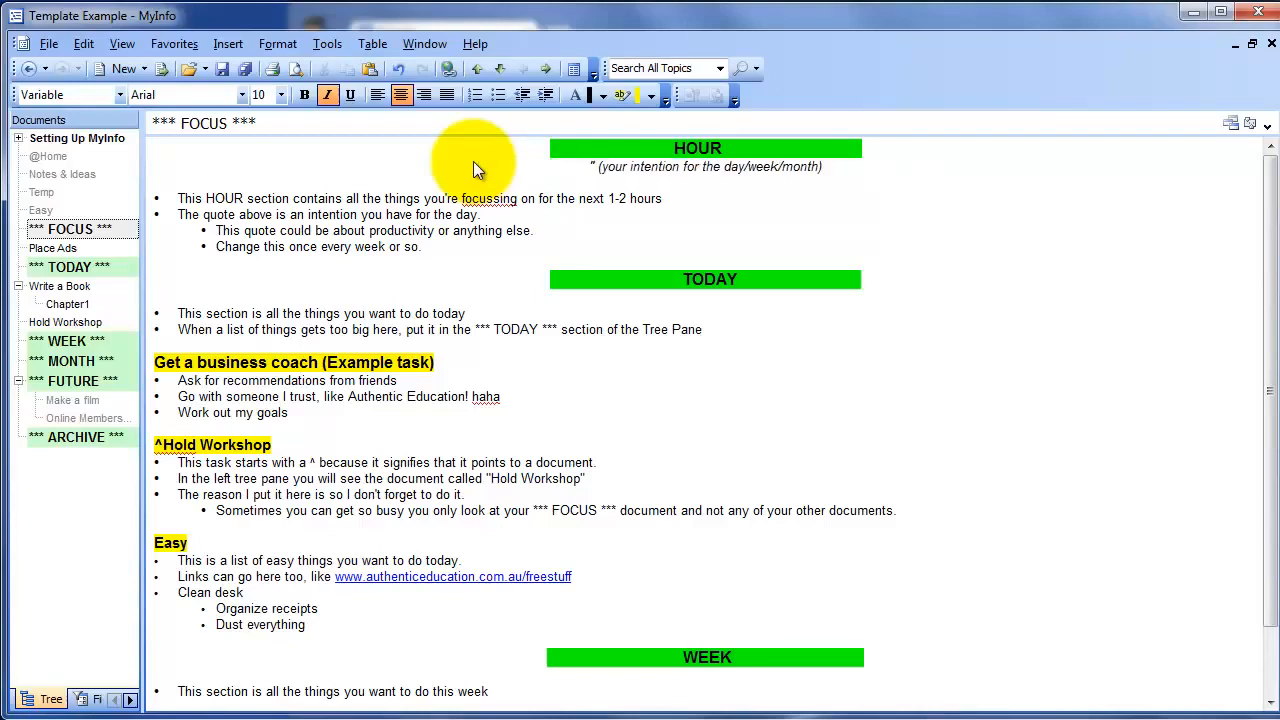
type("Dou")
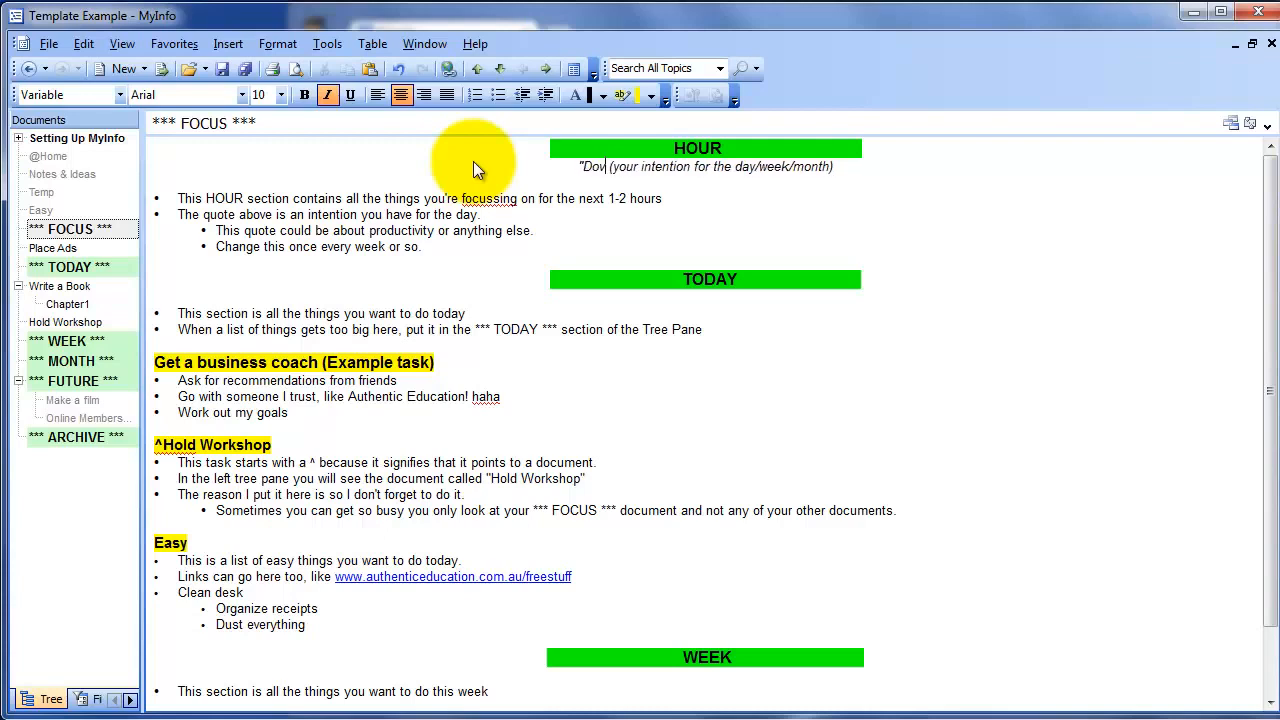
key("BackSpace")
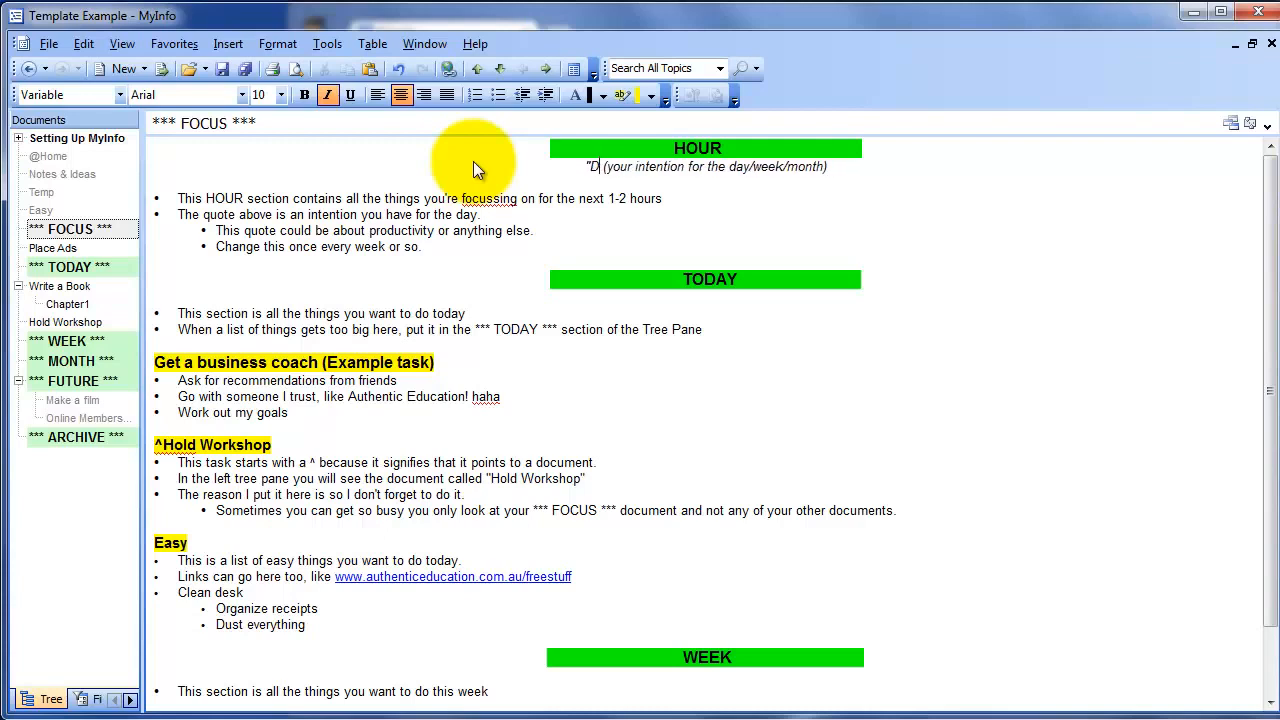
type("ive deeper into flow")
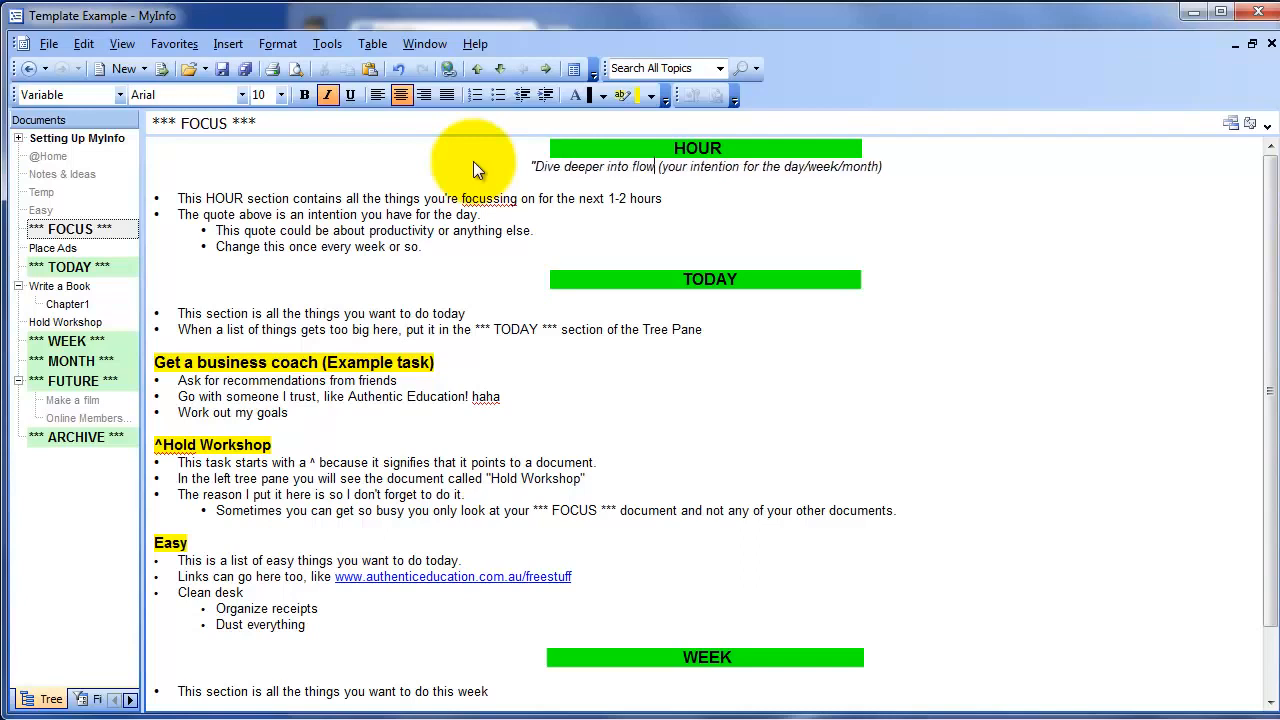
double_click(700, 166)
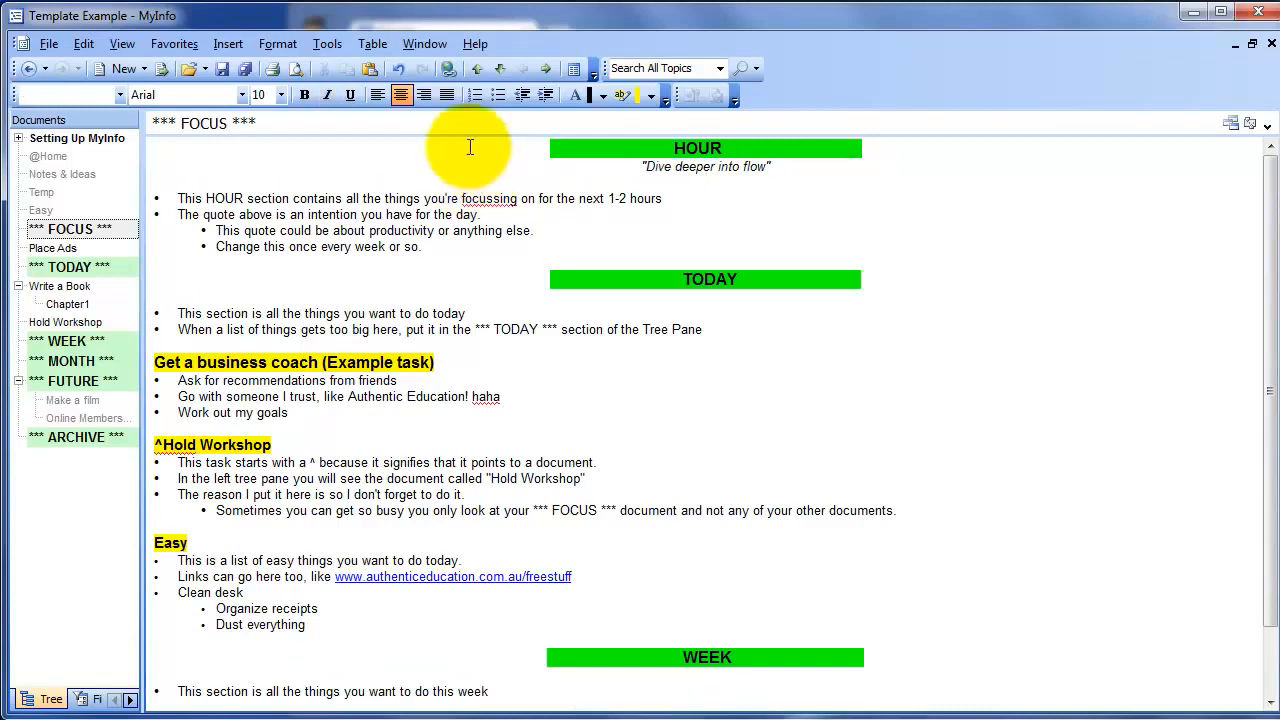
Delete the explanation bullets under the HOUR section
left_click_drag(291, 198, 357, 214)
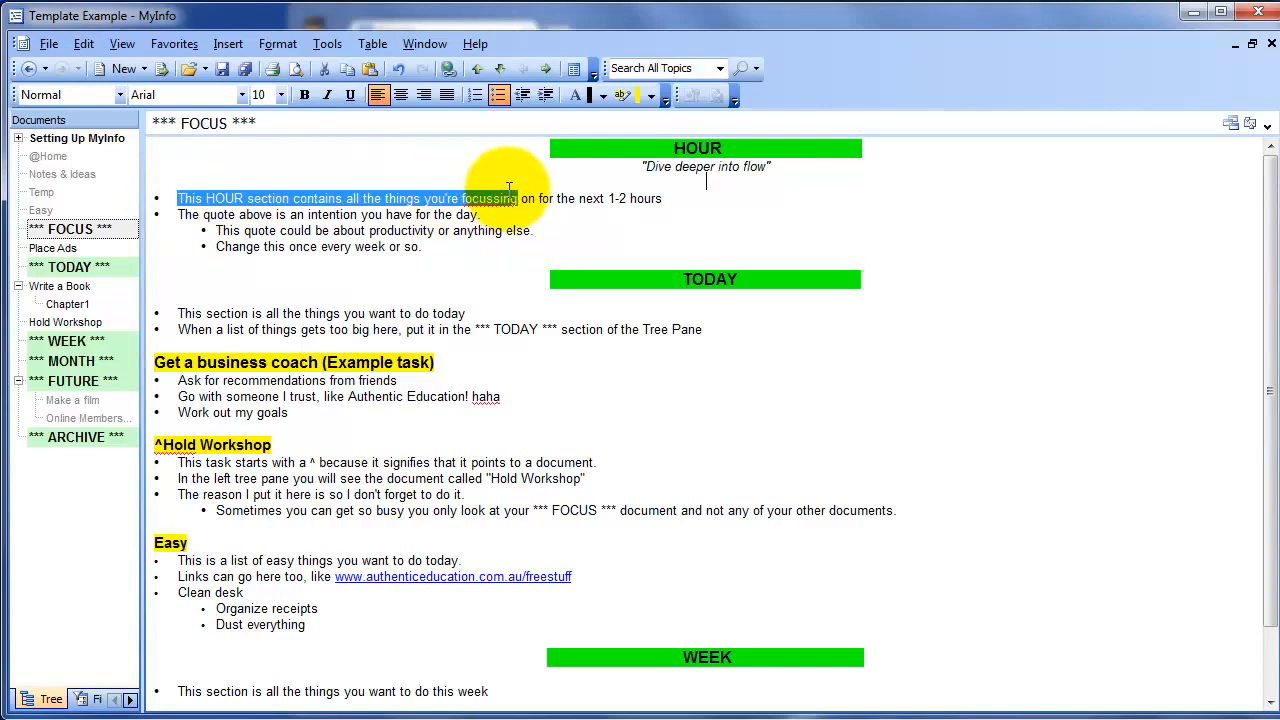
key("Delete")
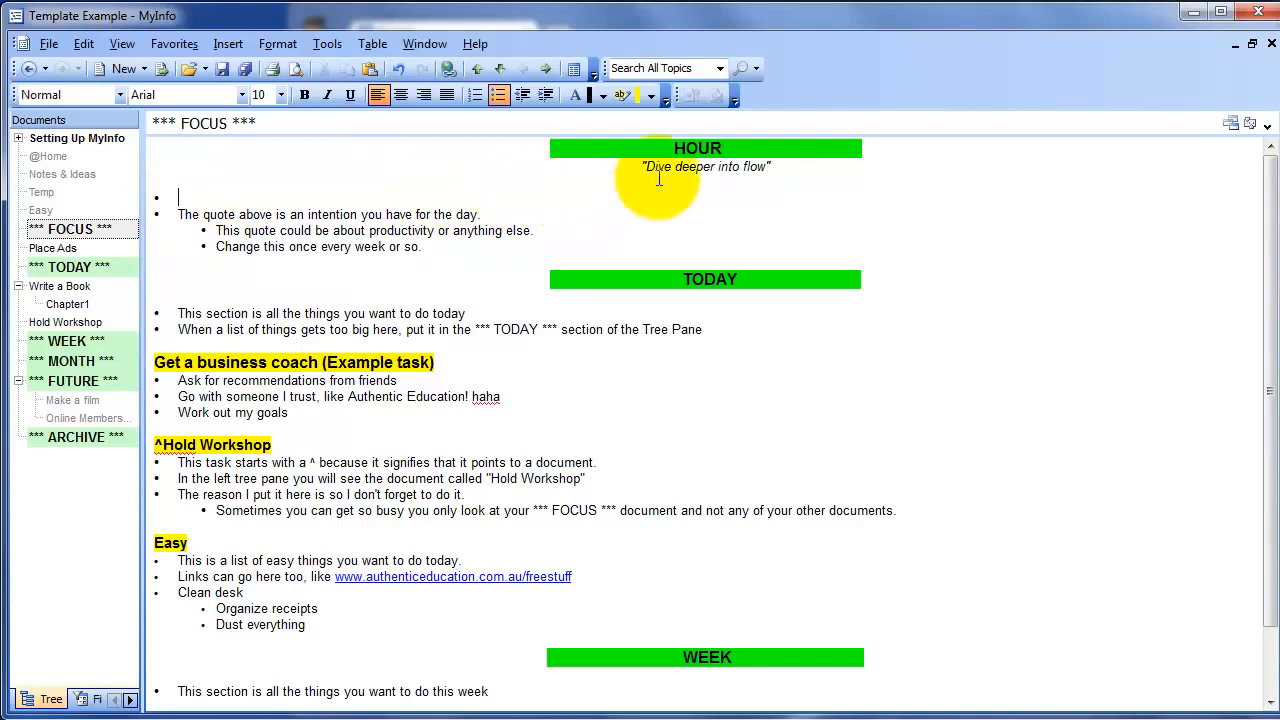
left_click_drag(178, 214, 534, 230)
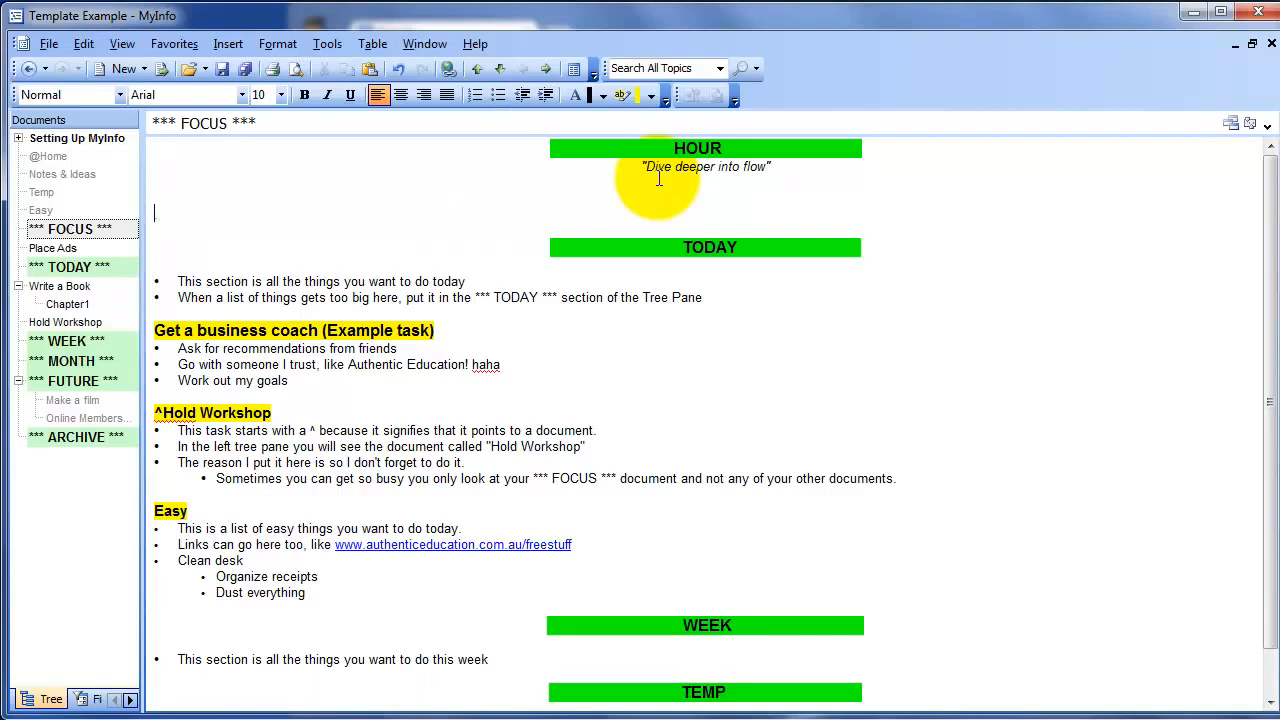
mouse_move(483, 281)
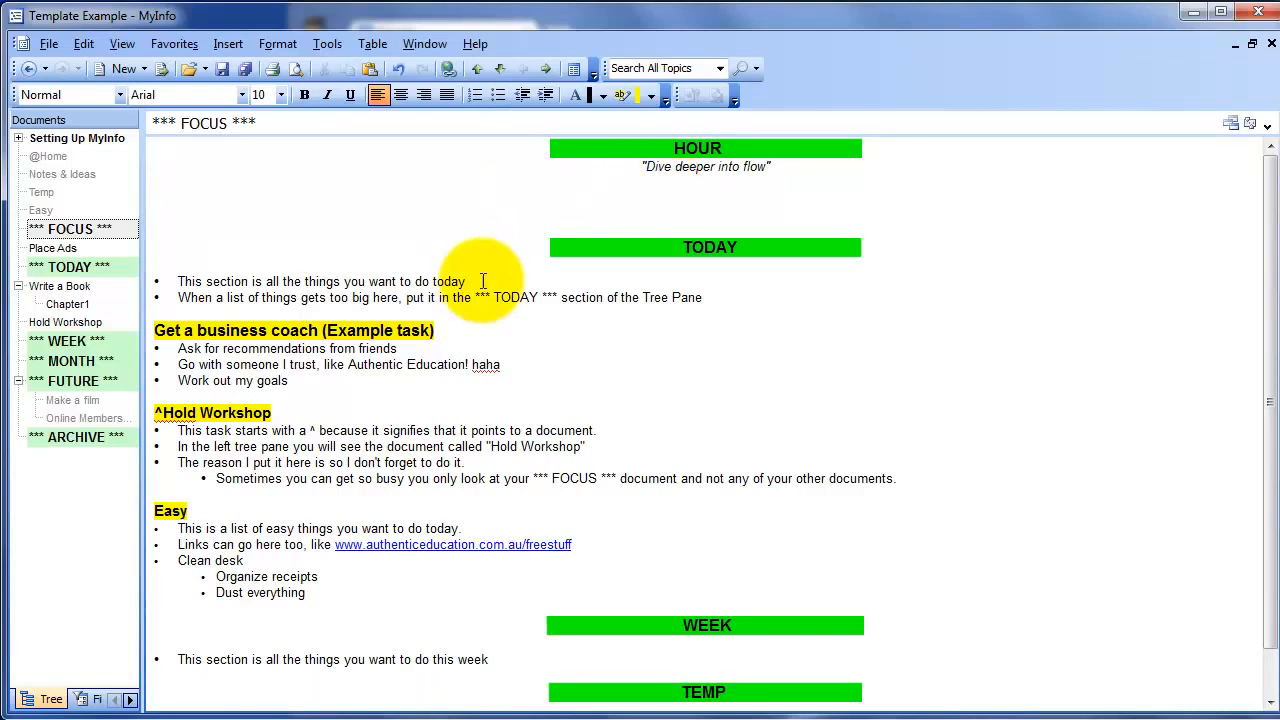
Add a 'get a report' task, then open the ARCHIVE document
type("asfsd")
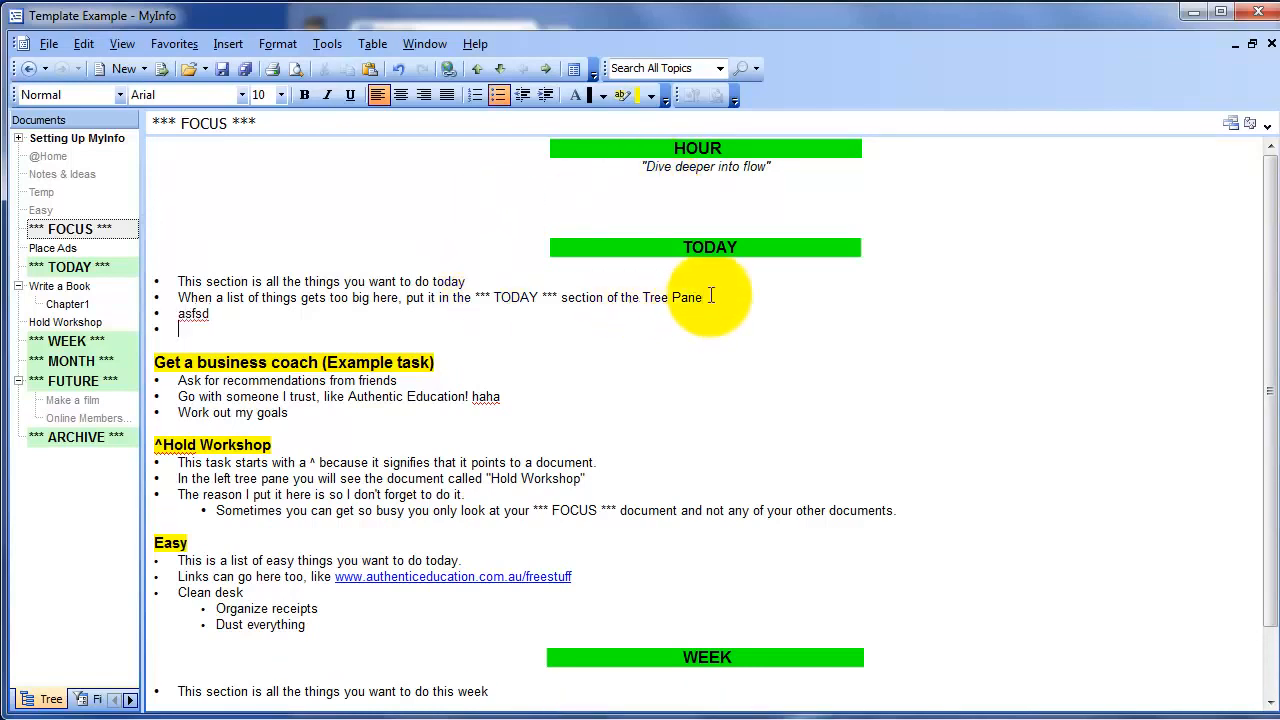
type("get a re")
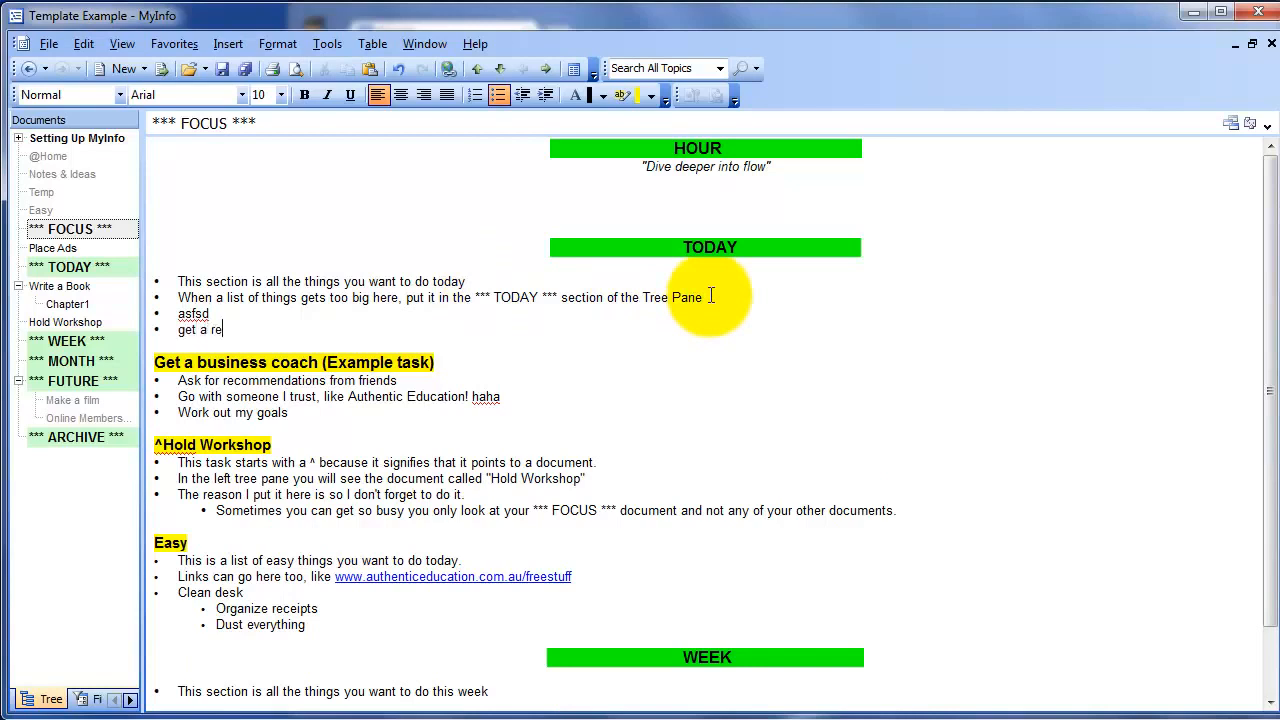
type("port")
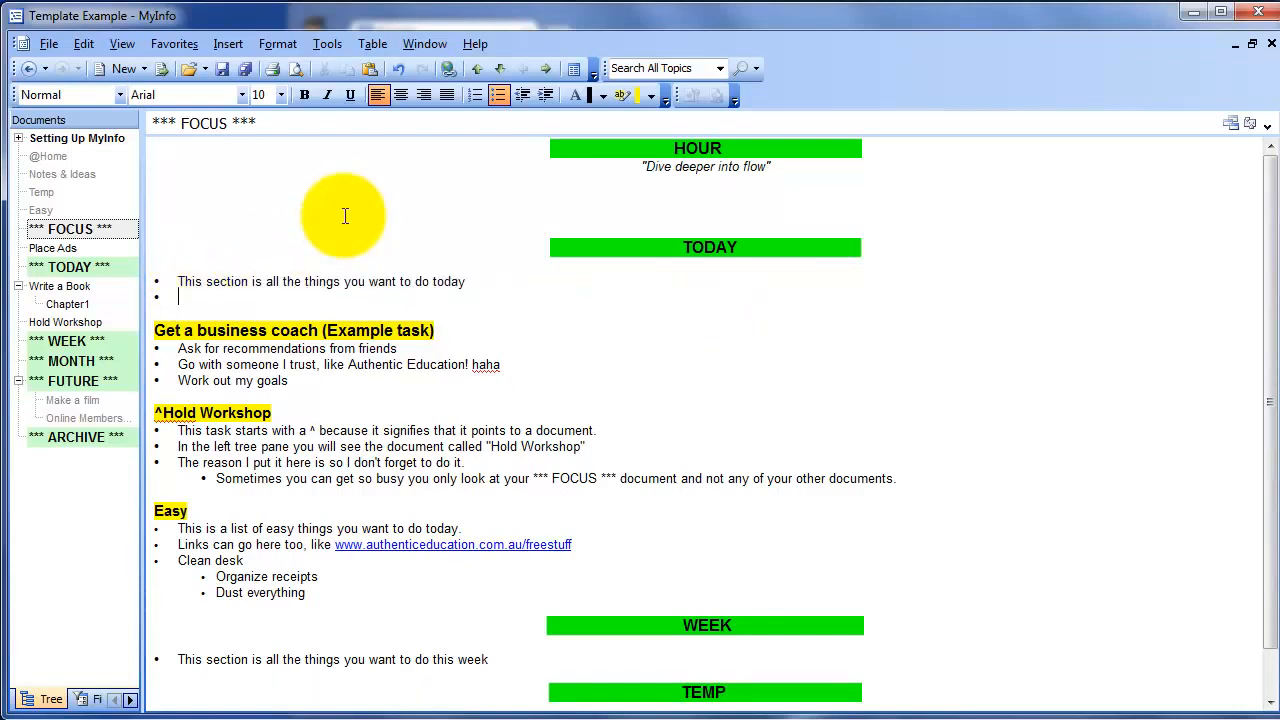
scroll("up", 3)
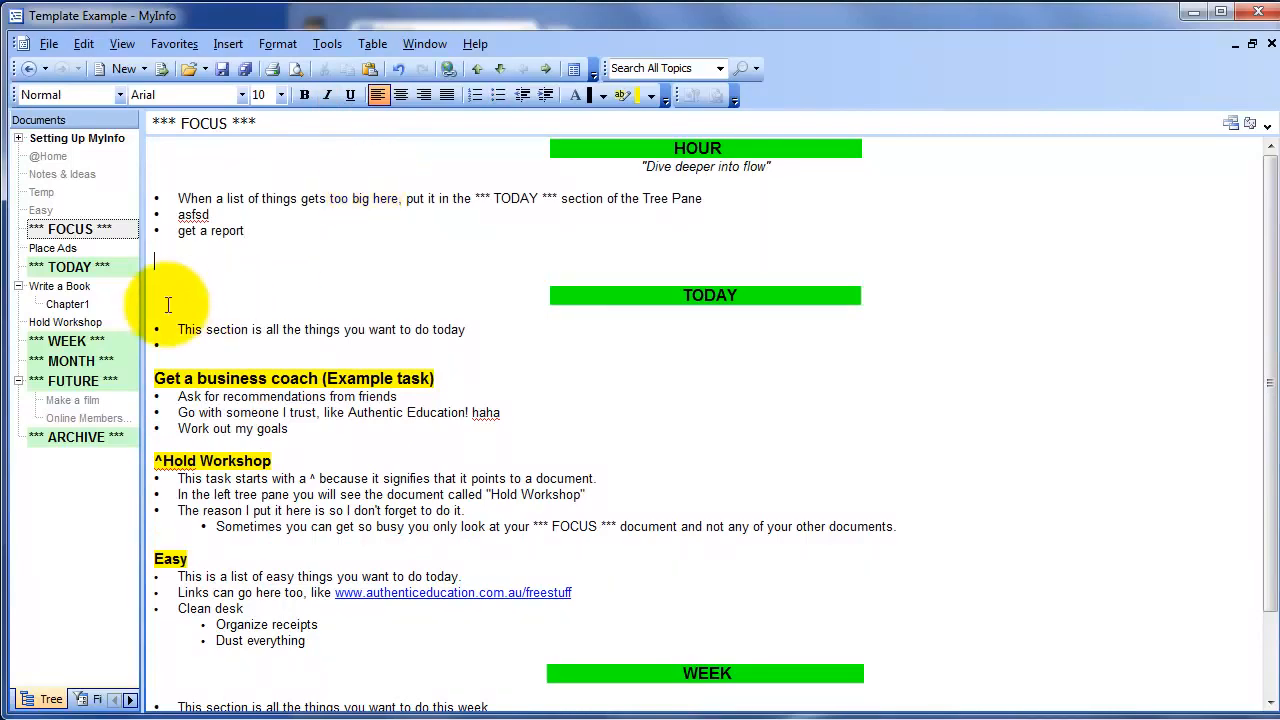
left_click(75, 437)
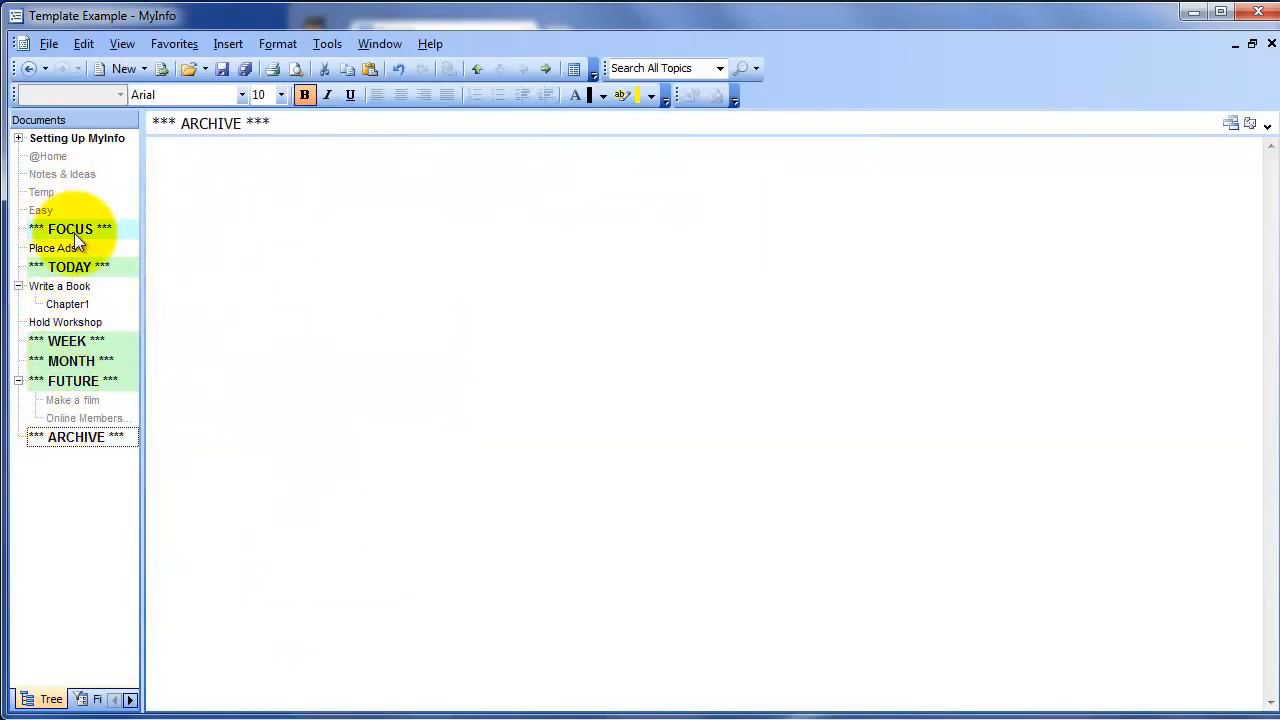
In FOCUS, add a 'Heading1' line under TODAY and apply a heading style
left_click(70, 229)
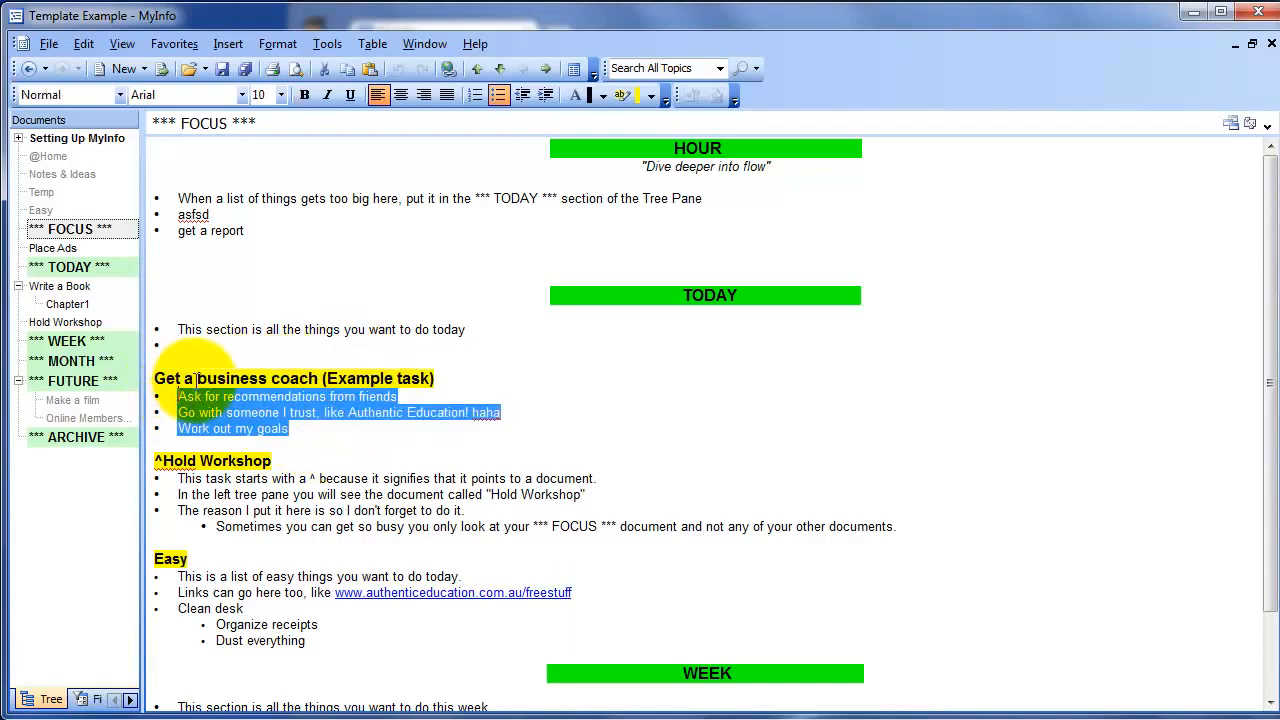
left_click(240, 378)
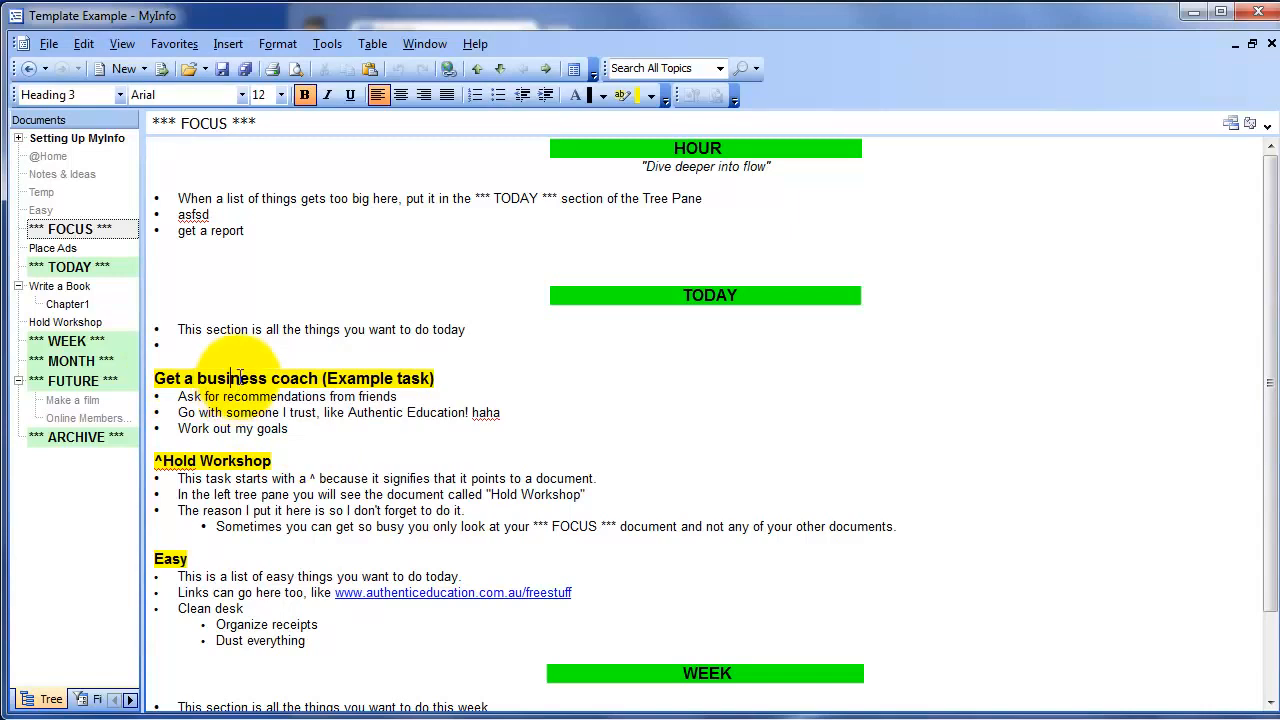
left_click(240, 345)
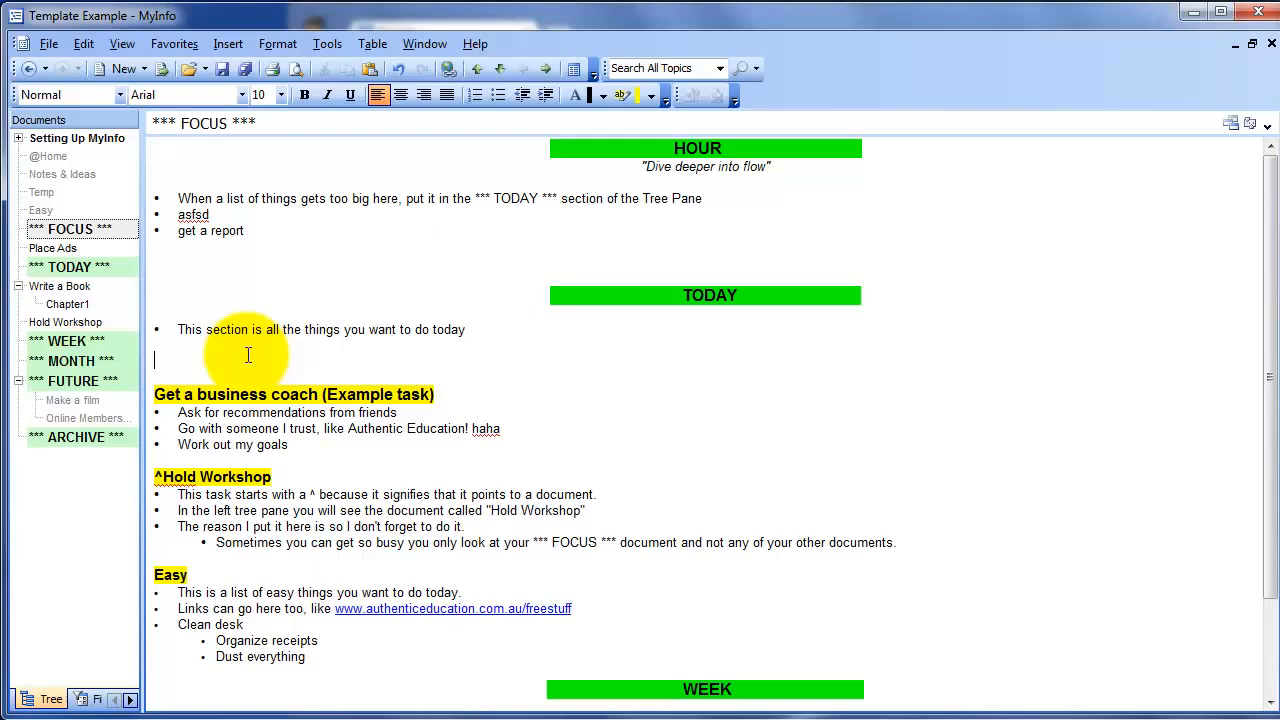
type("Heading1")
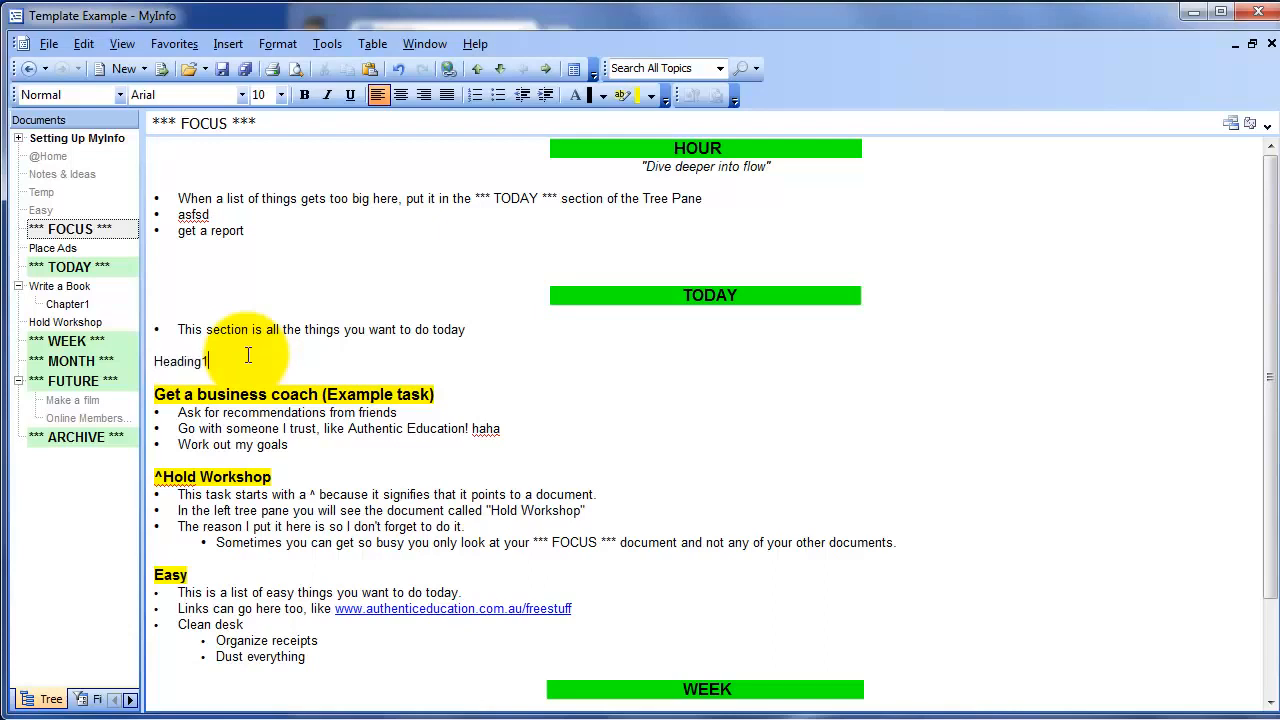
left_click(67, 94)
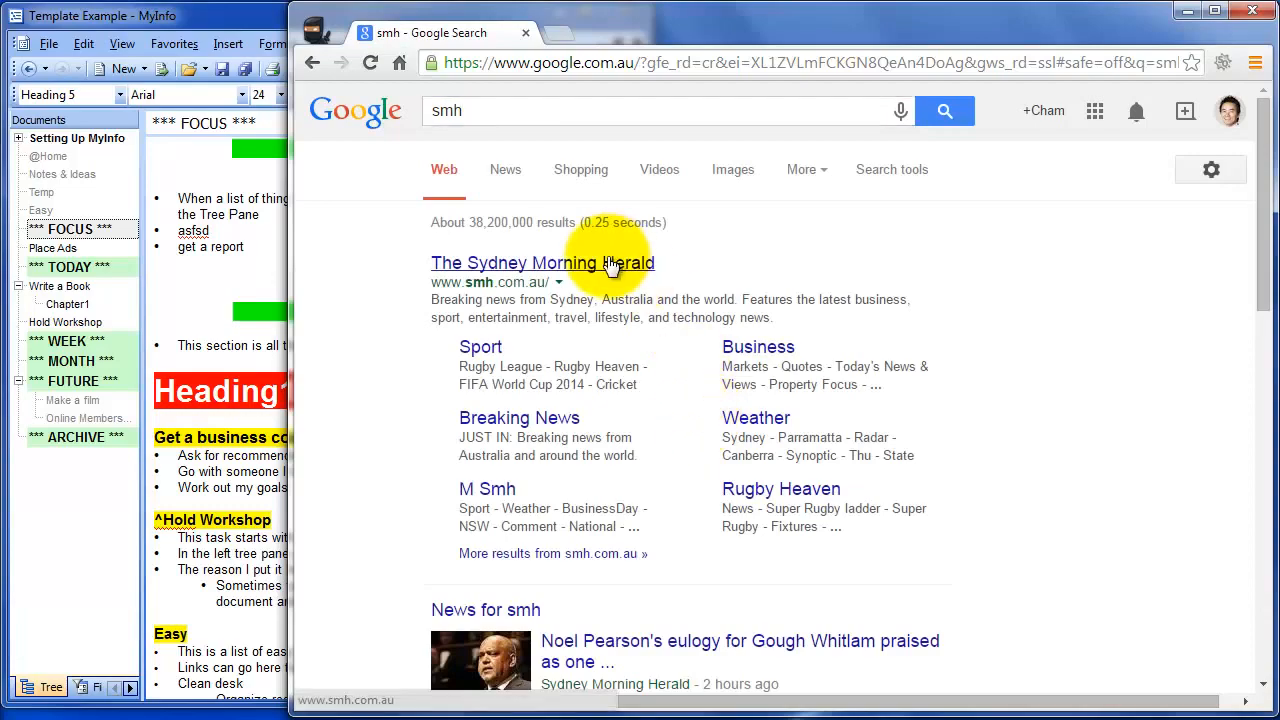
Open The Sydney Morning Herald from the Google search results
left_click(542, 262)
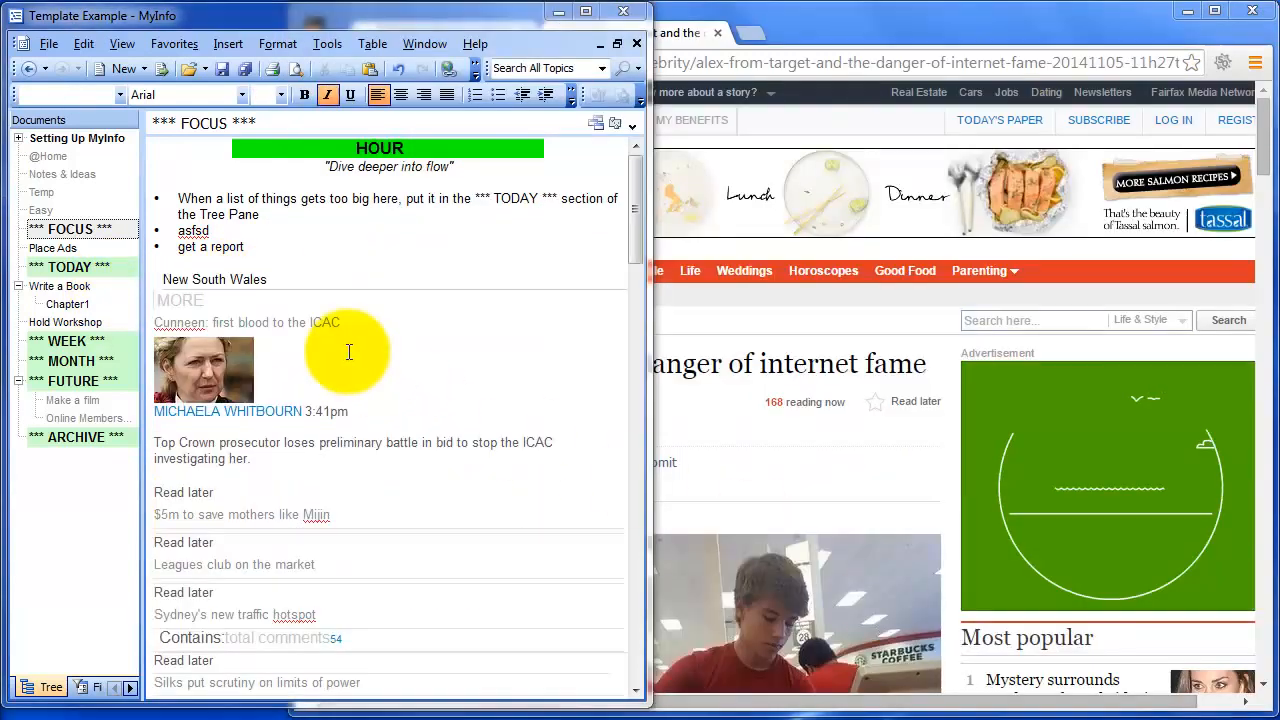
mouse_move(261, 297)
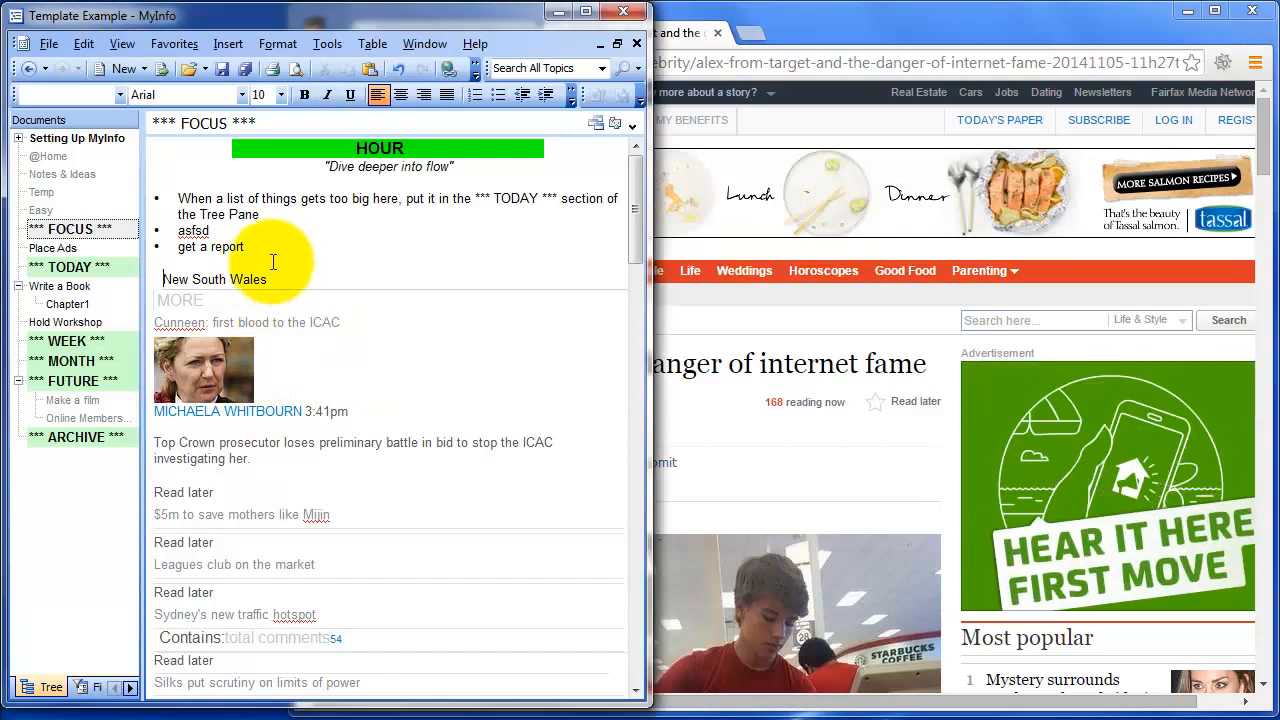
Clear the pasted news formatting and make part of the first lines bold dark blue
left_click_drag(163, 279, 553, 458)
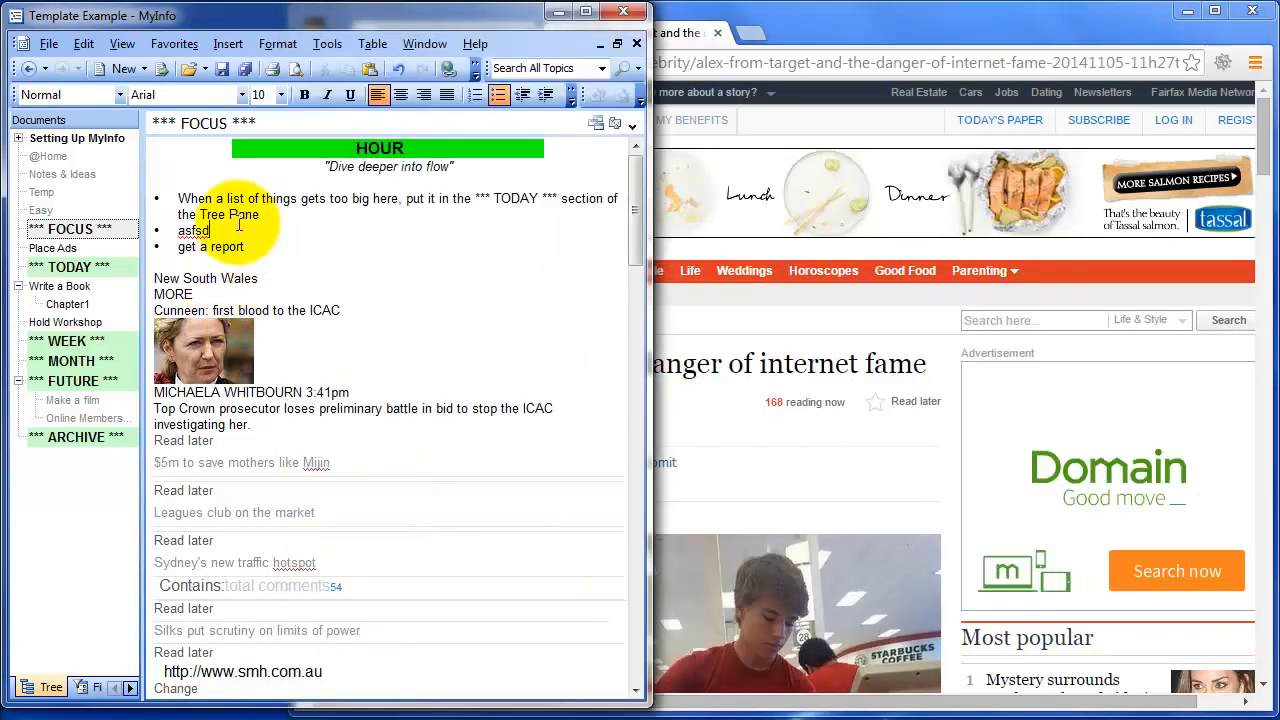
left_click_drag(183, 278, 213, 310)
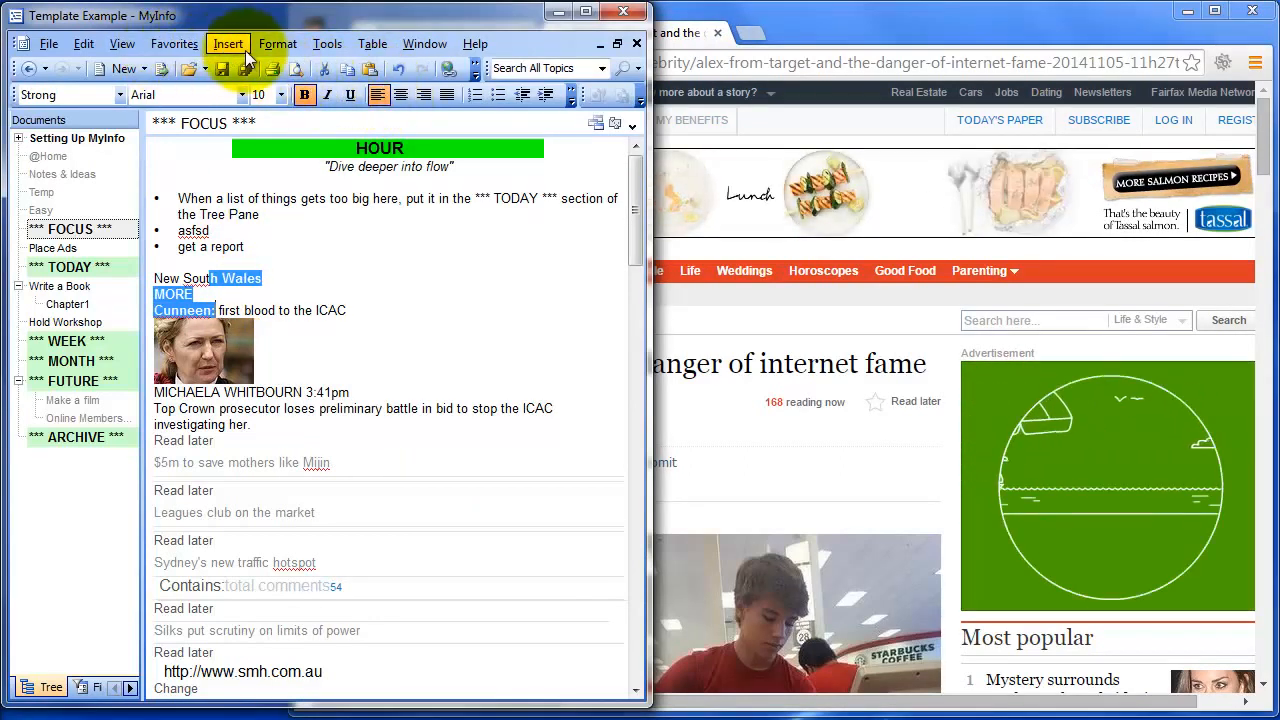
left_click(278, 43)
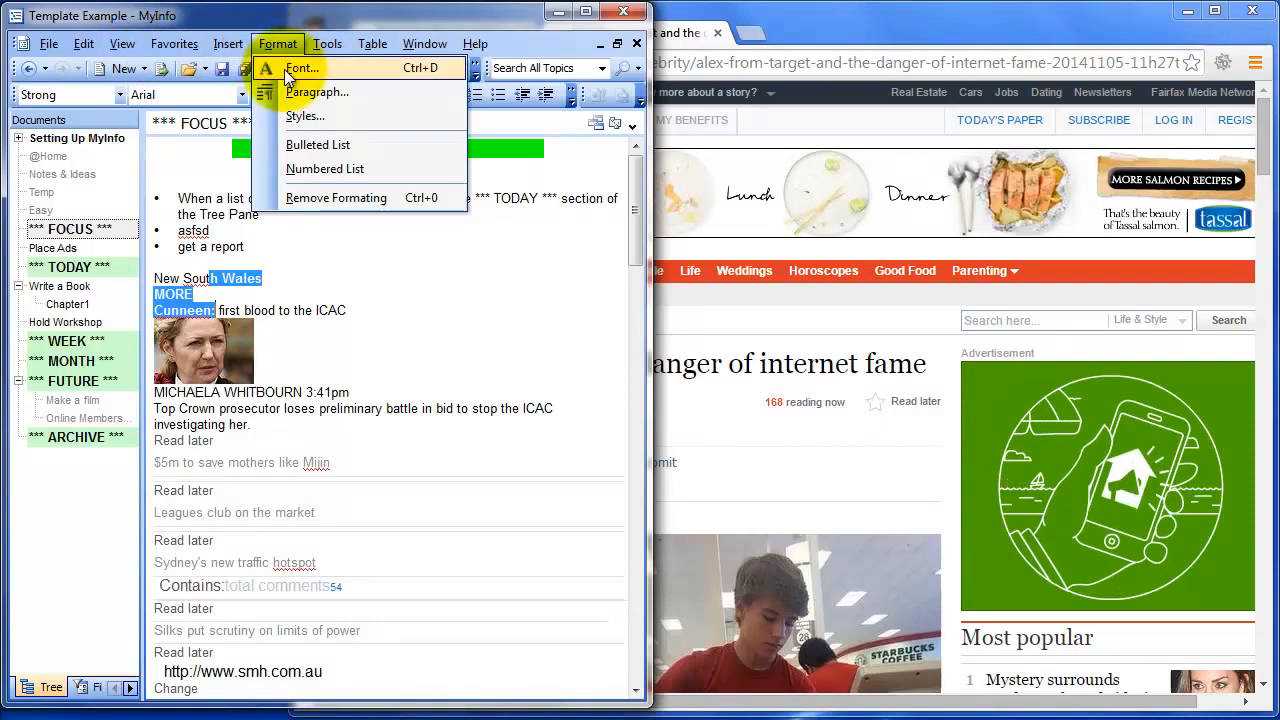
left_click(302, 67)
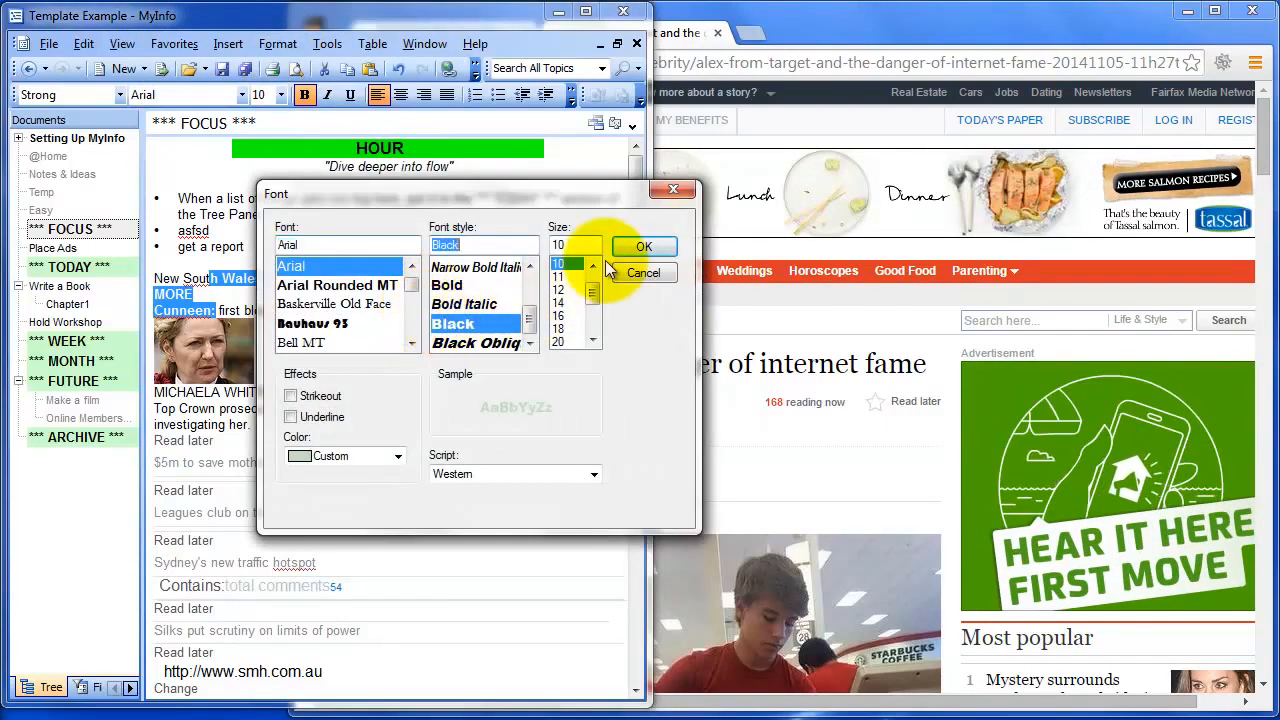
left_click(345, 456)
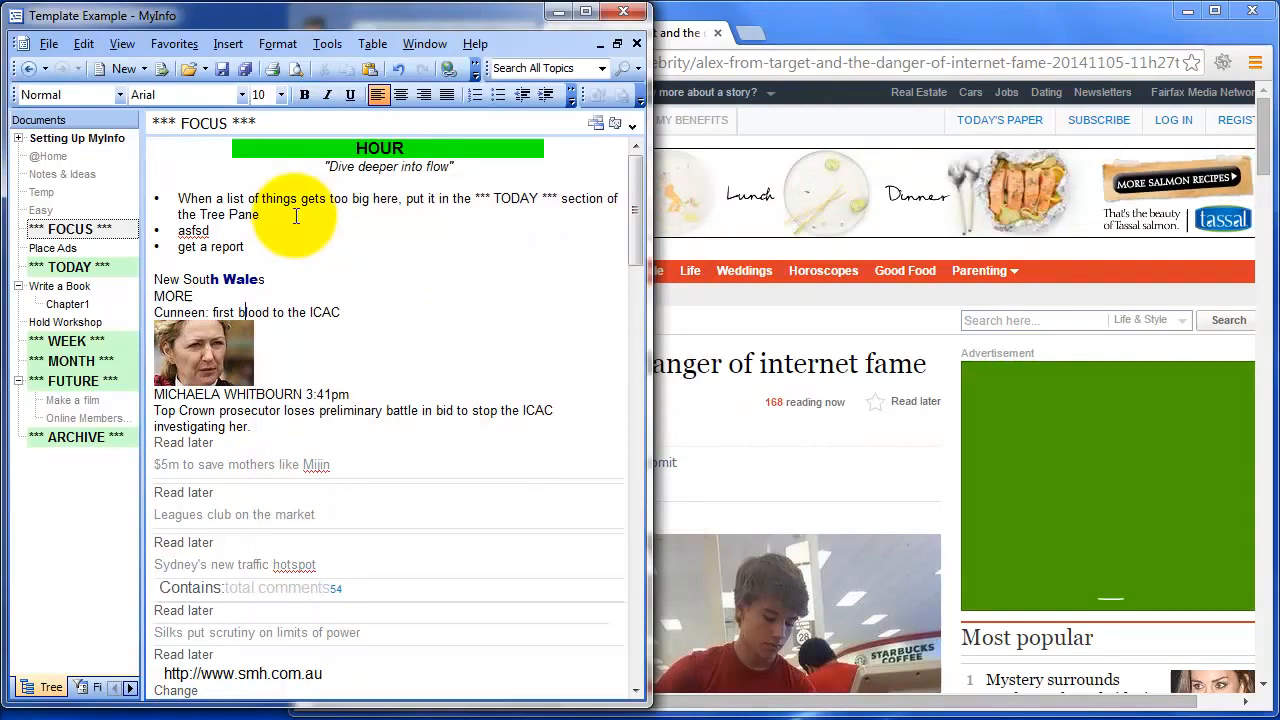
left_click_drag(155, 278, 255, 310)
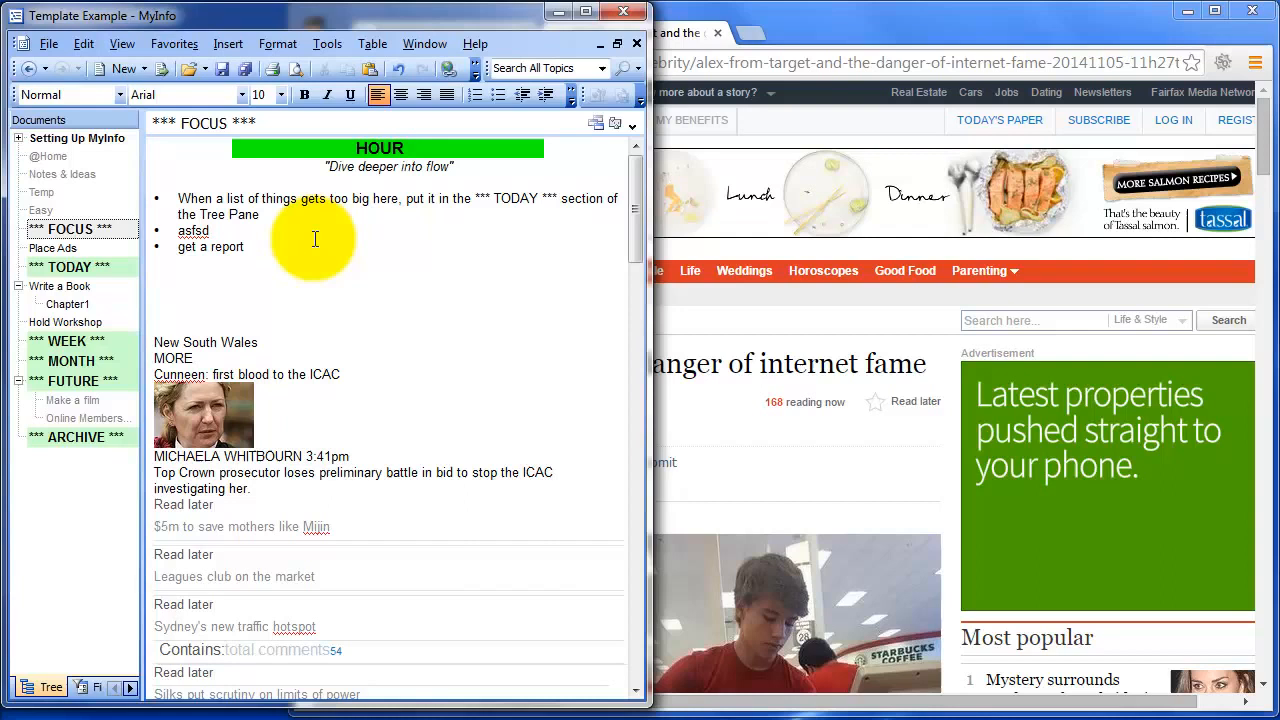
Add a 'Get that report' heading with three points, formatted as a numbered list
type("Get th")
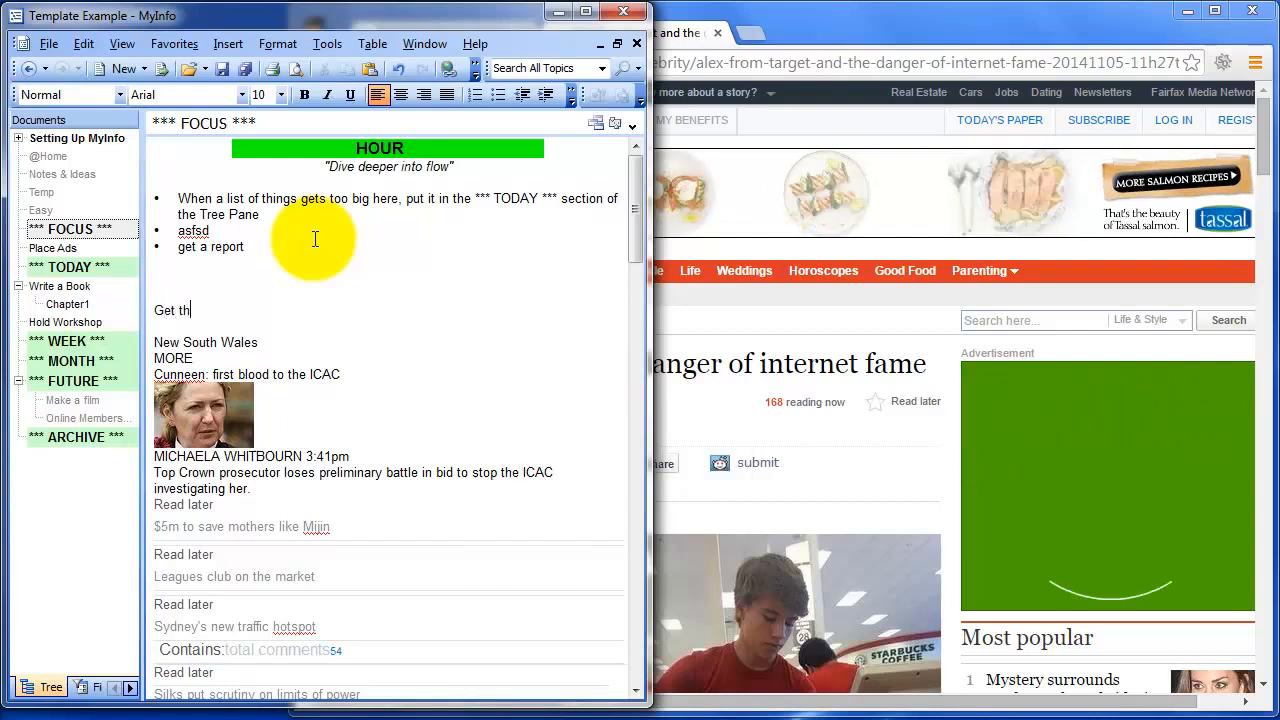
type("at report")
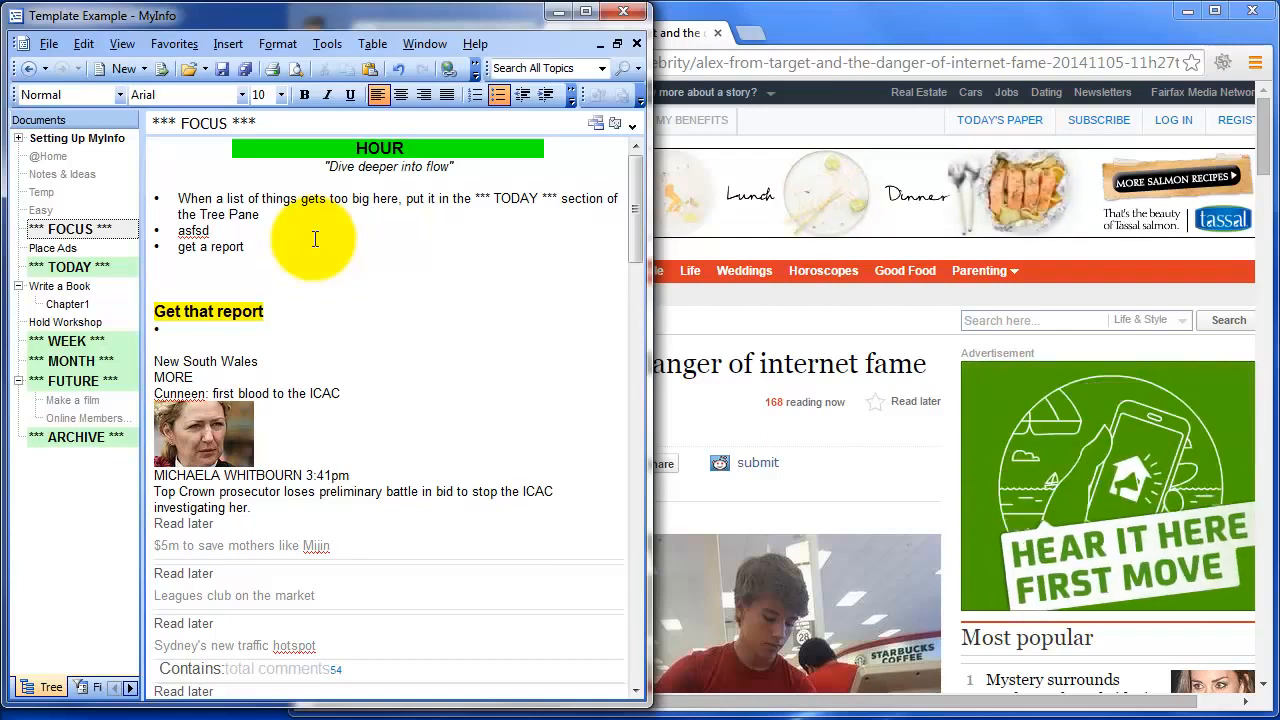
type("point 1")
type("point 3")
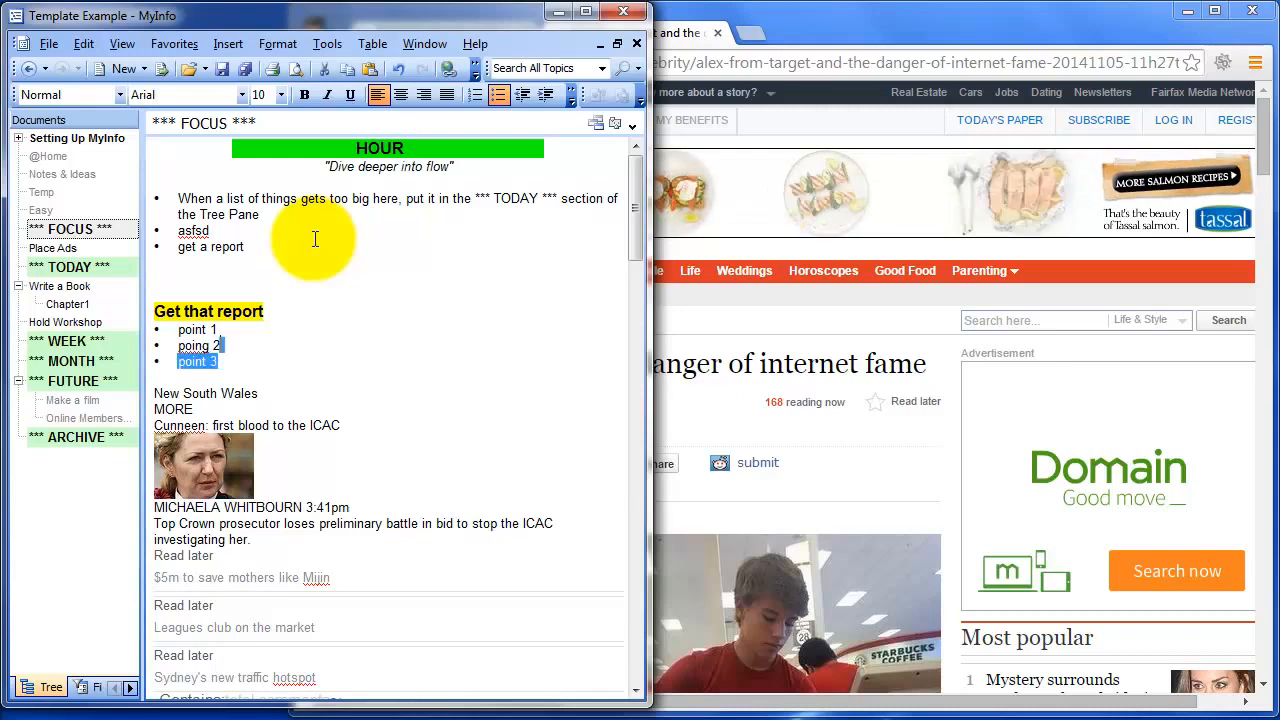
left_click(474, 94)
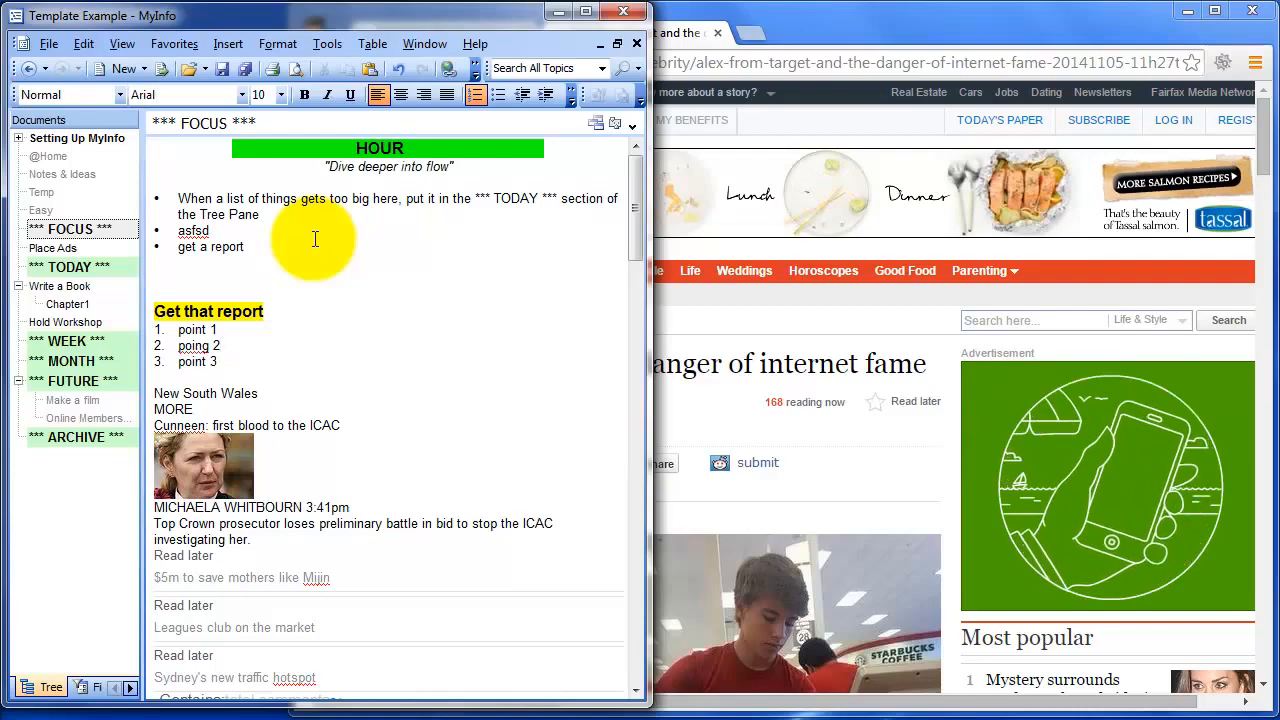
scroll("down", 3)
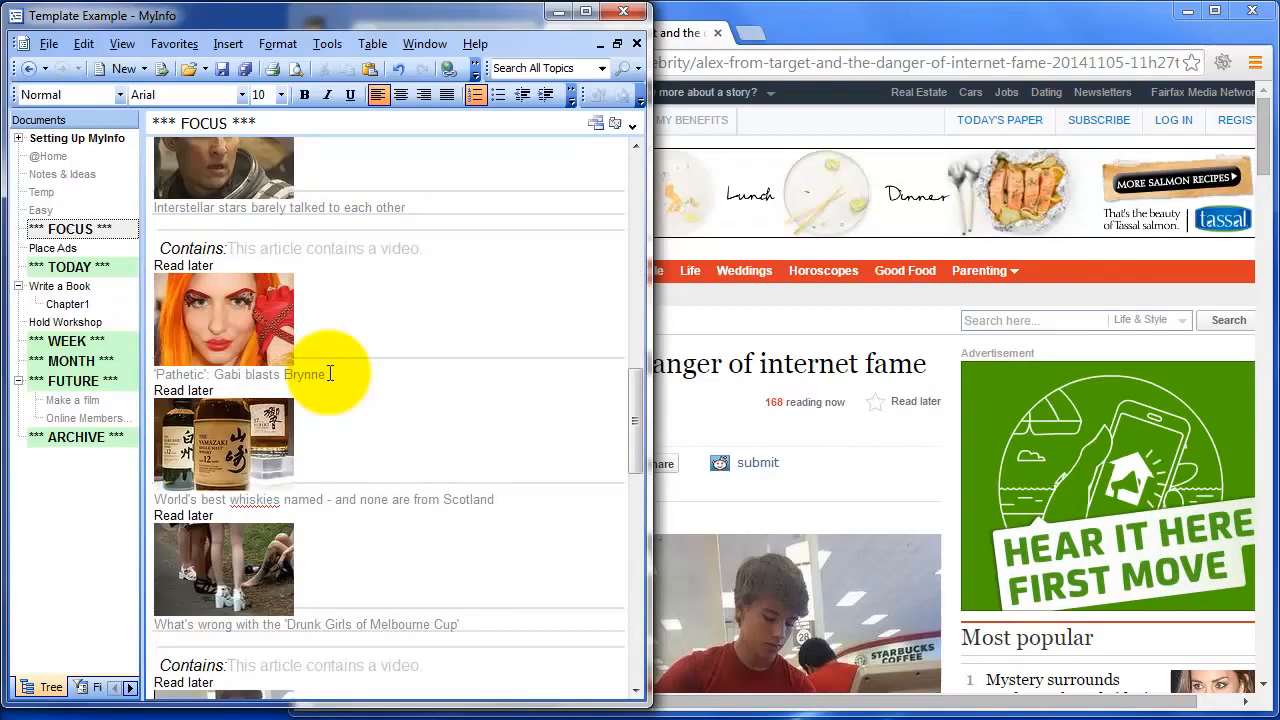
Change the red Heading1 line to the Normal style
scroll("up", 3)
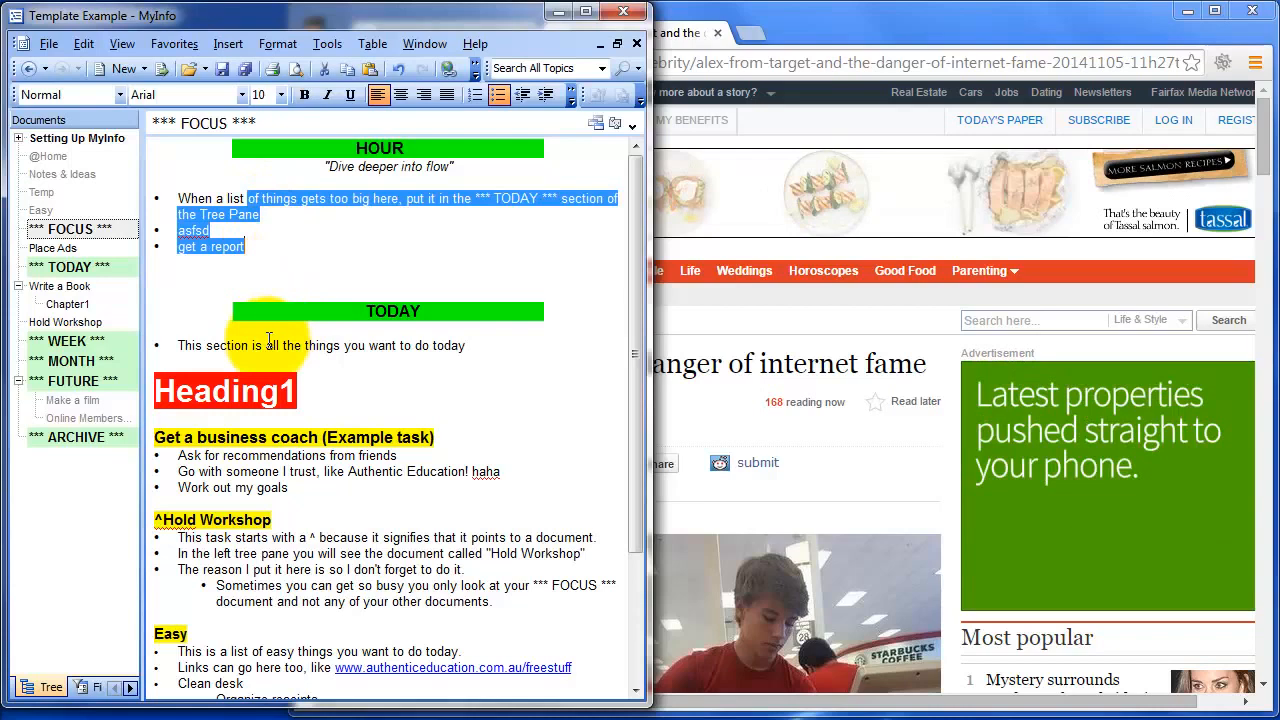
left_click(350, 391)
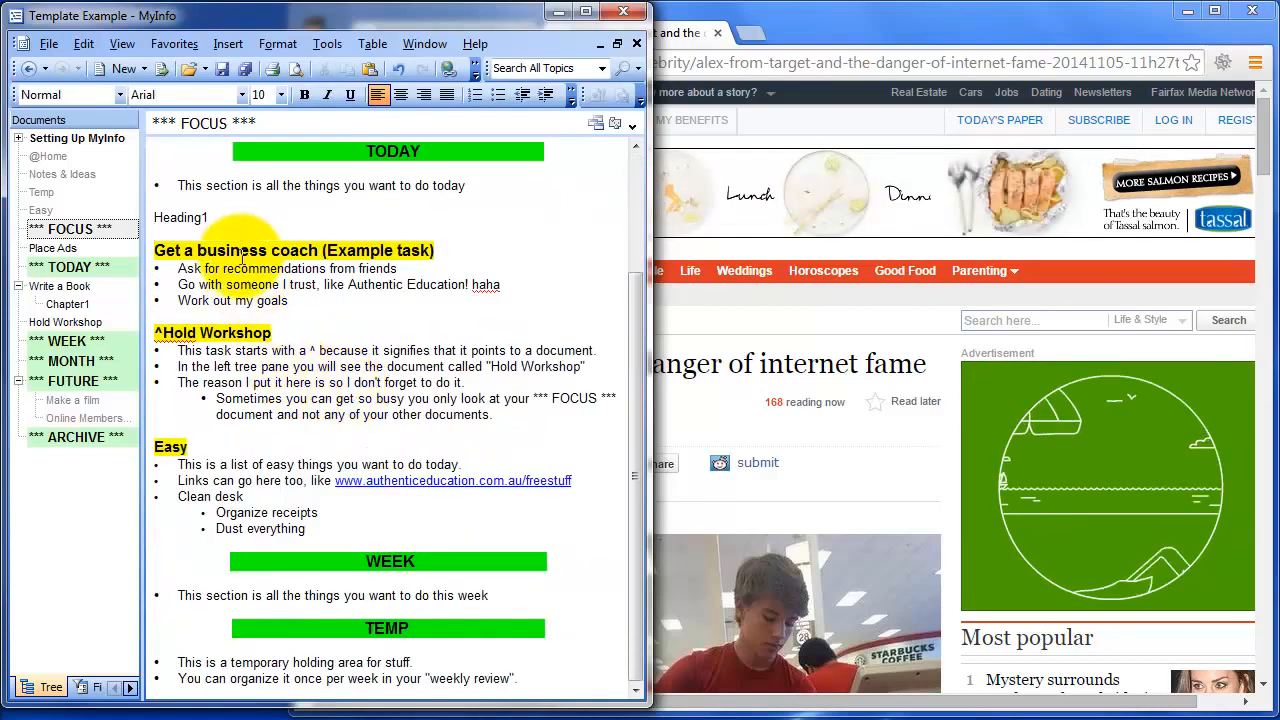
left_click_drag(200, 250, 245, 464)
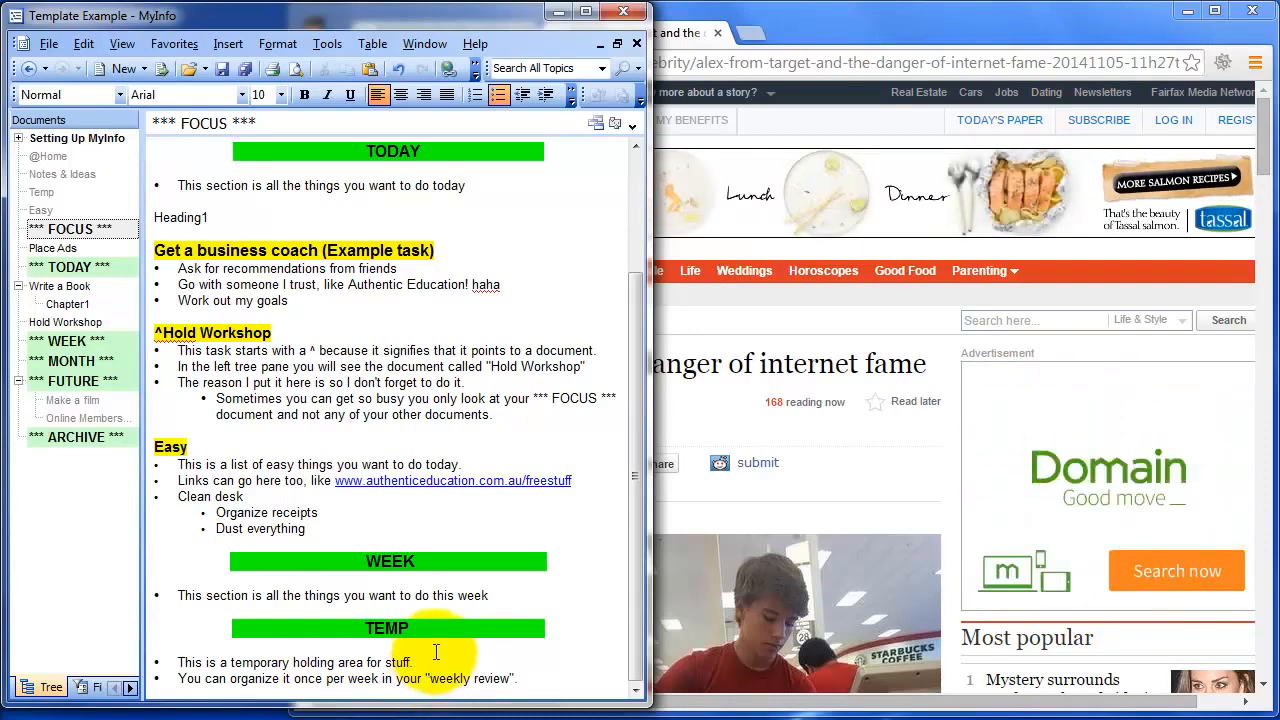
scroll("up", 3)
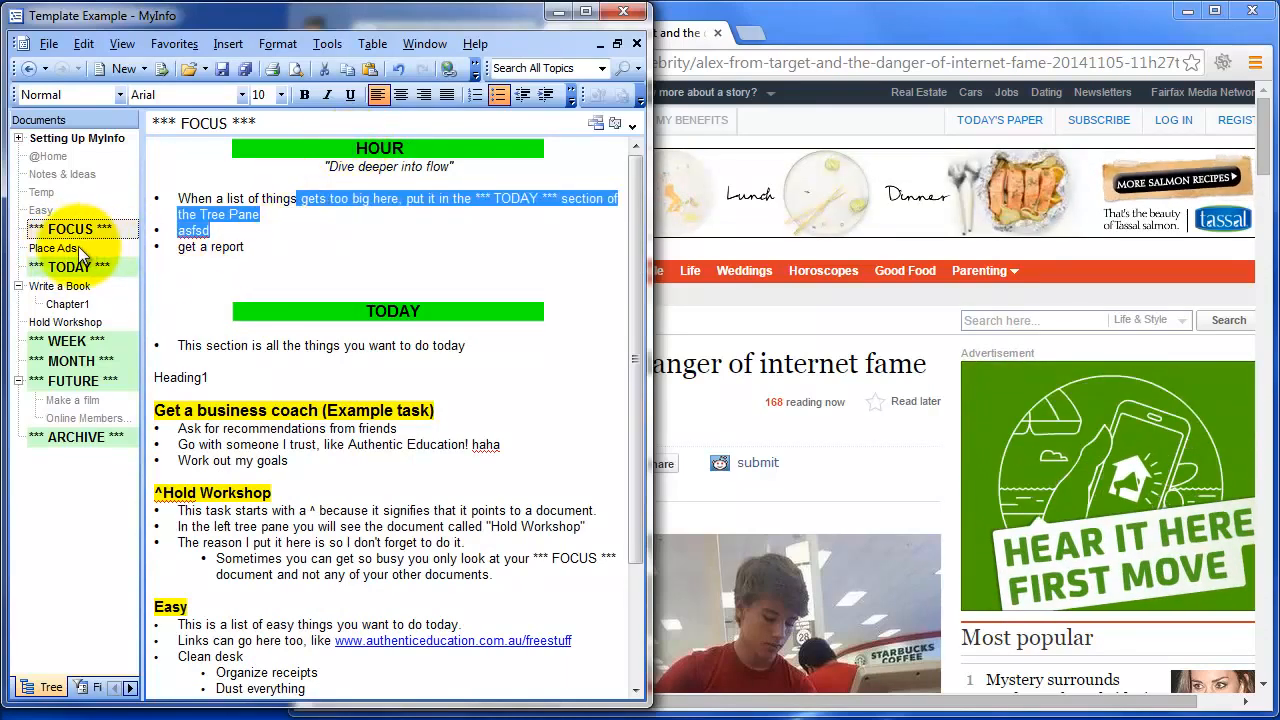
Type 'safdsf' into Place Ads, then drag Write a Book toward WEEK in the tree
left_click(54, 248)
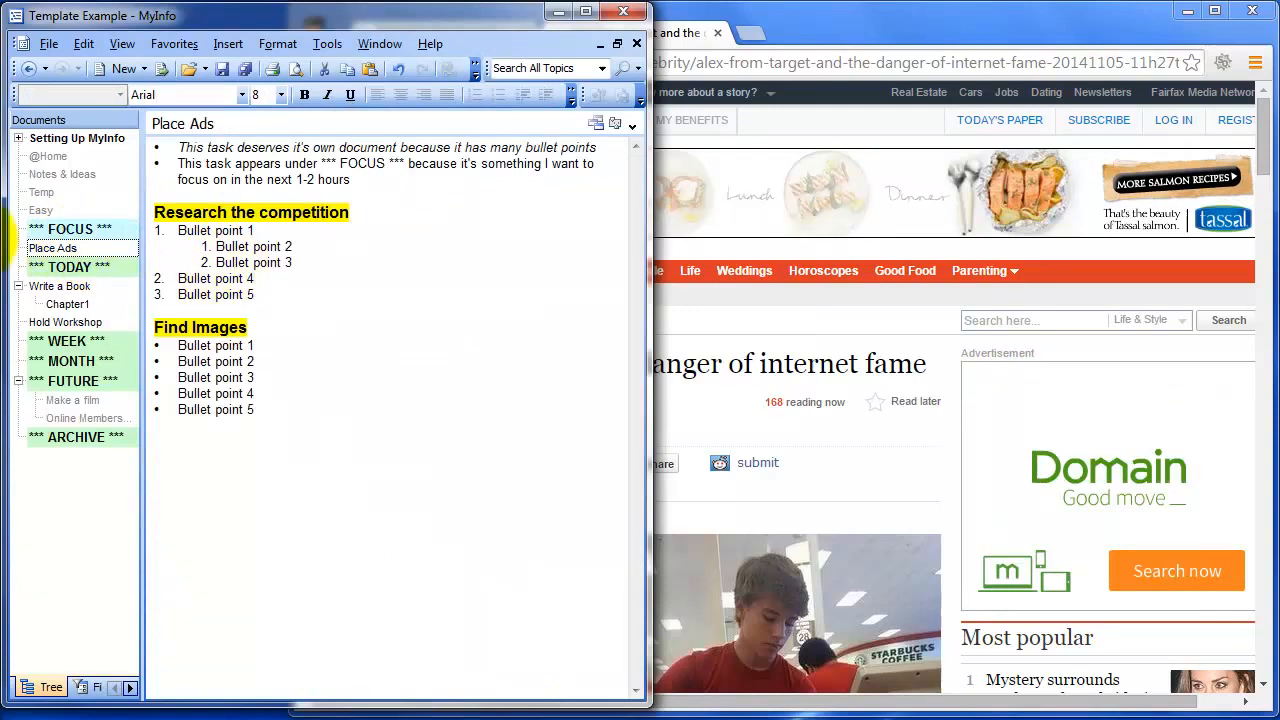
mouse_move(296, 454)
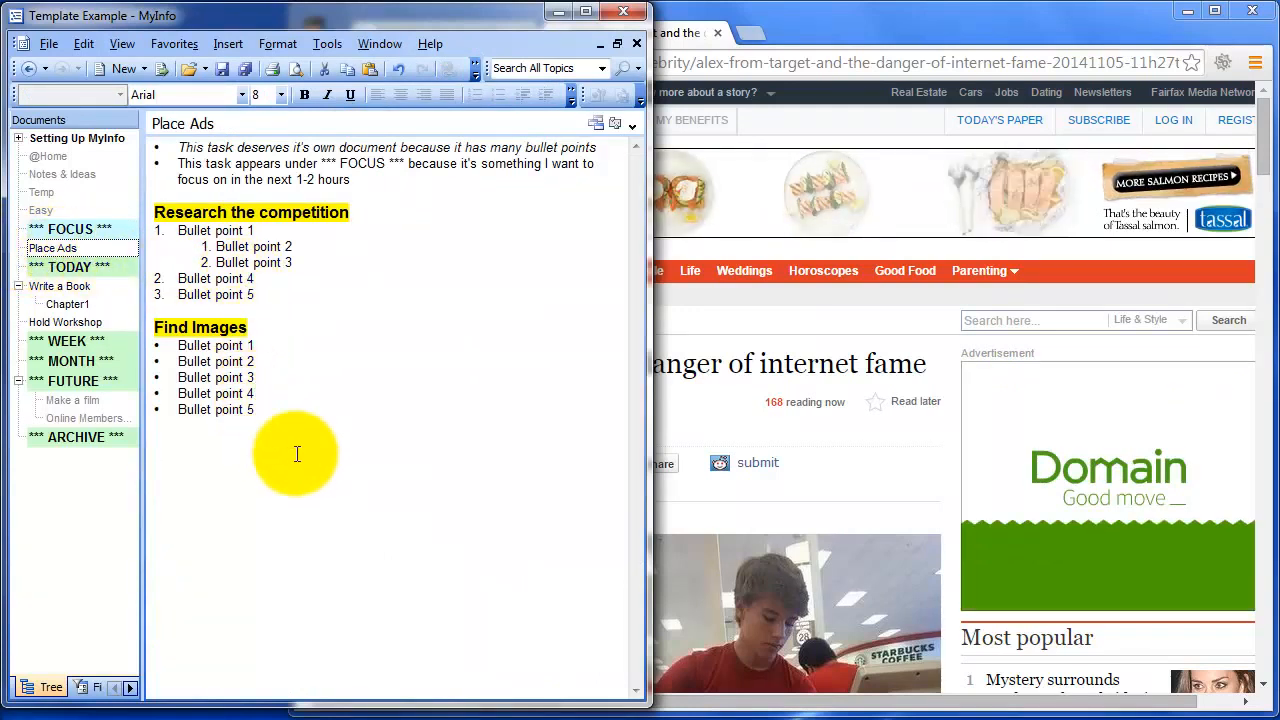
type("safdsf")
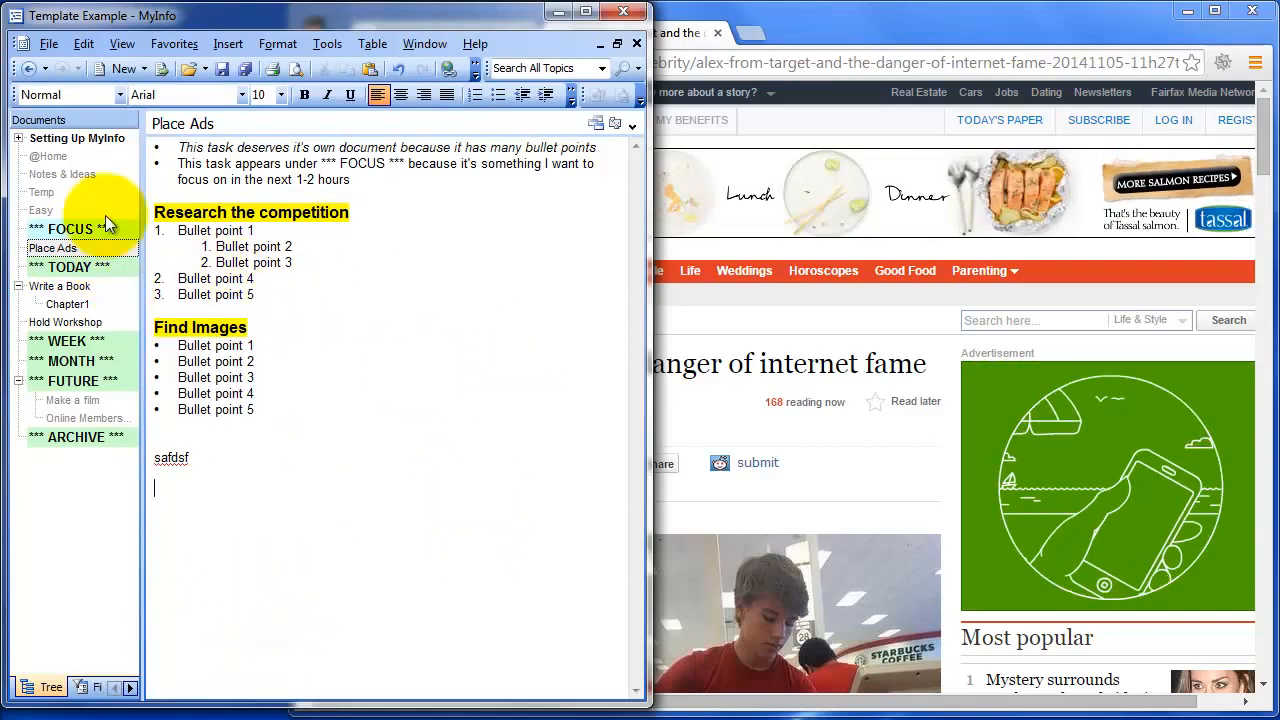
left_click(66, 228)
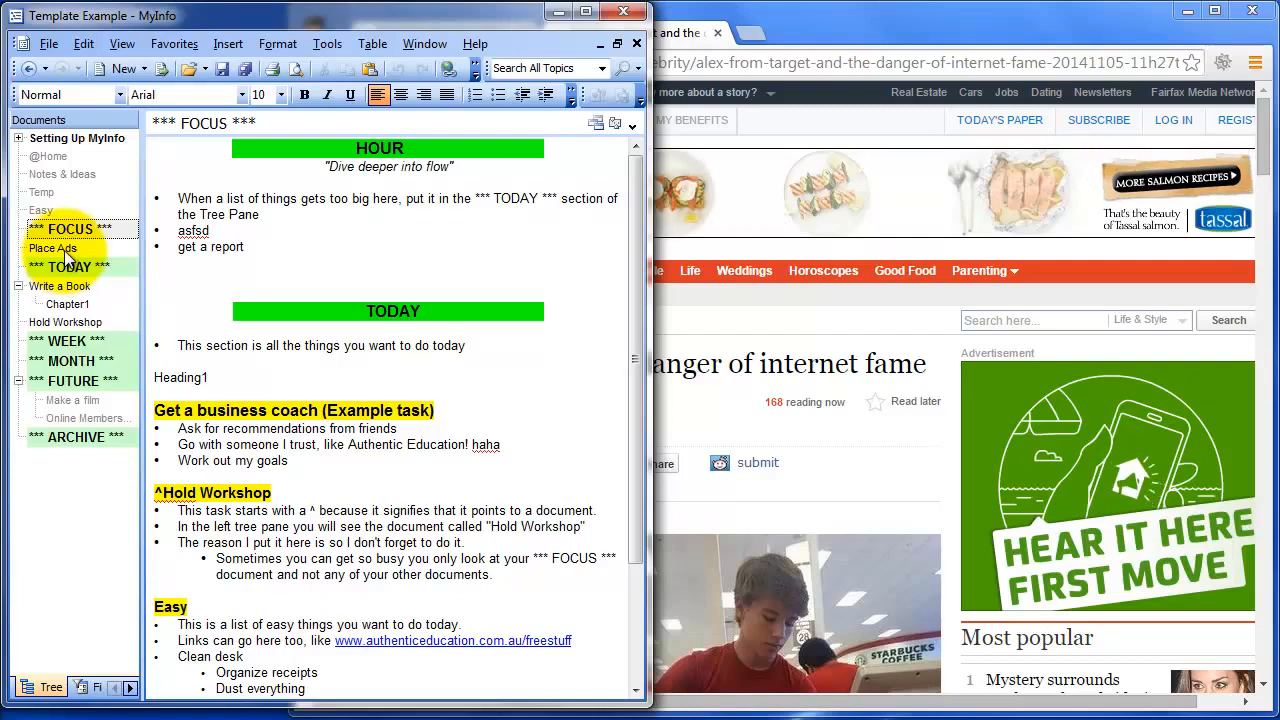
left_click(52, 248)
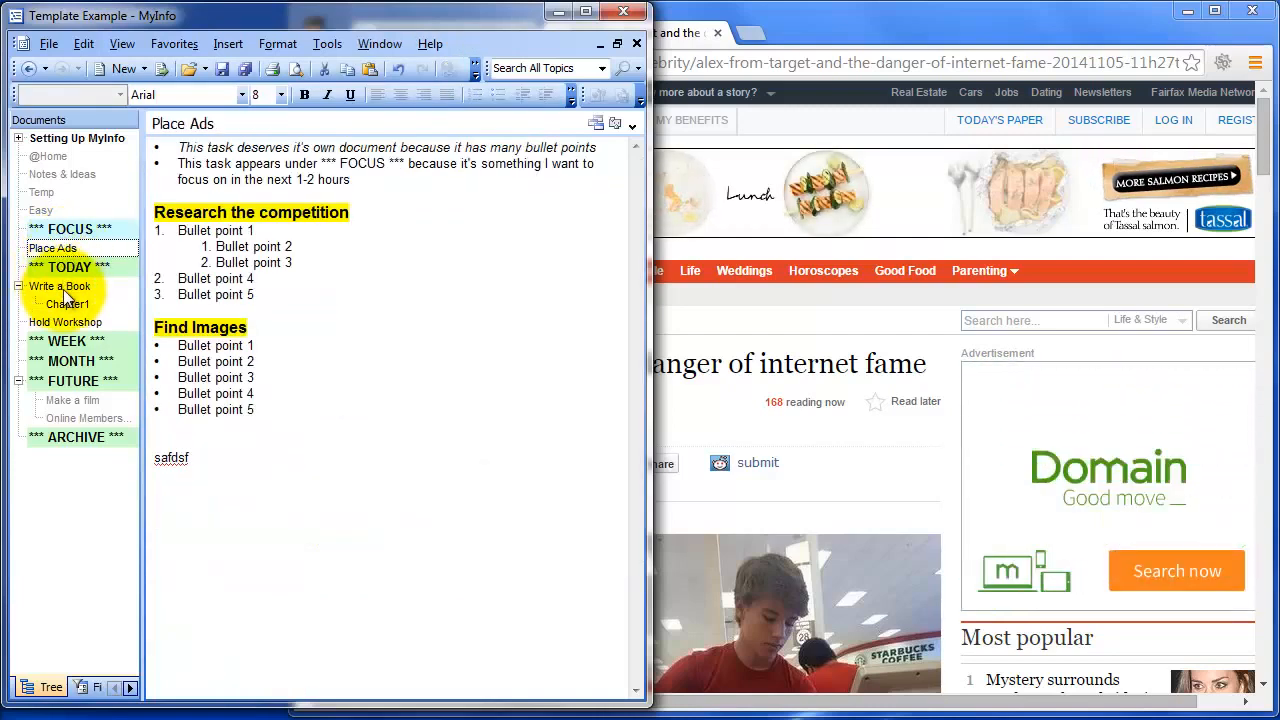
left_click(59, 286)
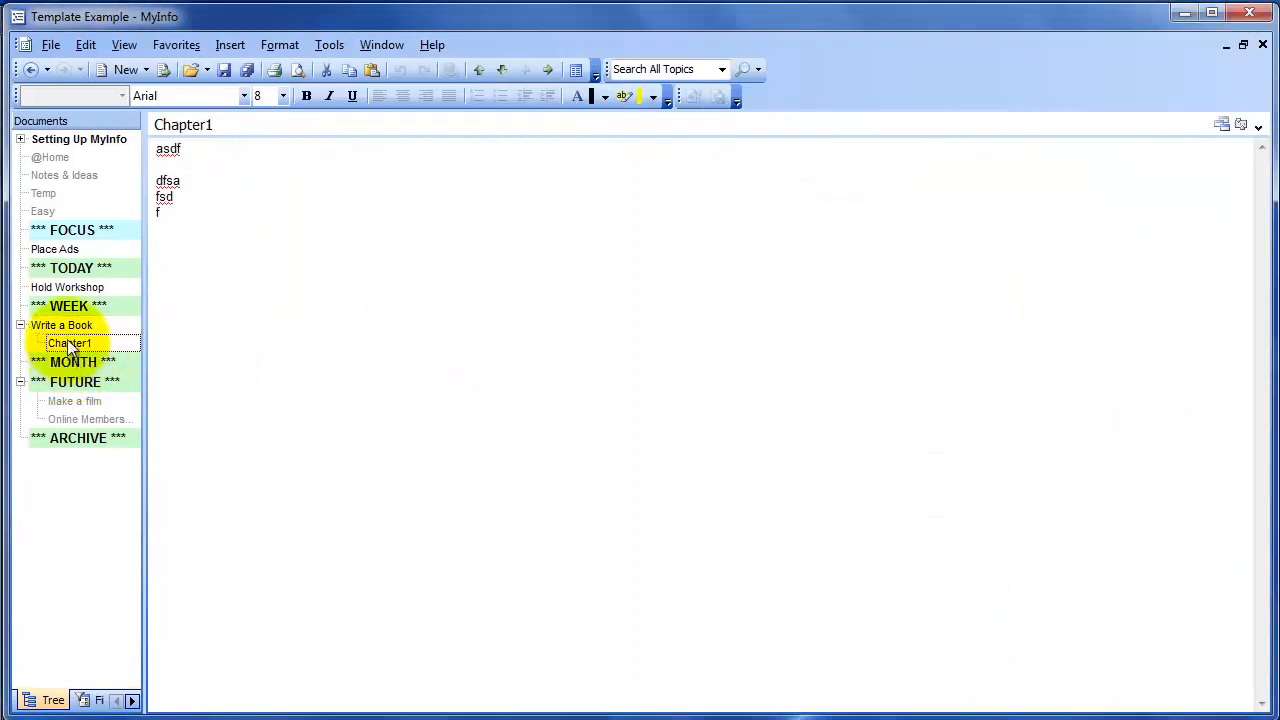
Drop Write a Book under WEEK, collapse WEEK, and reopen *** FOCUS ***
left_click(62, 325)
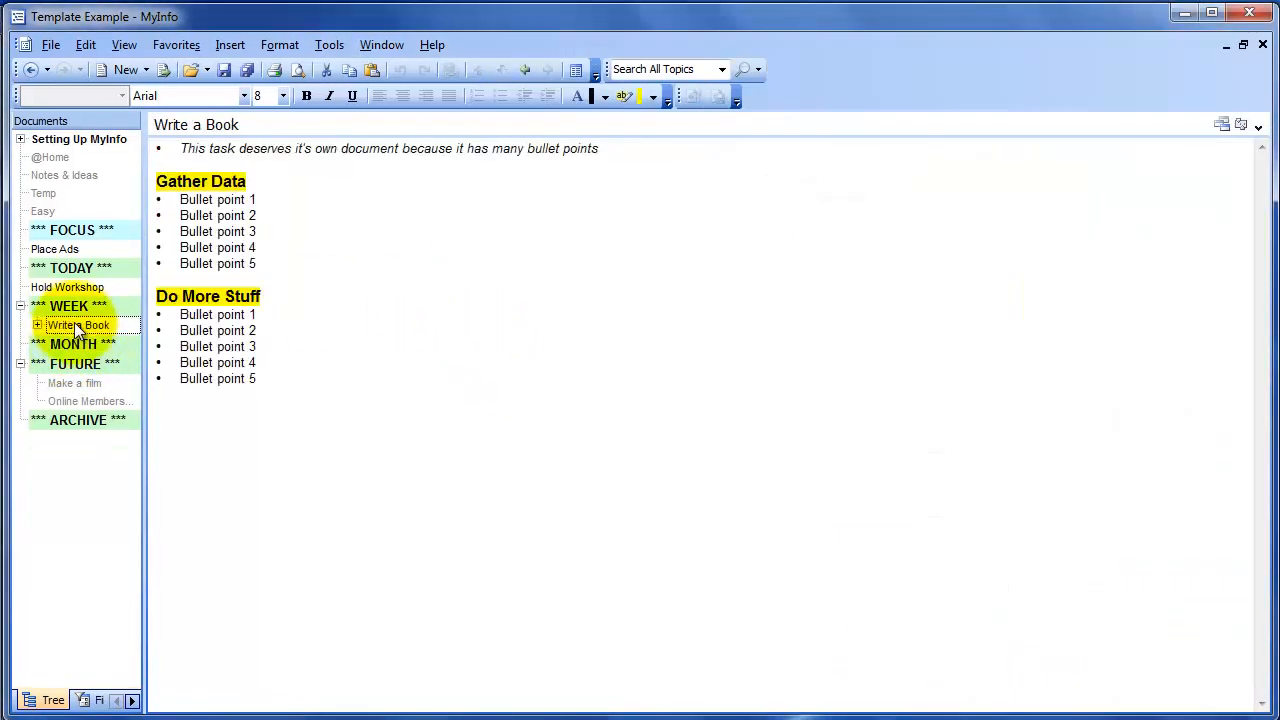
left_click(68, 306)
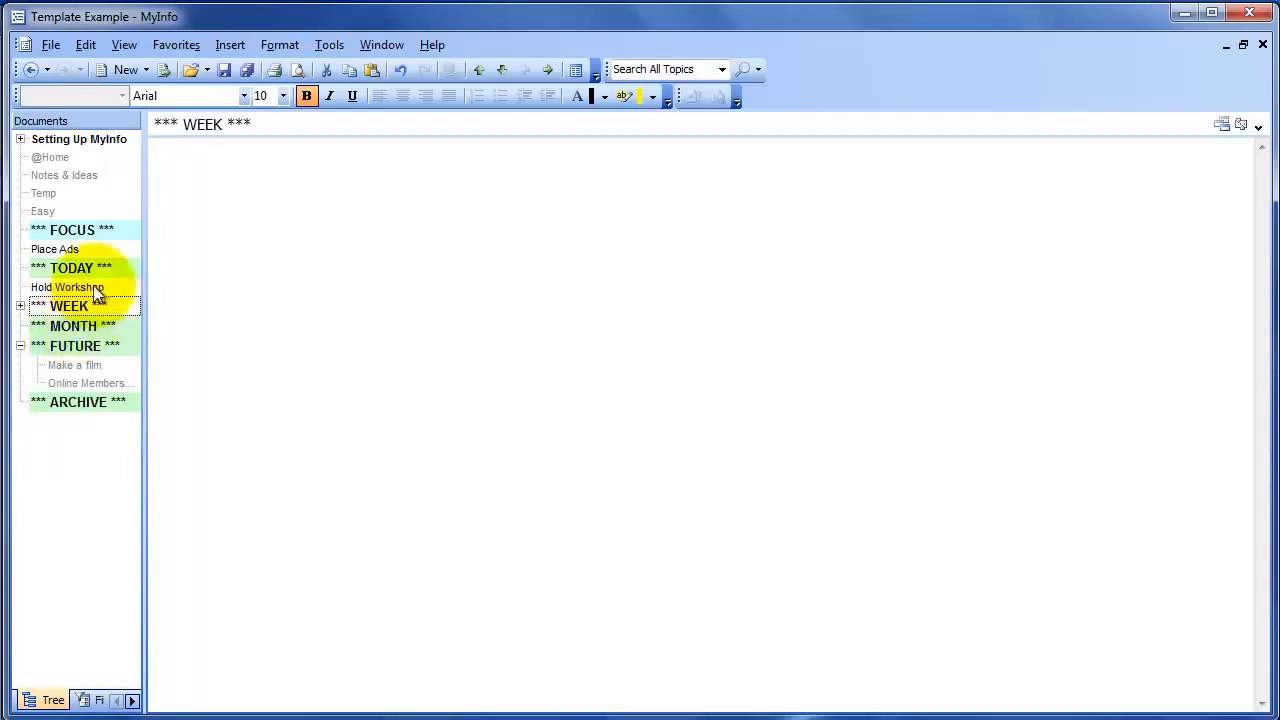
left_click(71, 230)
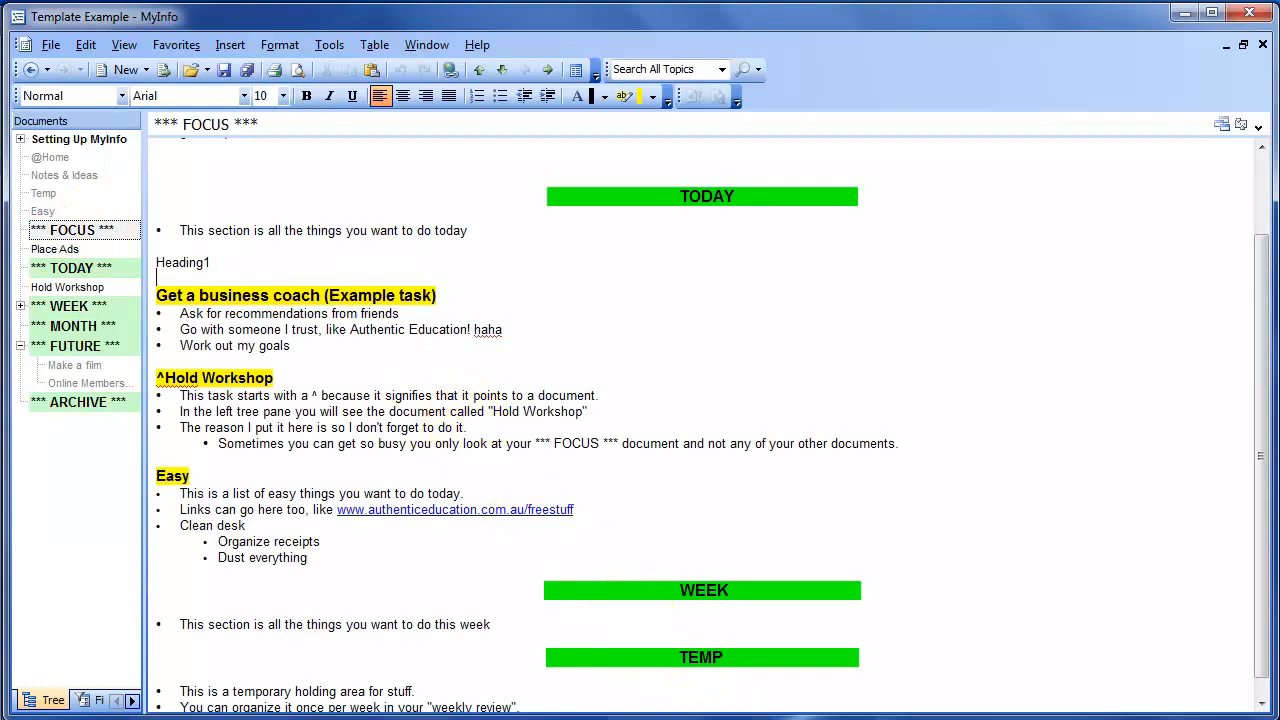
Add a 'get director' bullet to the Make a film note under FUTURE
left_click(21, 346)
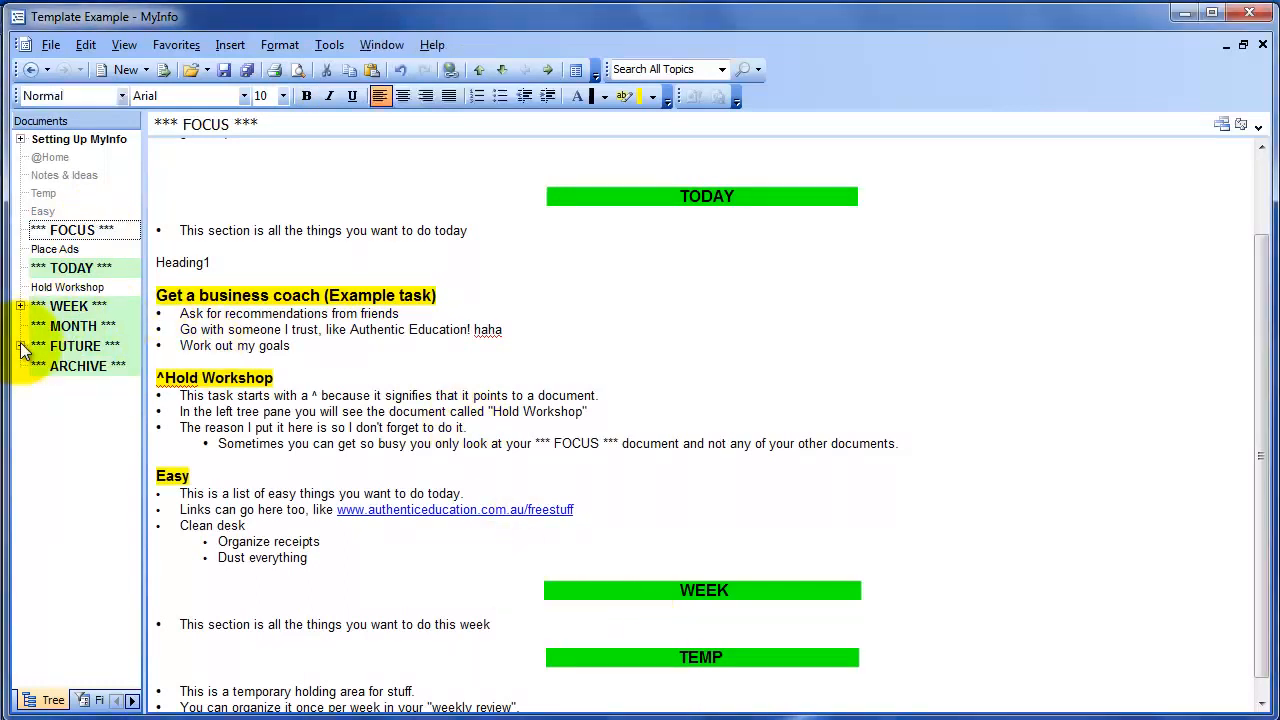
left_click(21, 345)
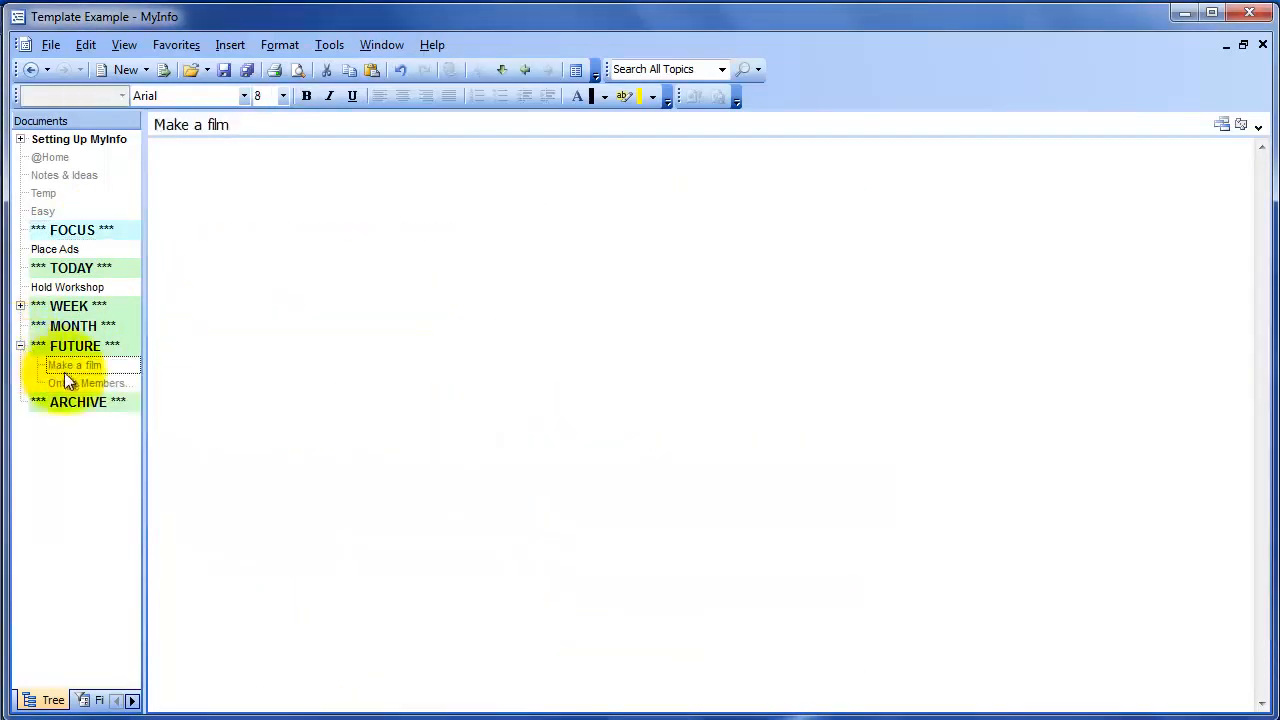
left_click(90, 383)
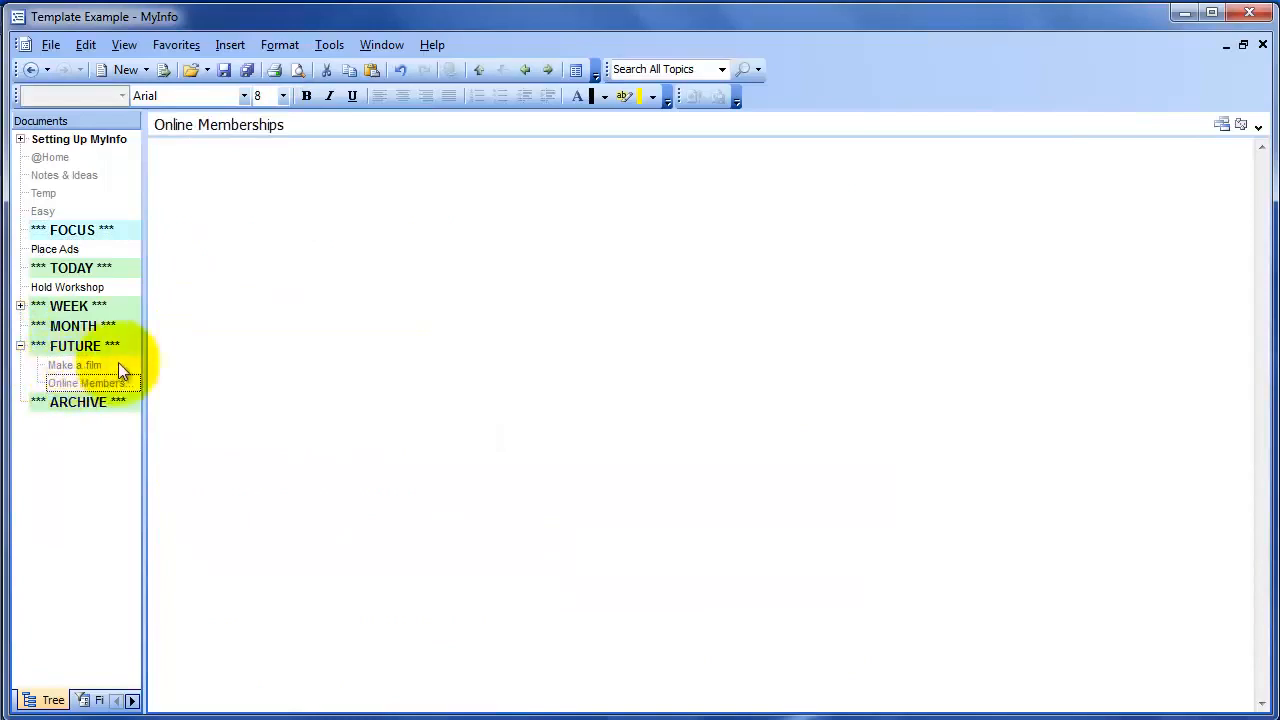
left_click(74, 365)
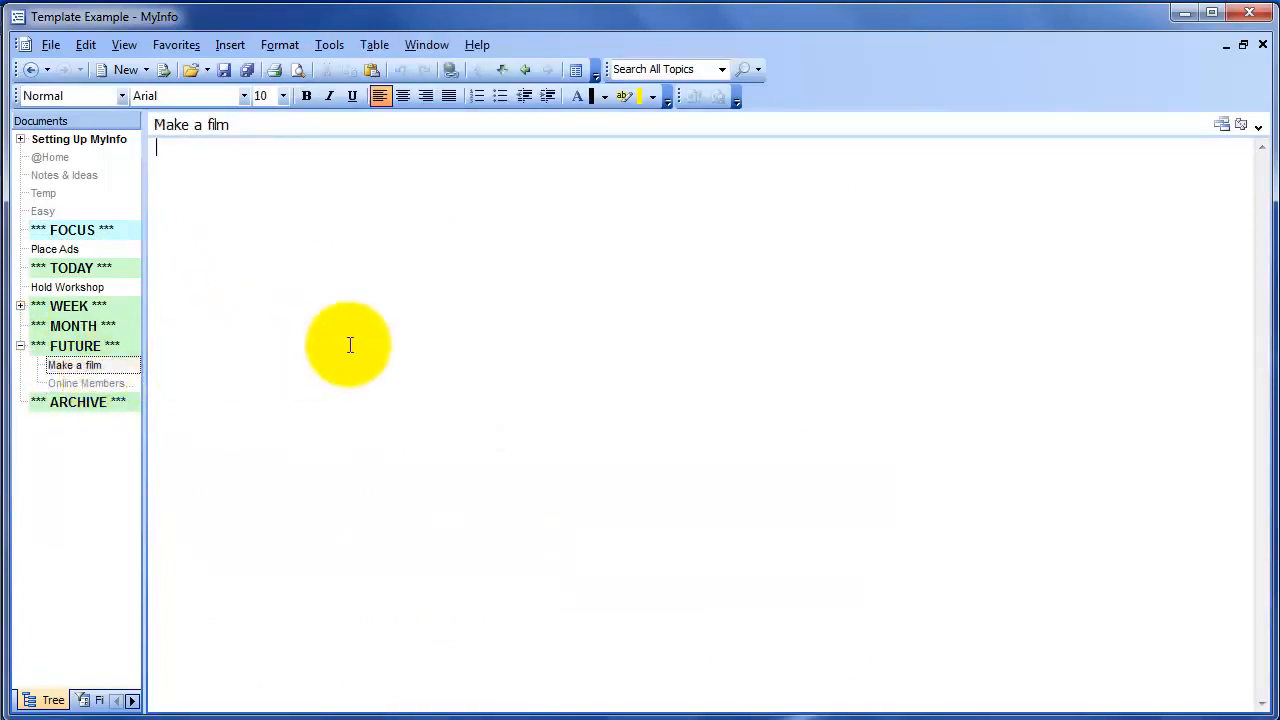
type("get directio")
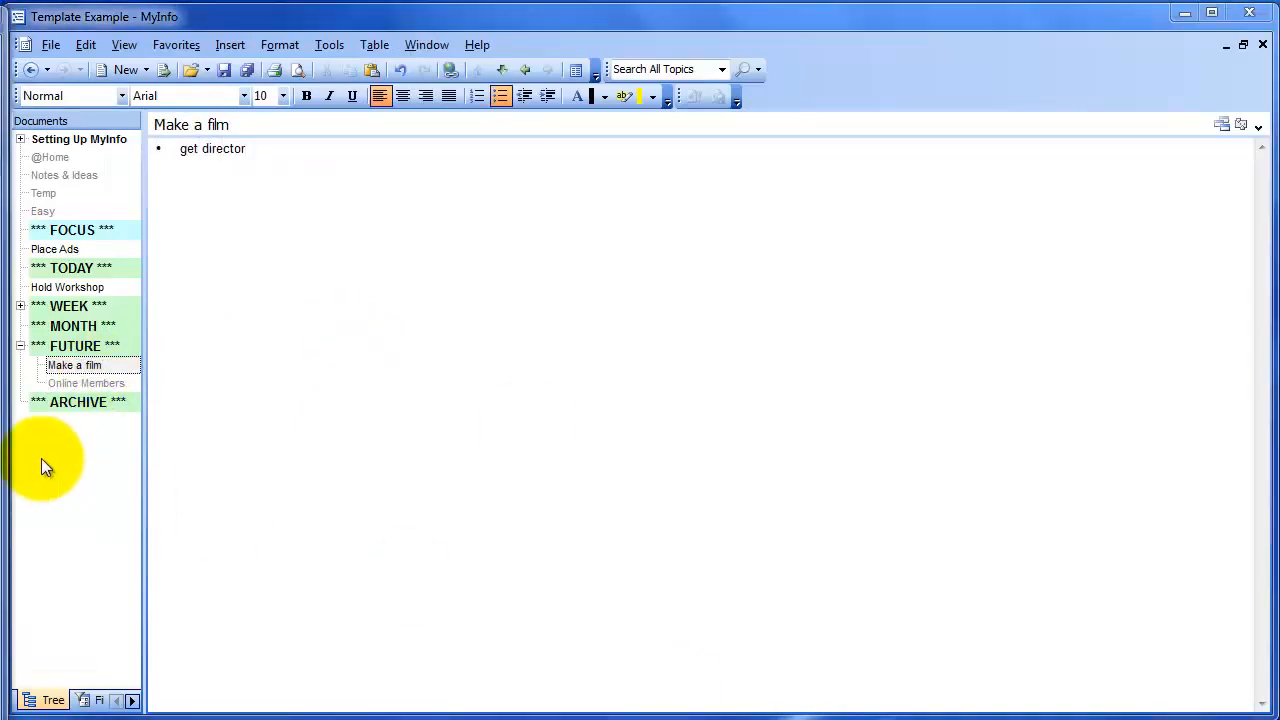
Collapse FUTURE, then open Place Ads and the FOCUS document
left_click(19, 346)
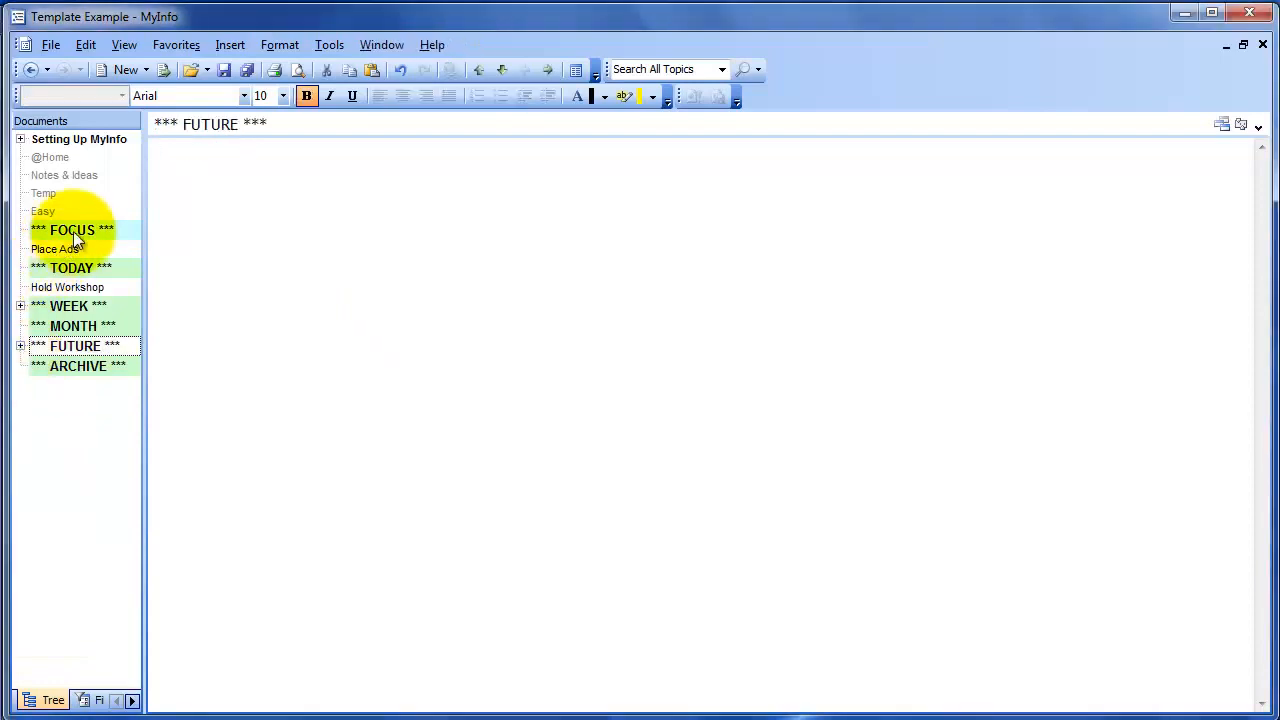
left_click(54, 248)
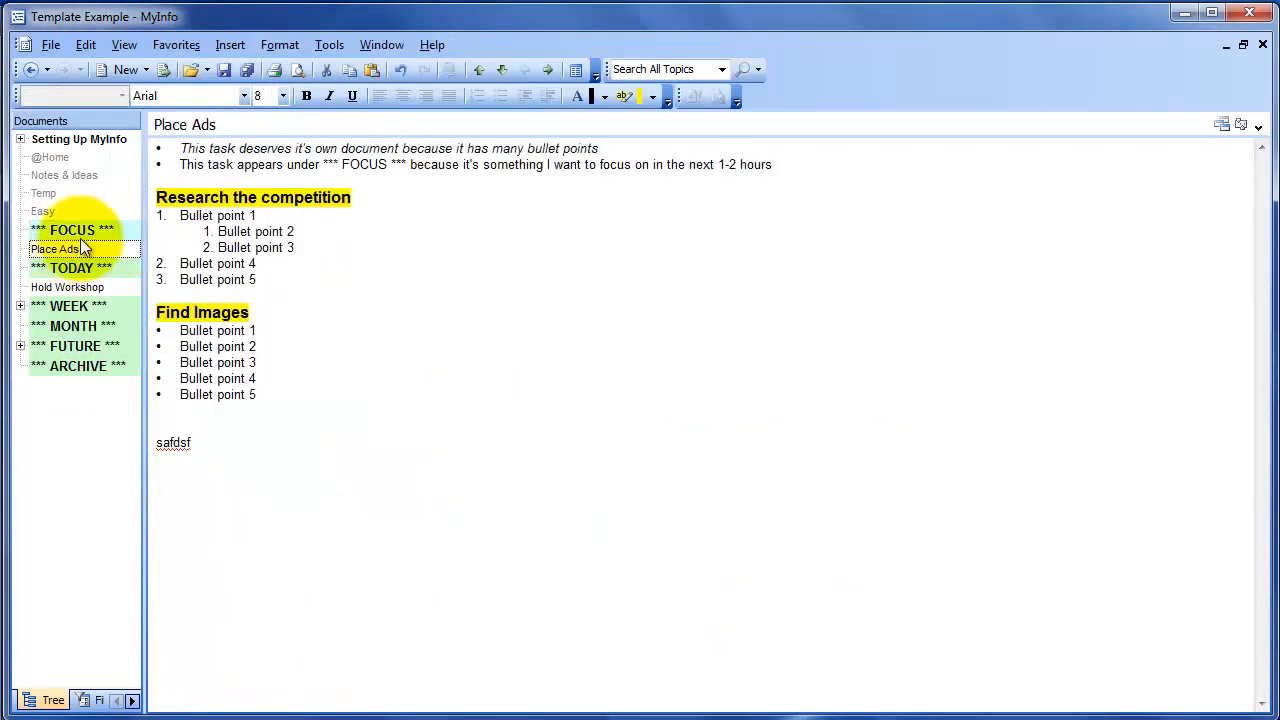
left_click(71, 230)
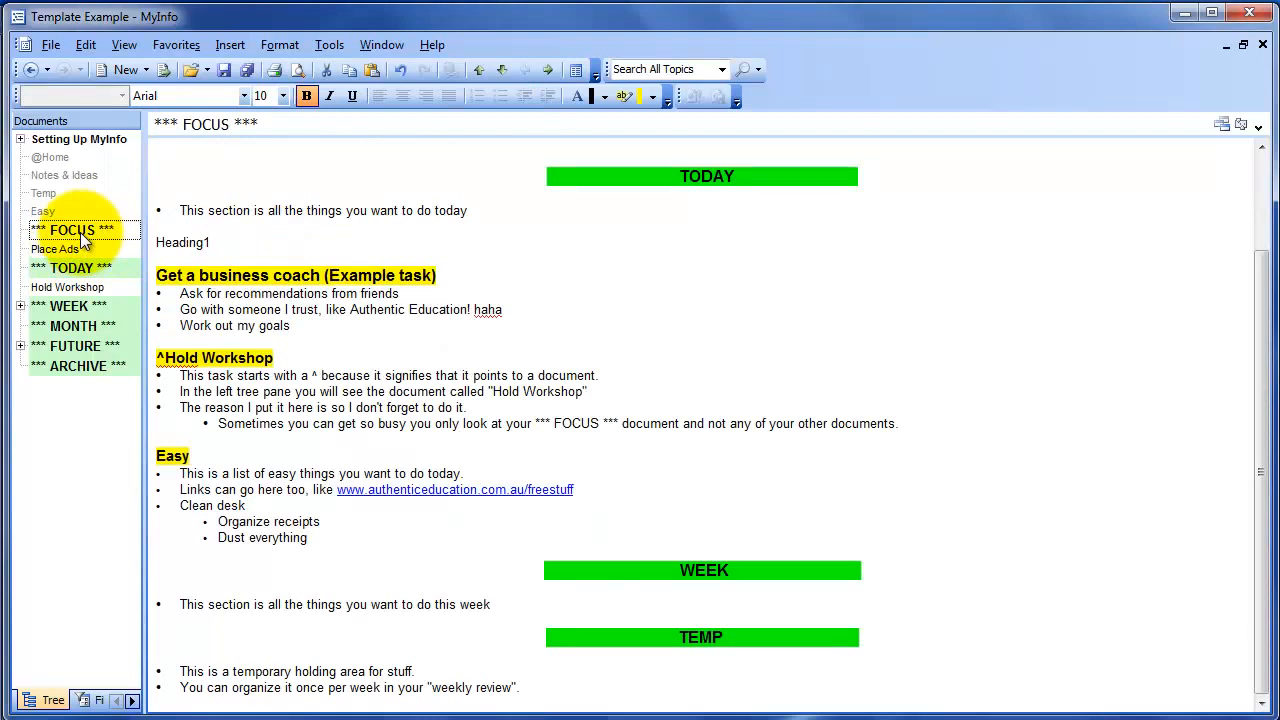
Type 'tarantino' into the Online Memberships note under FUTURE
left_click(75, 419)
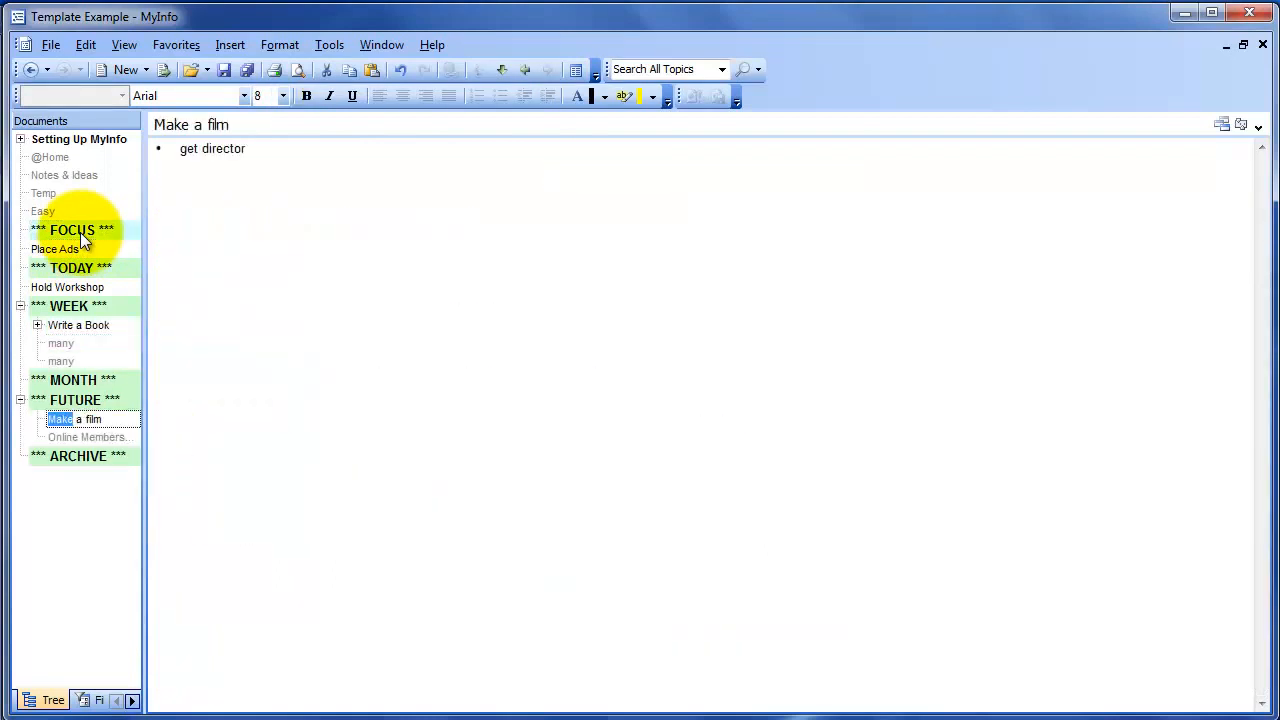
left_click(70, 230)
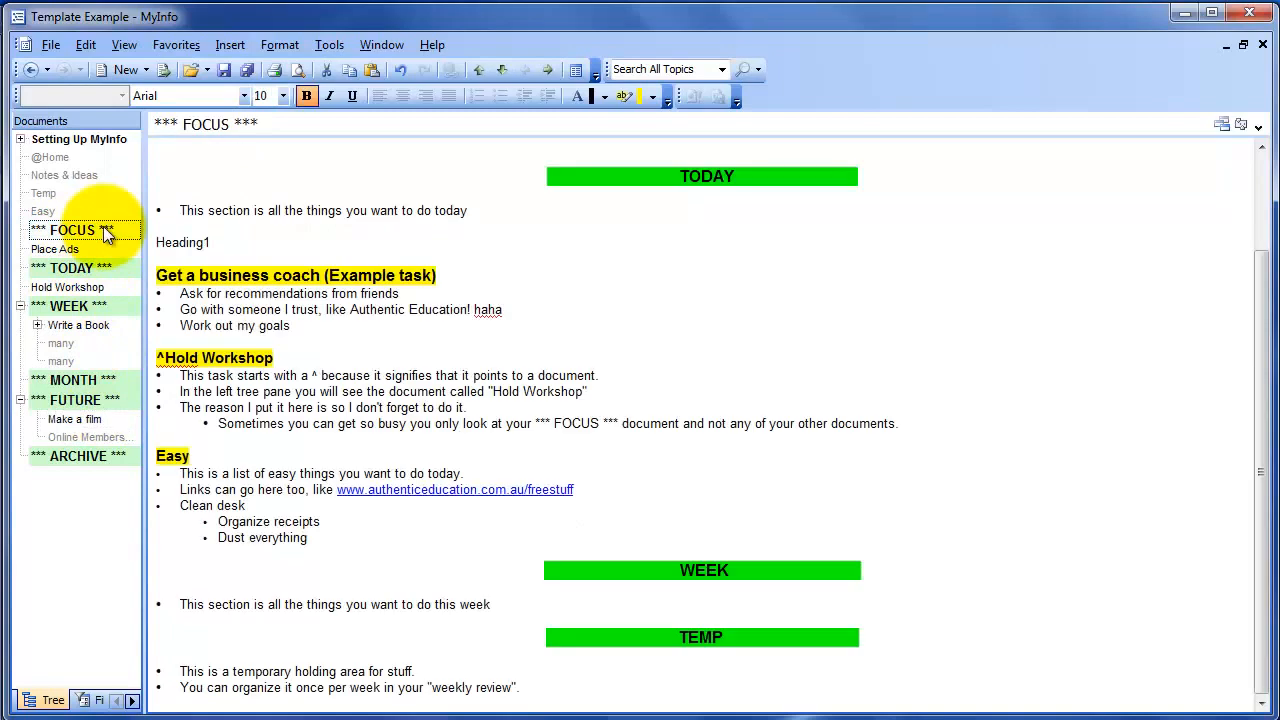
left_click(89, 437)
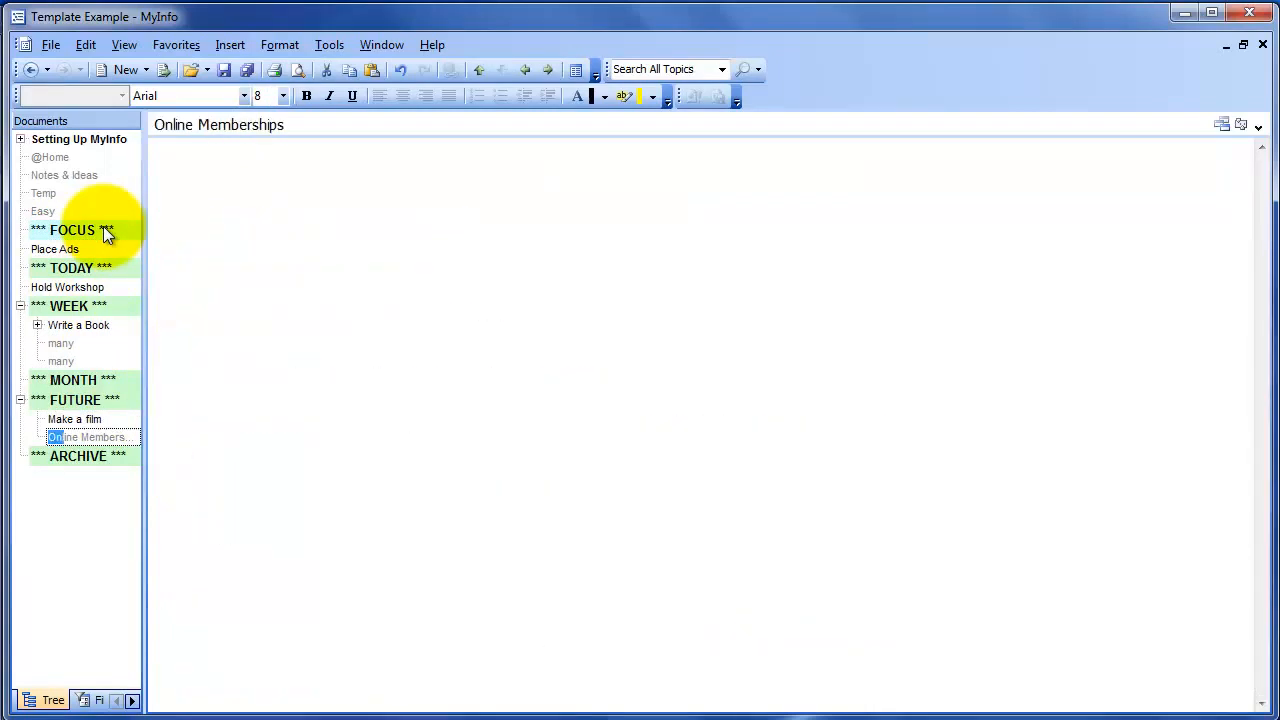
left_click(667, 210)
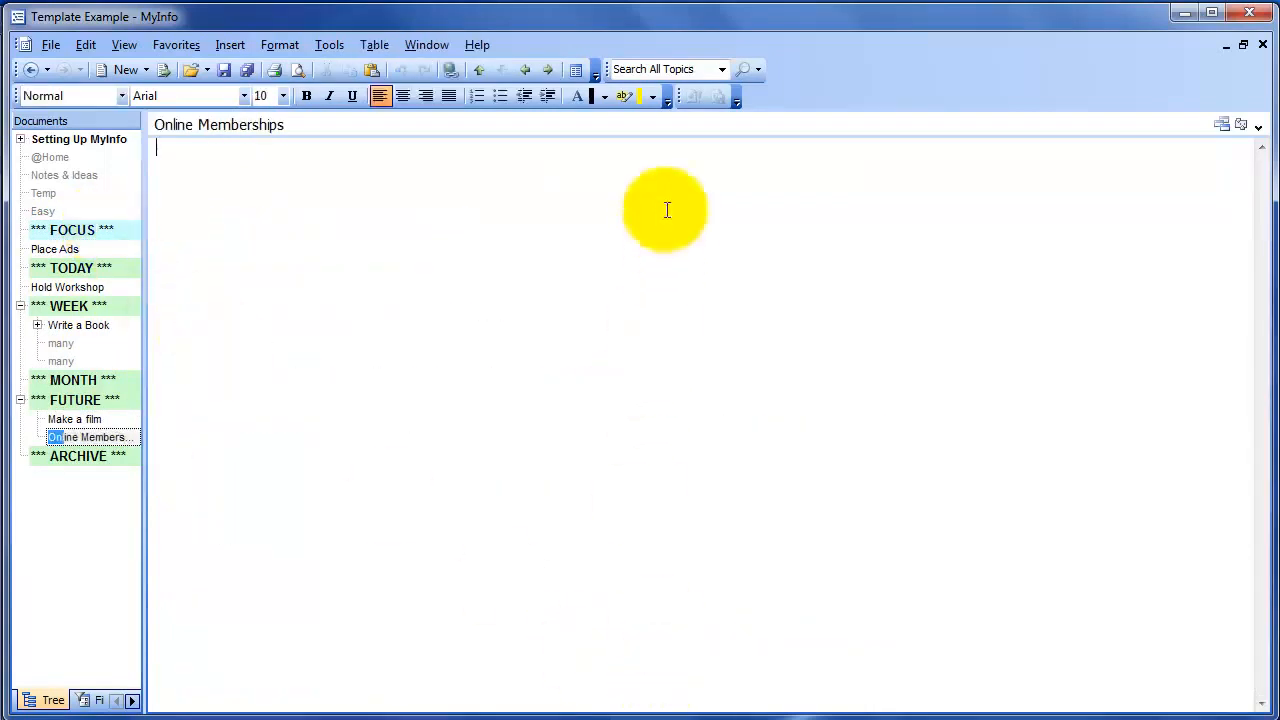
mouse_move(311, 342)
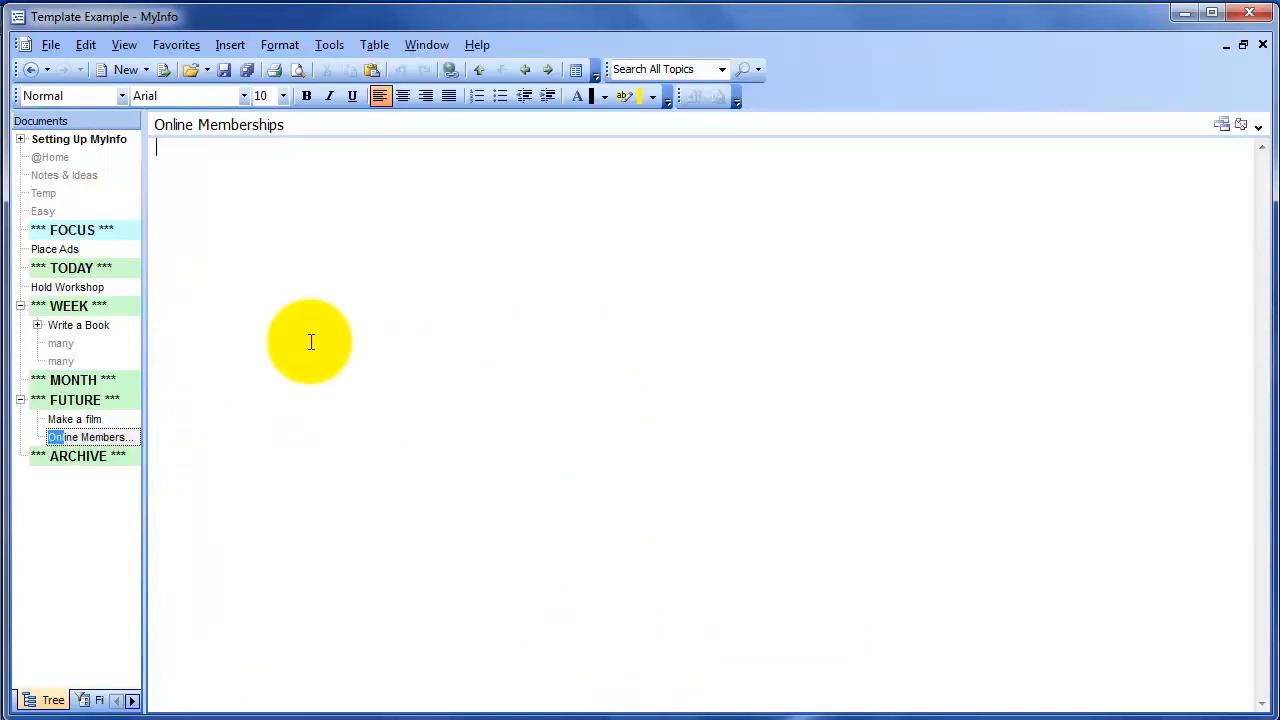
type("tarantino")
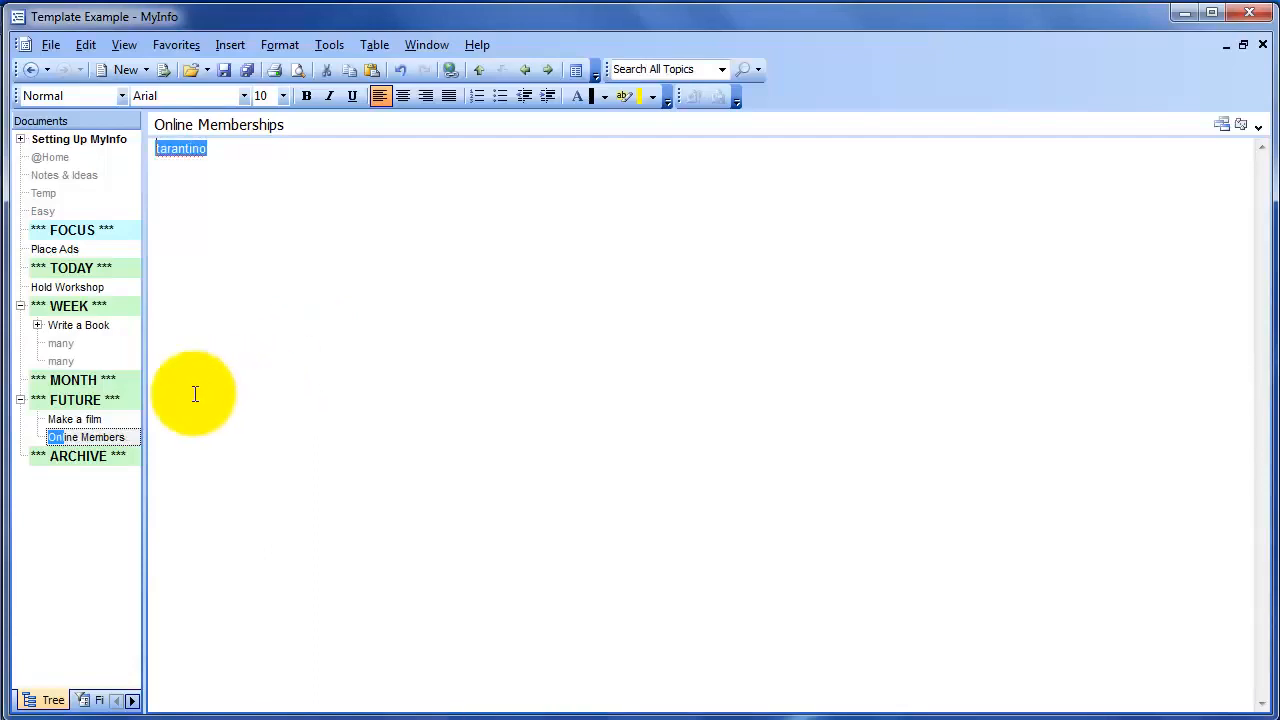
Search for 'tarantino', open the Online Memberships result, then switch to the FOCUS file tab
left_click(70, 268)
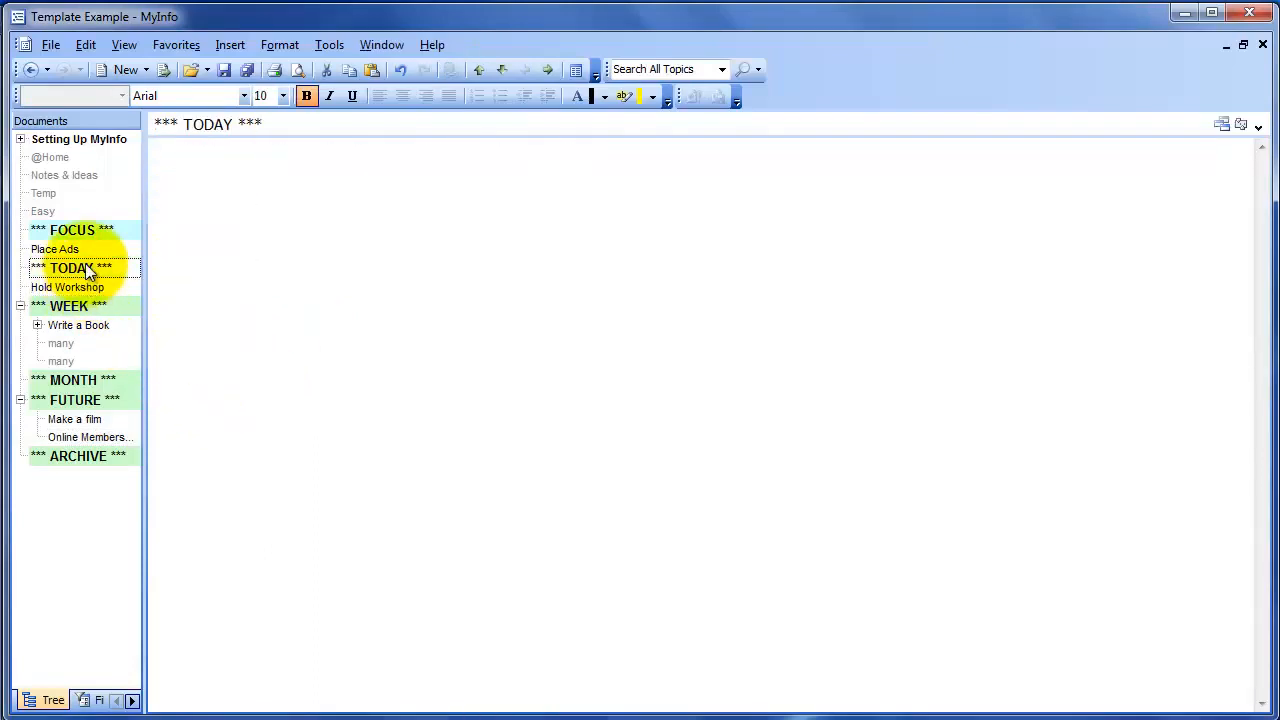
type("tarantino")
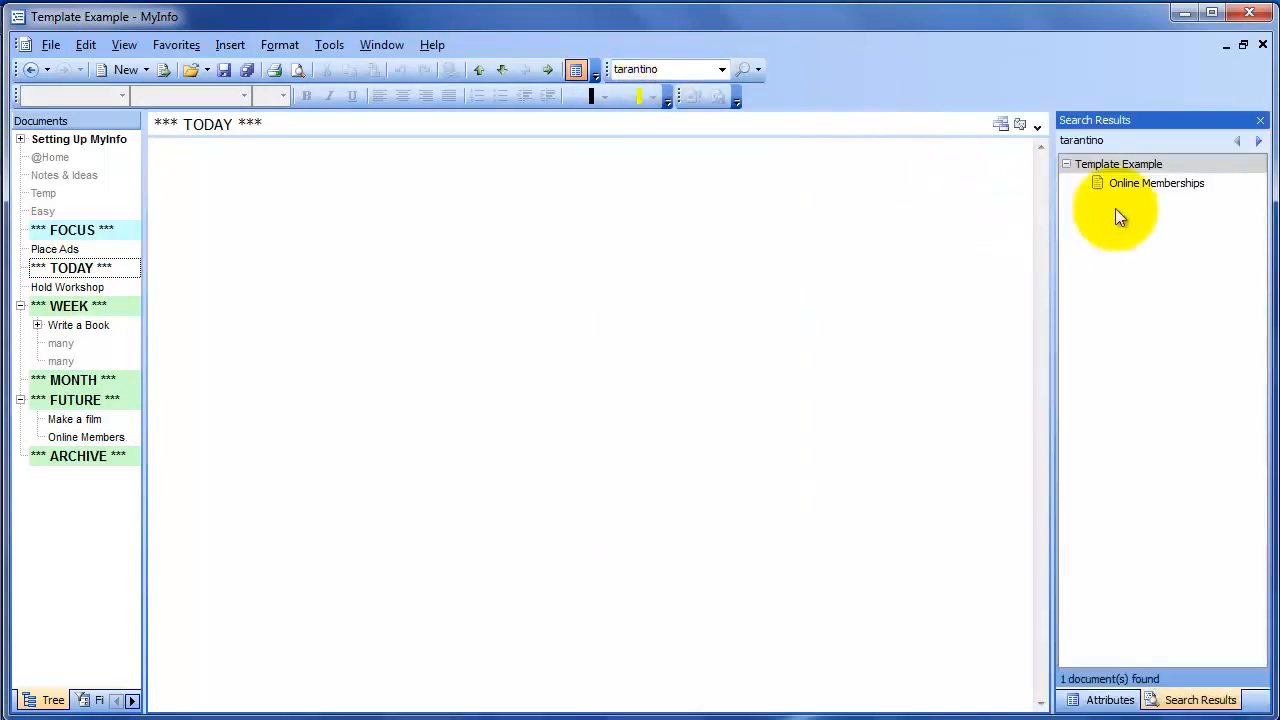
left_click(1156, 183)
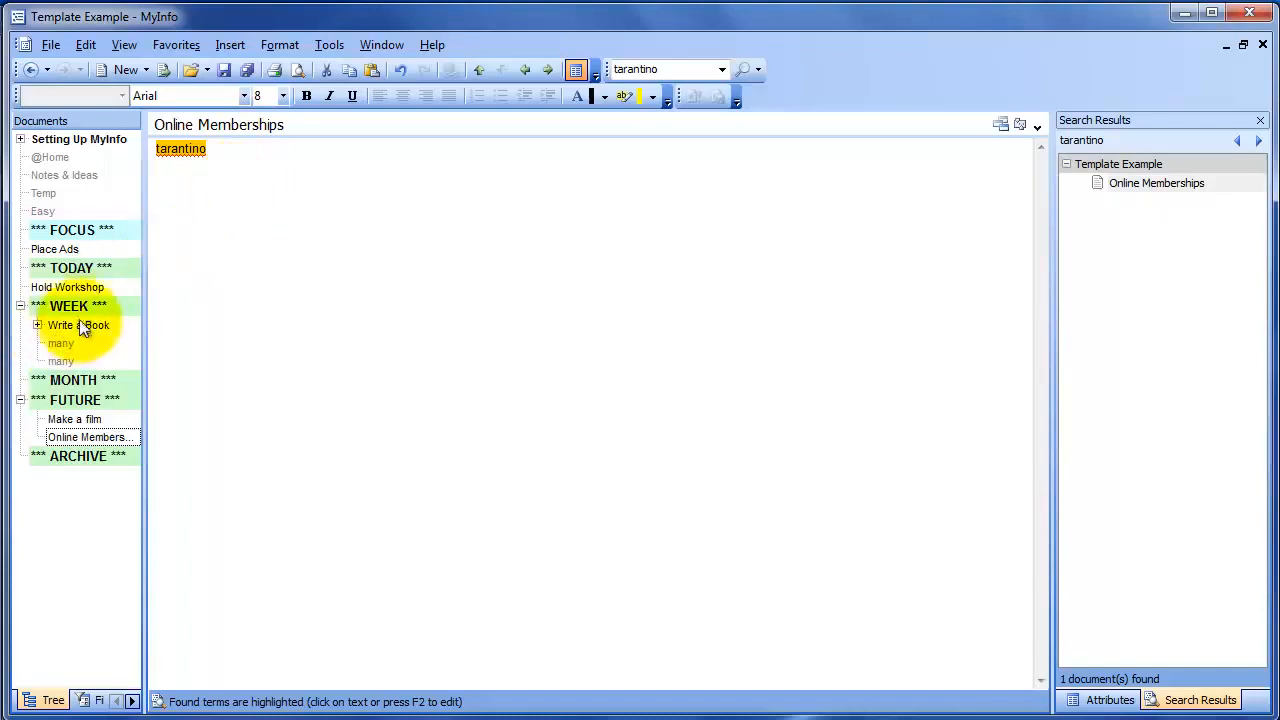
left_click(71, 267)
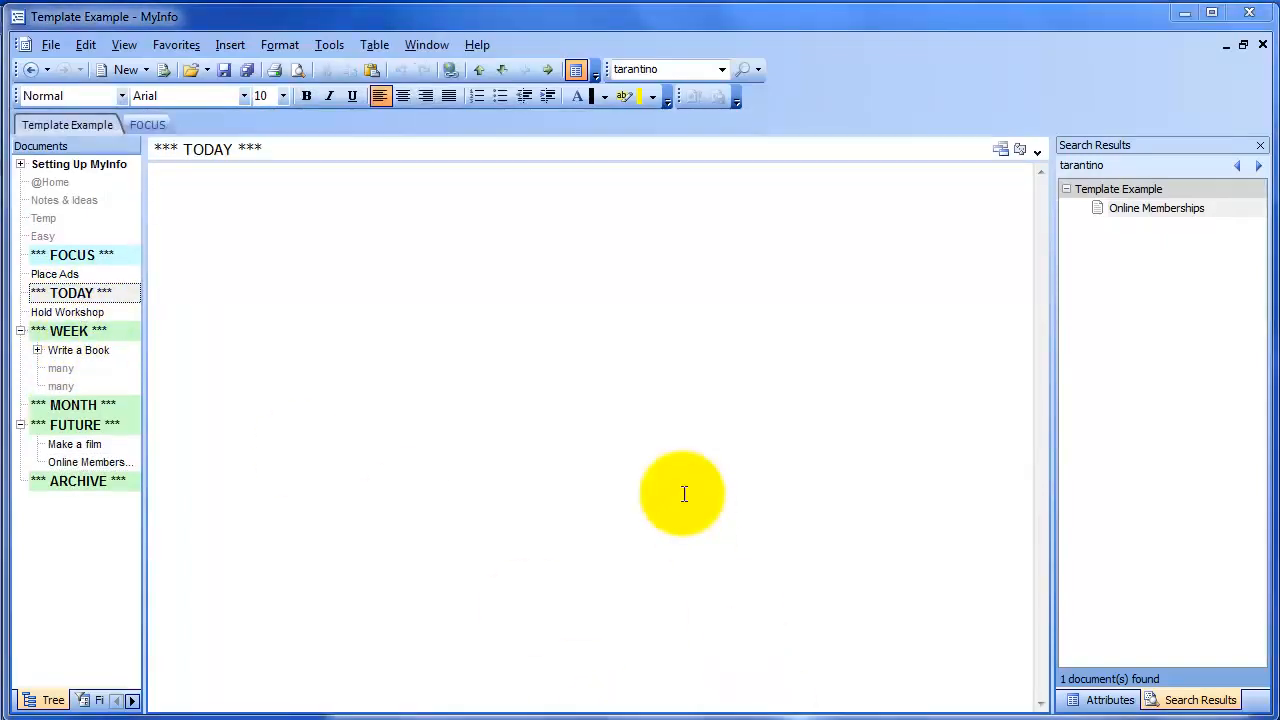
mouse_move(175, 170)
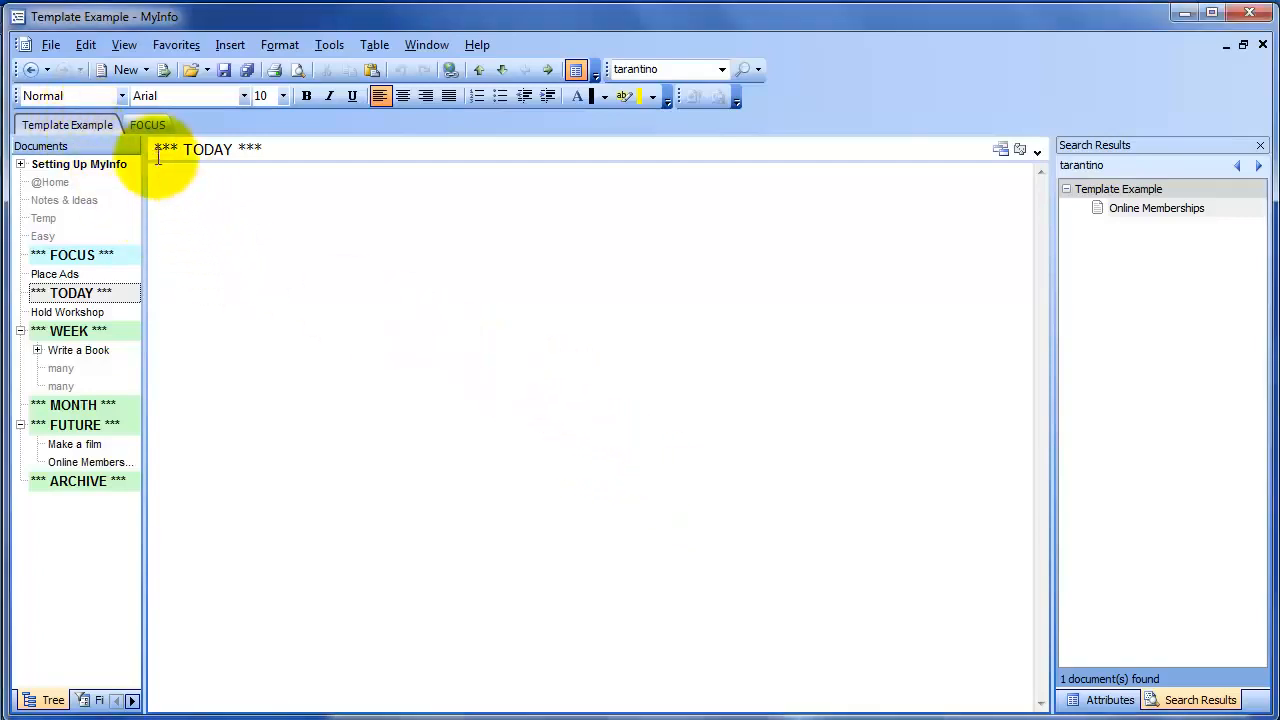
left_click(147, 124)
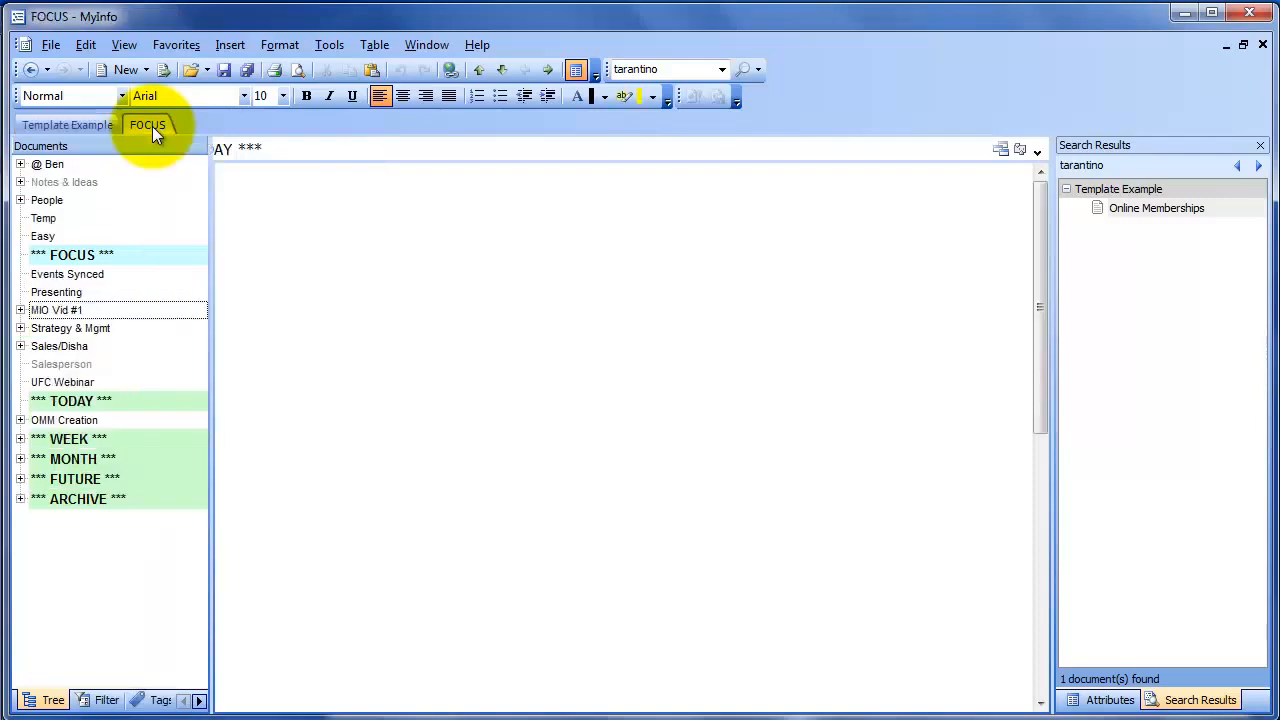
Open MIO Vid #1 in the FOCUS file and type 'sfd' into Template Example's TODAY note
left_click(56, 309)
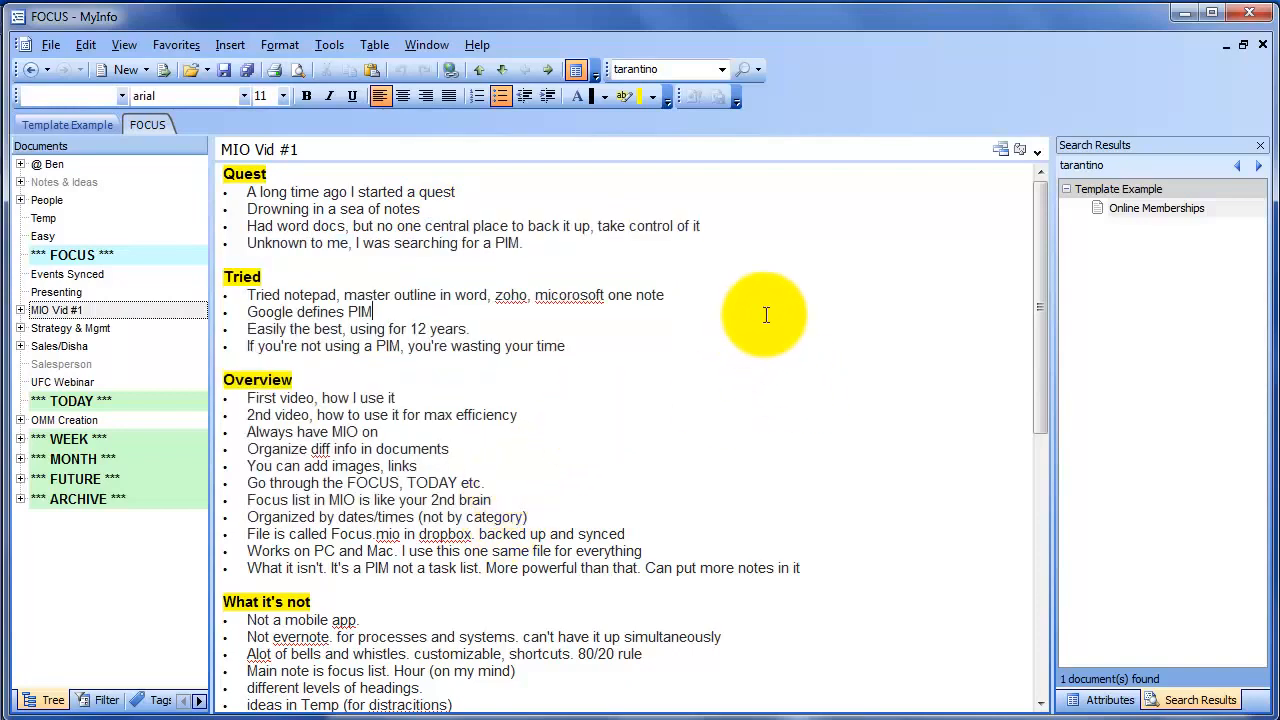
mouse_move(558, 270)
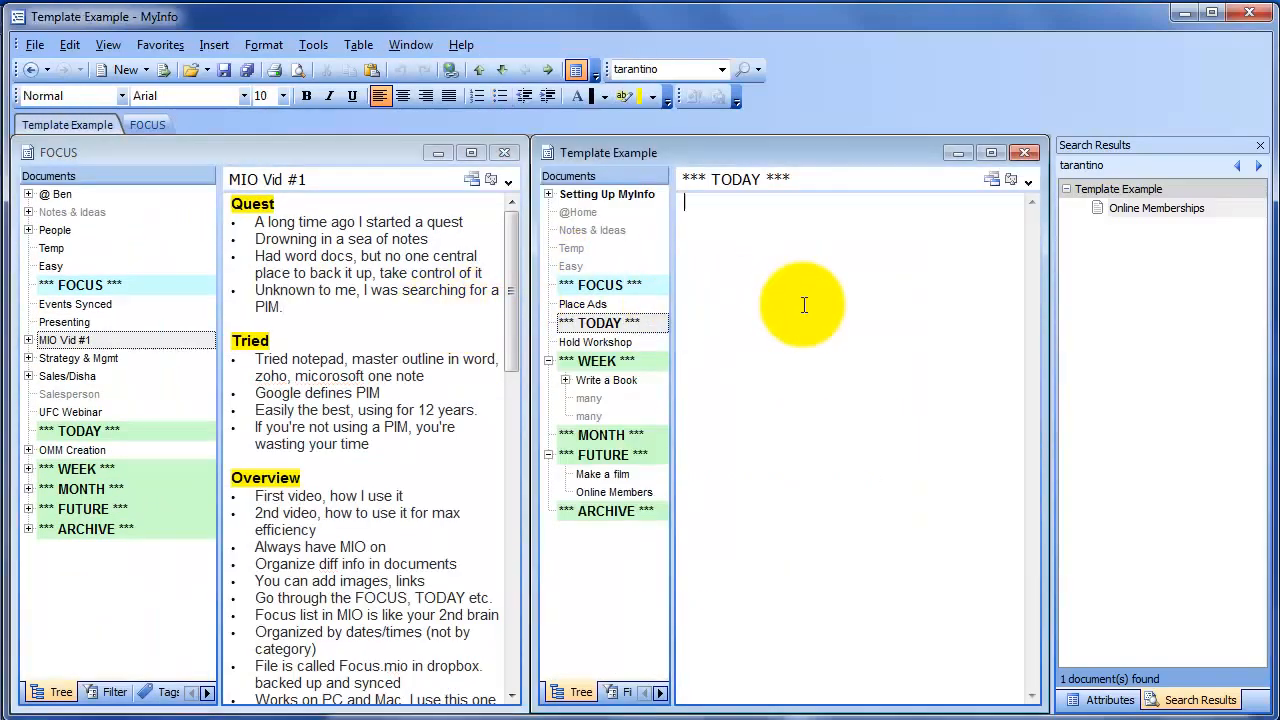
left_click(380, 385)
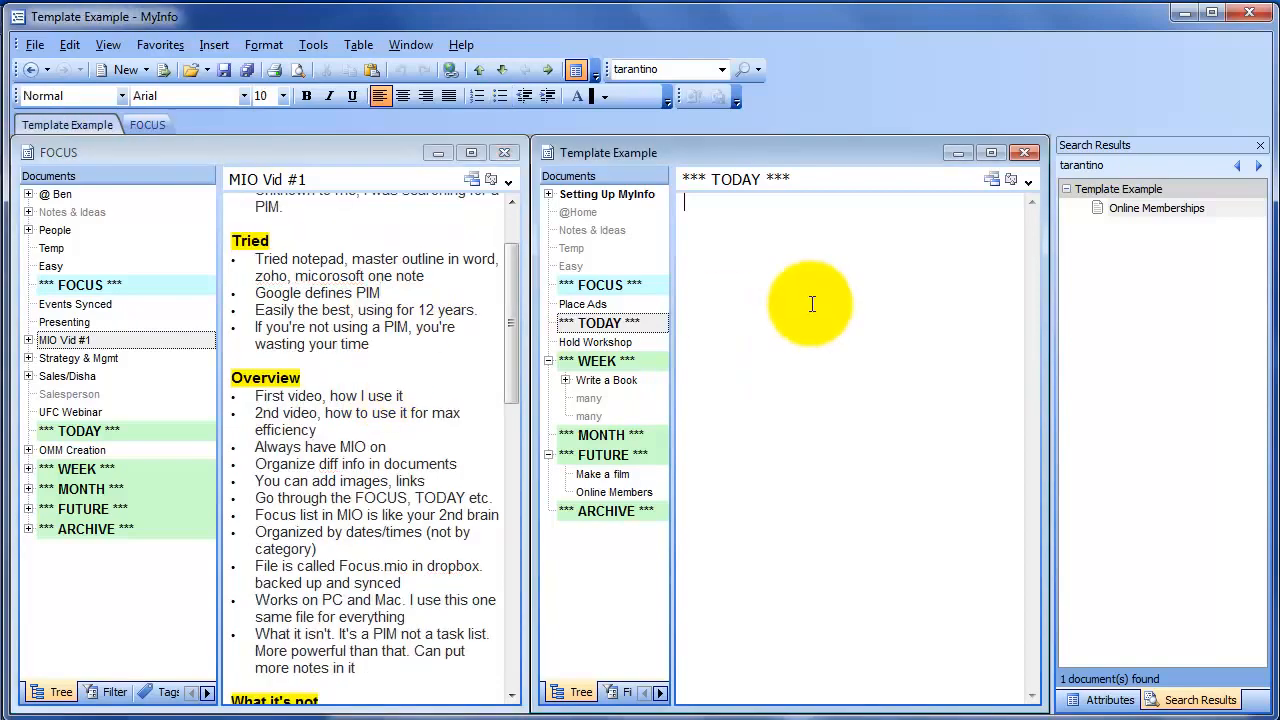
type("sfd")
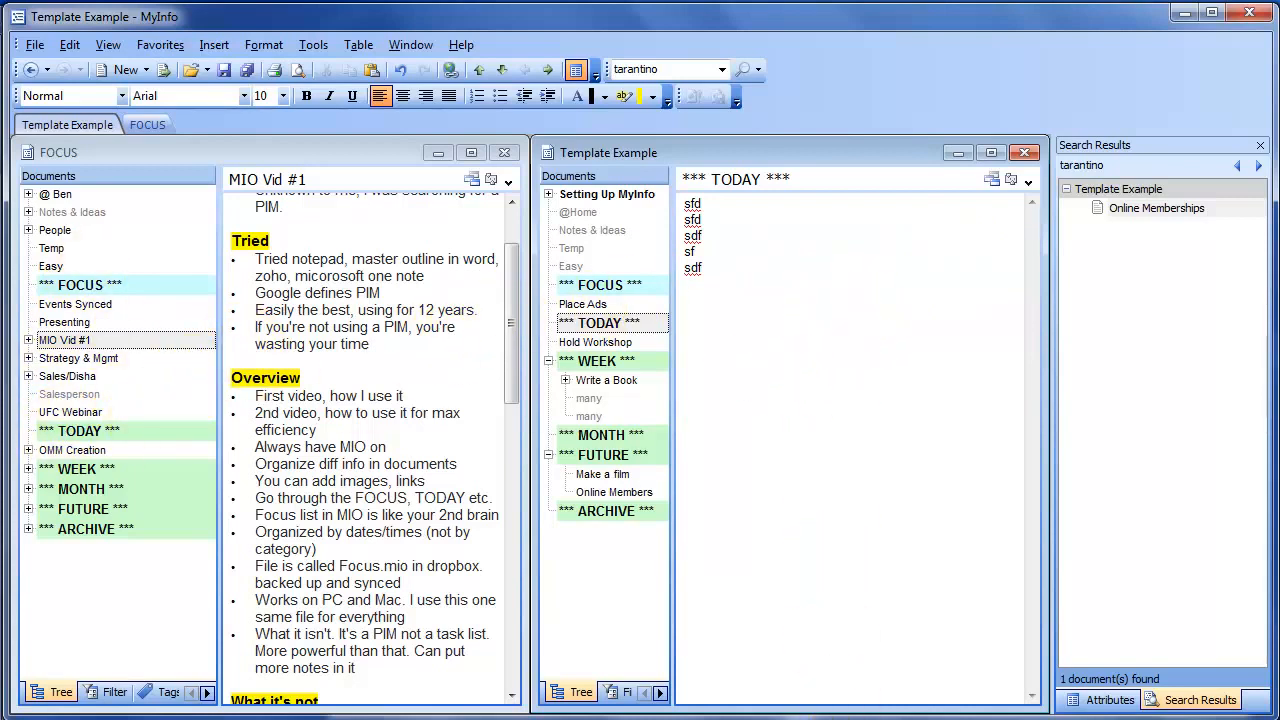
Close the separate FOCUS file tab and open Template Example's *** FOCUS *** document
right_click(147, 124)
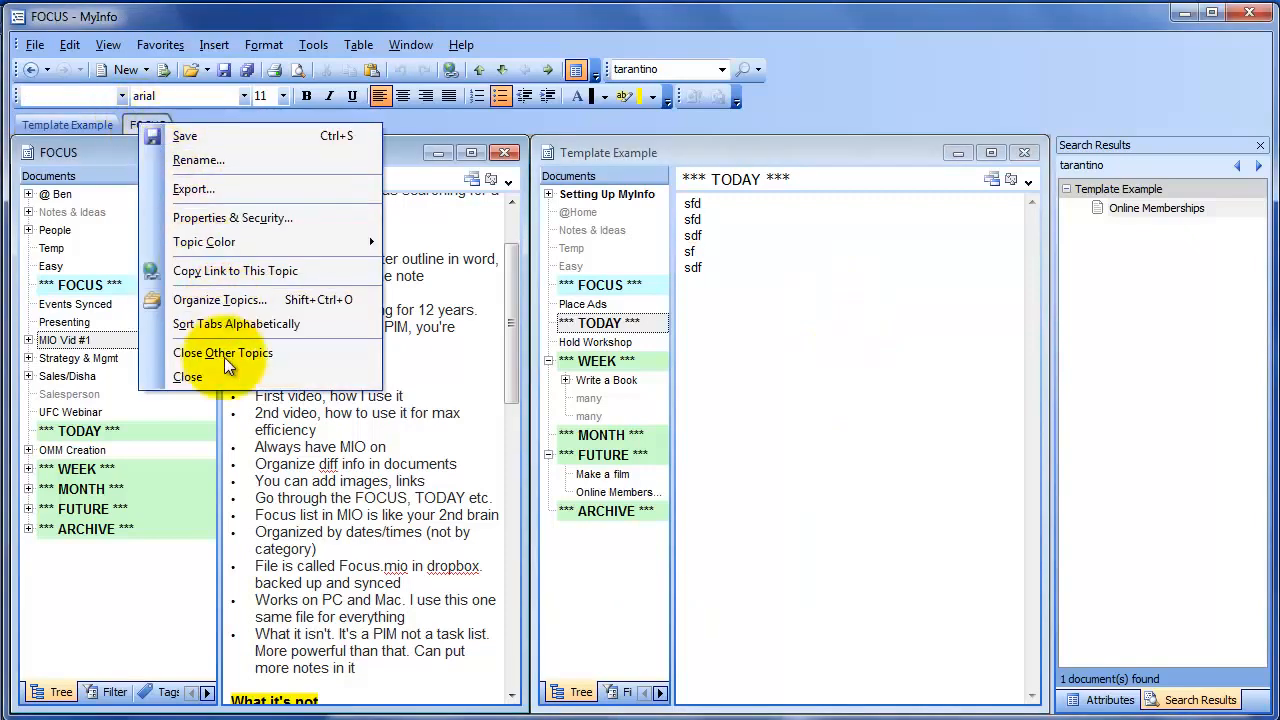
left_click(222, 352)
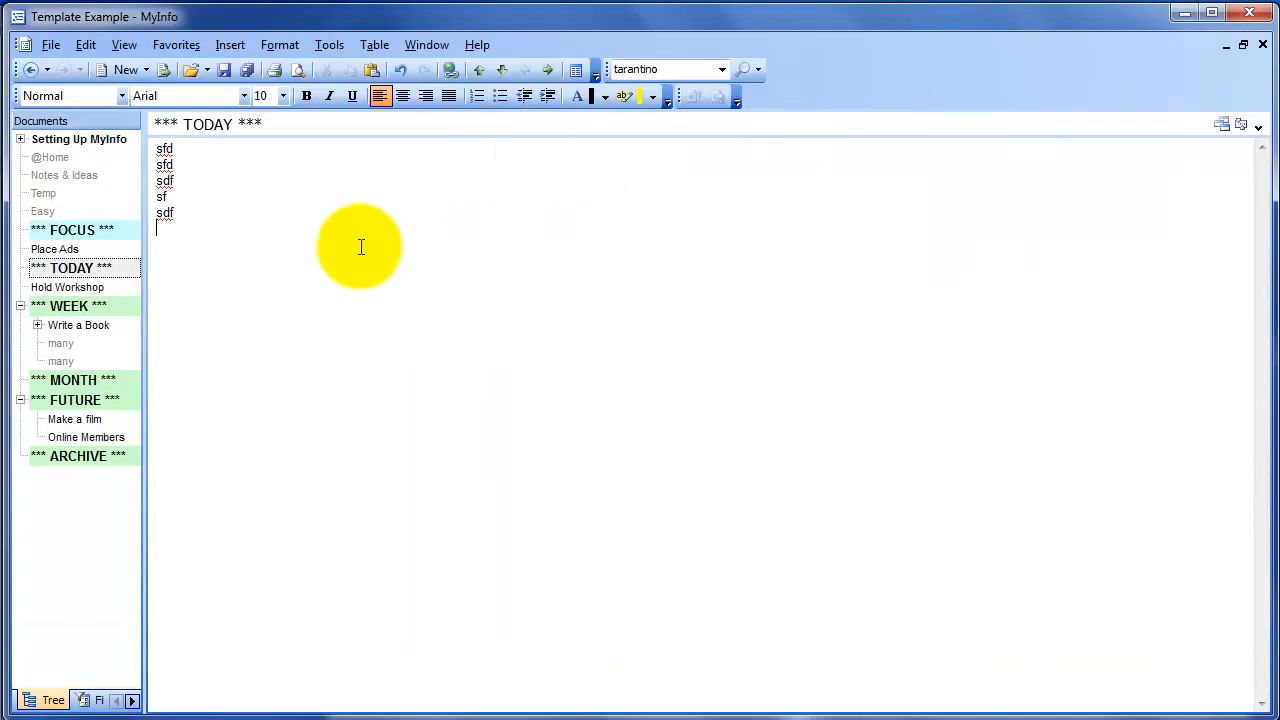
left_click(70, 230)
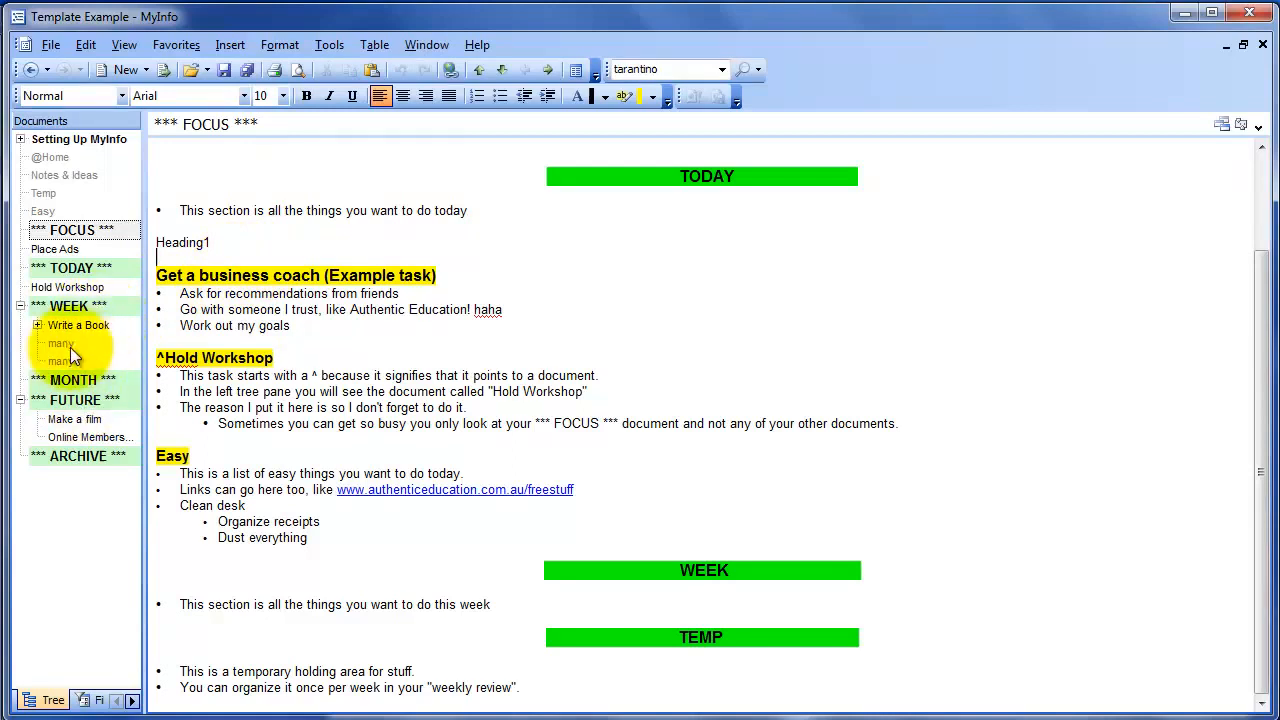
Hoist and unhoist Write a Book, then right-align its last two Gather Data bullets
left_click(78, 325)
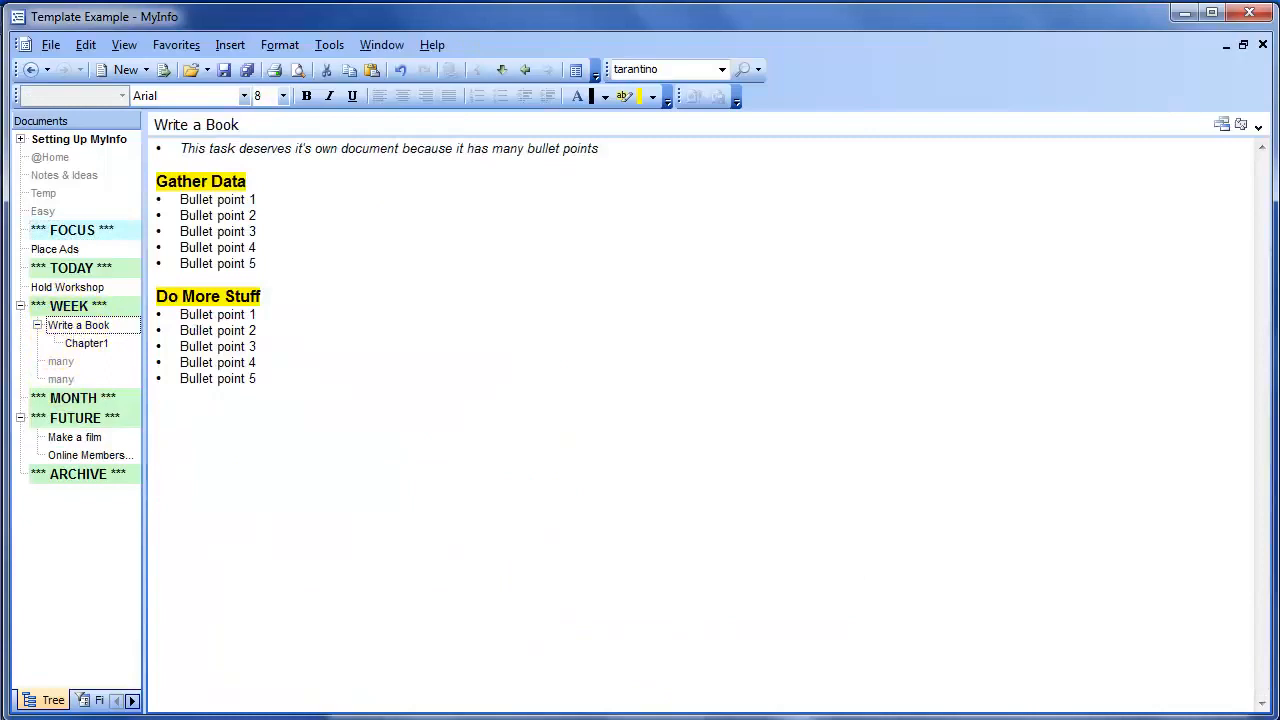
left_click(78, 325)
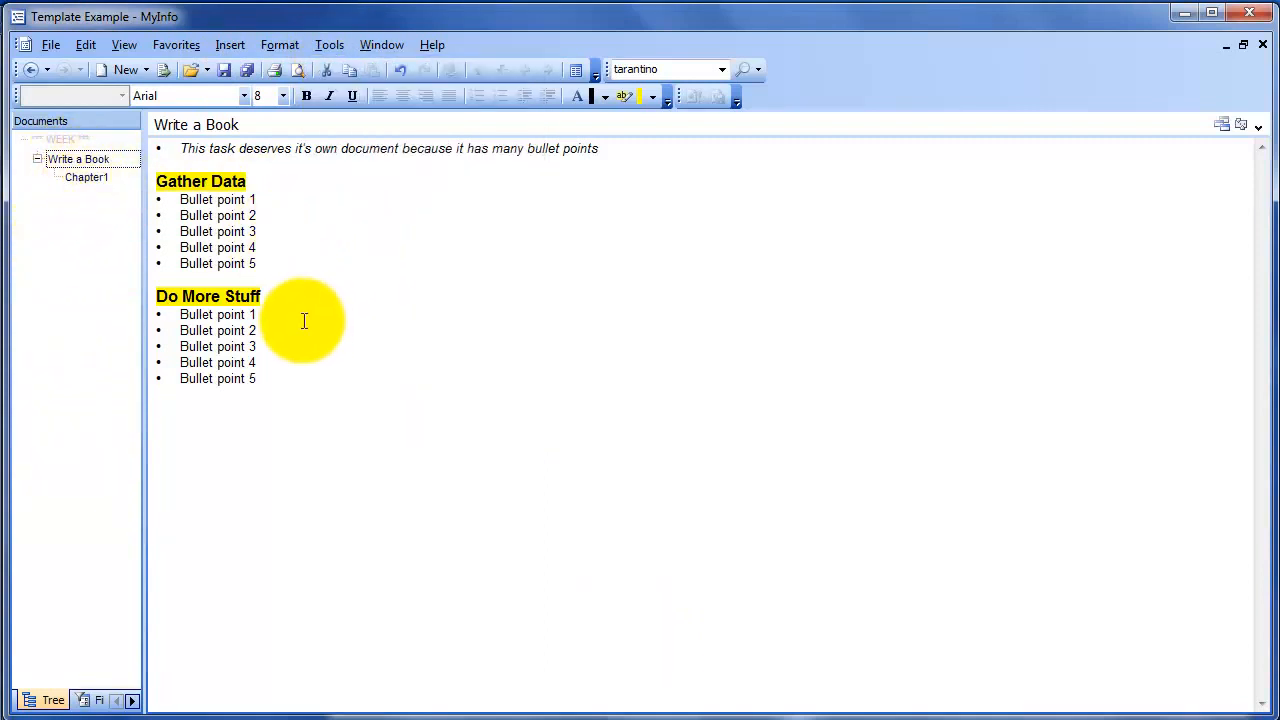
left_click(329, 44)
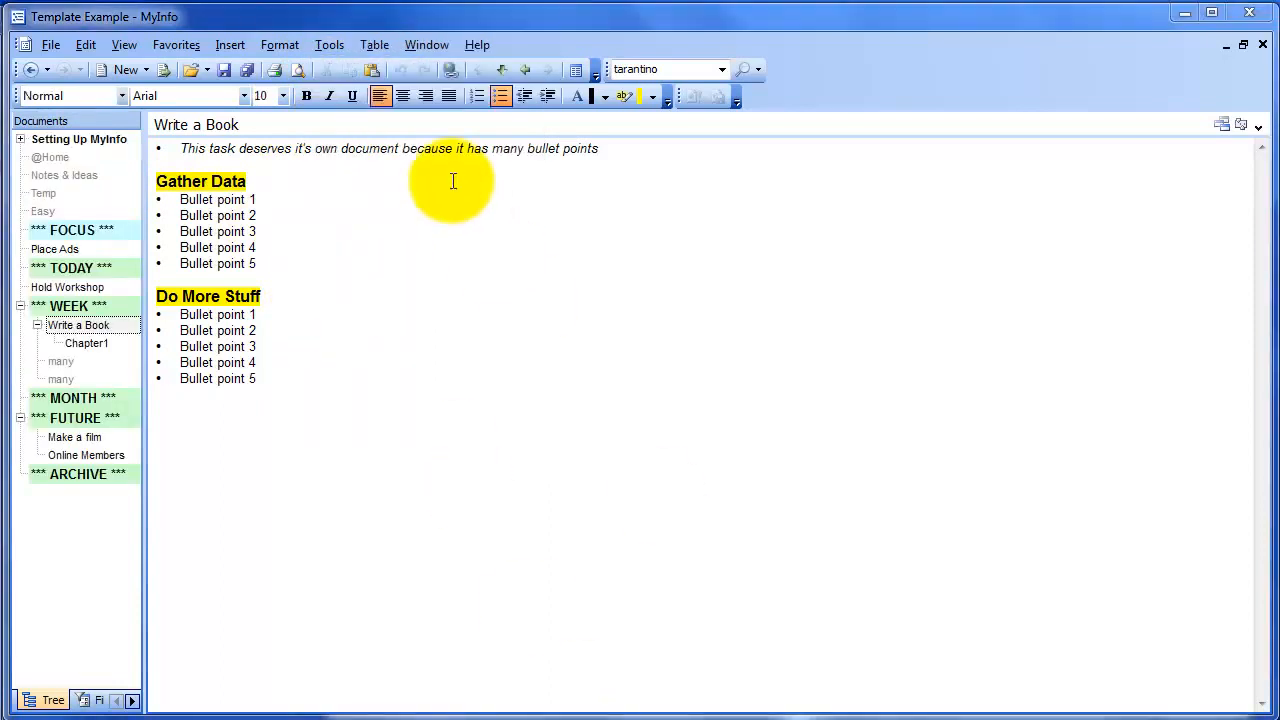
double_click(217, 263)
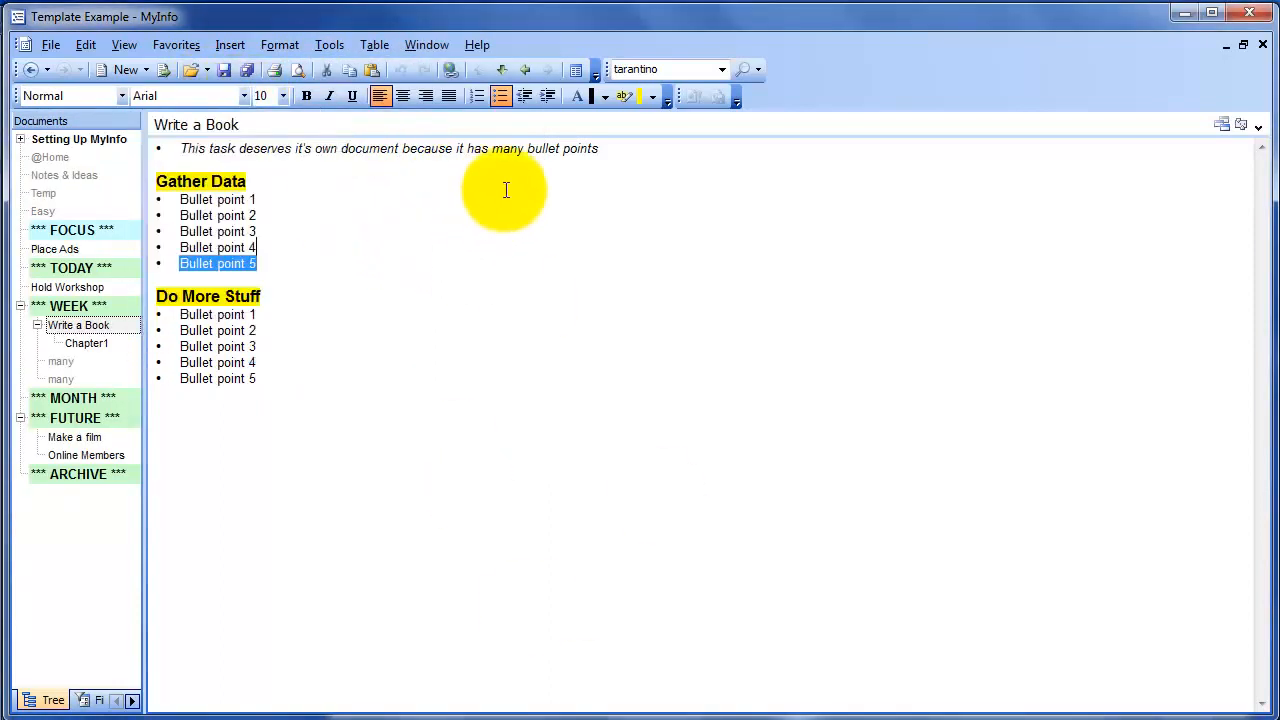
left_click(402, 96)
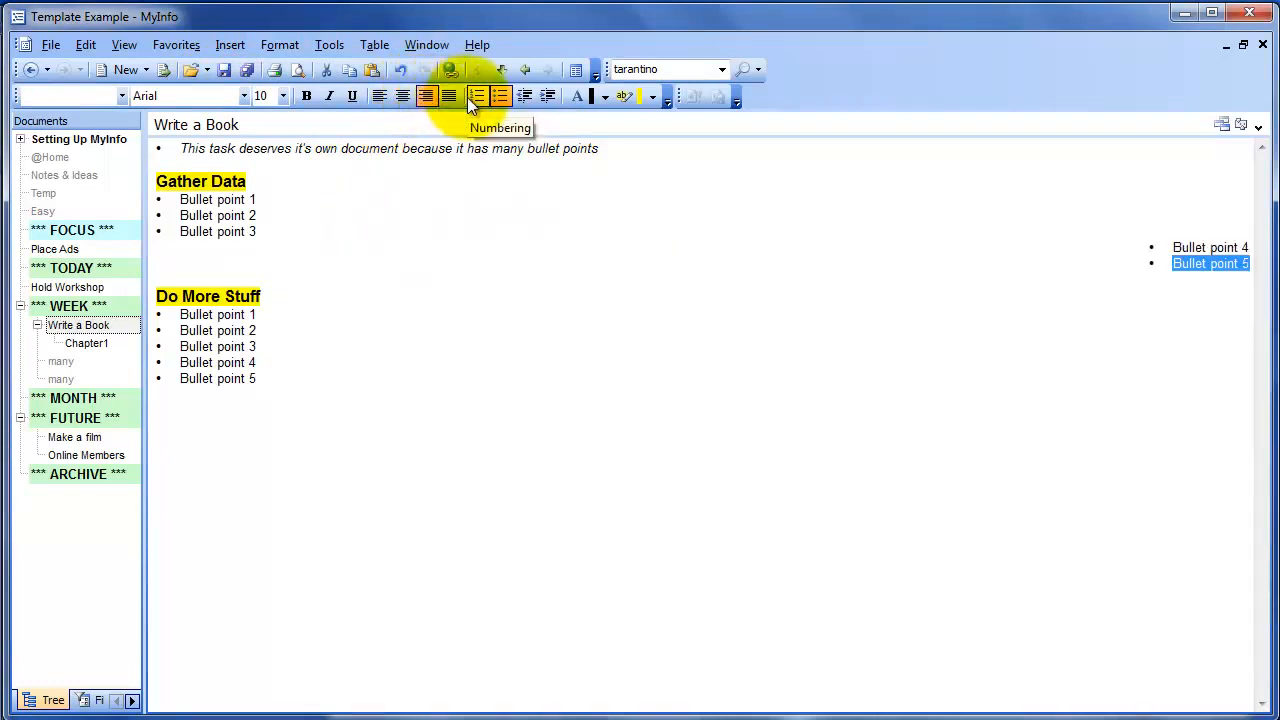
mouse_move(658, 124)
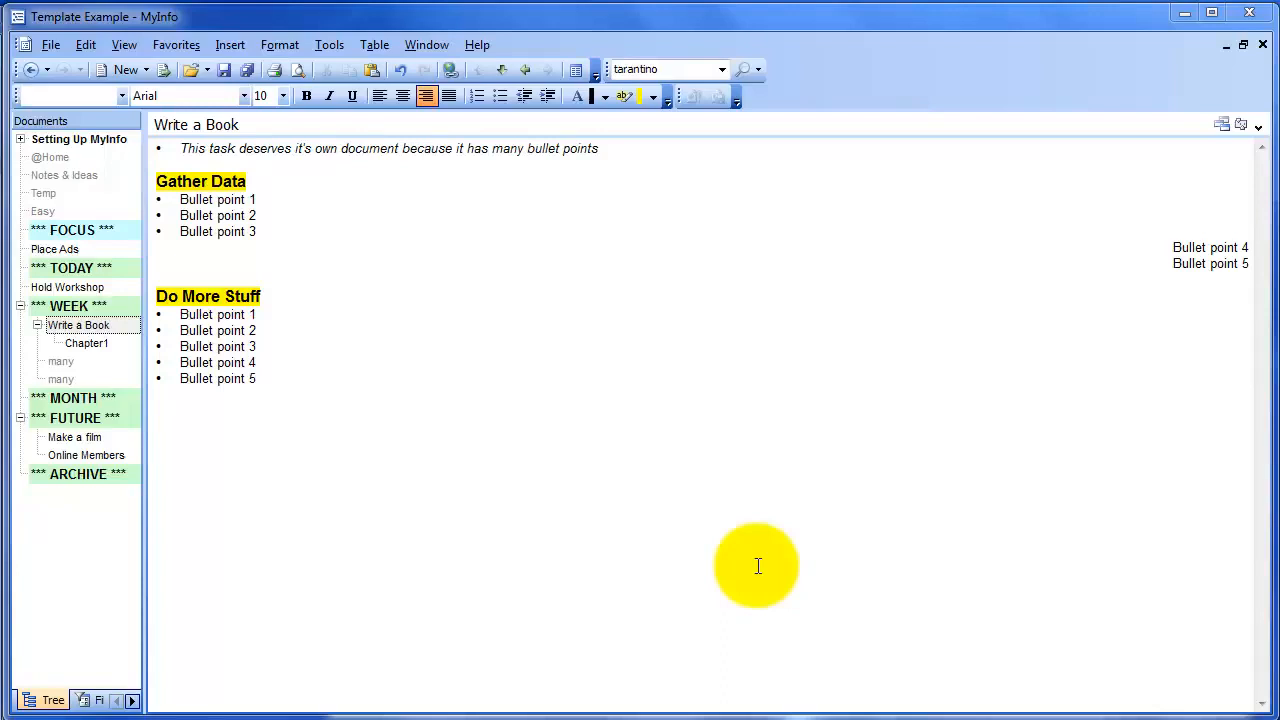
mouse_move(522, 520)
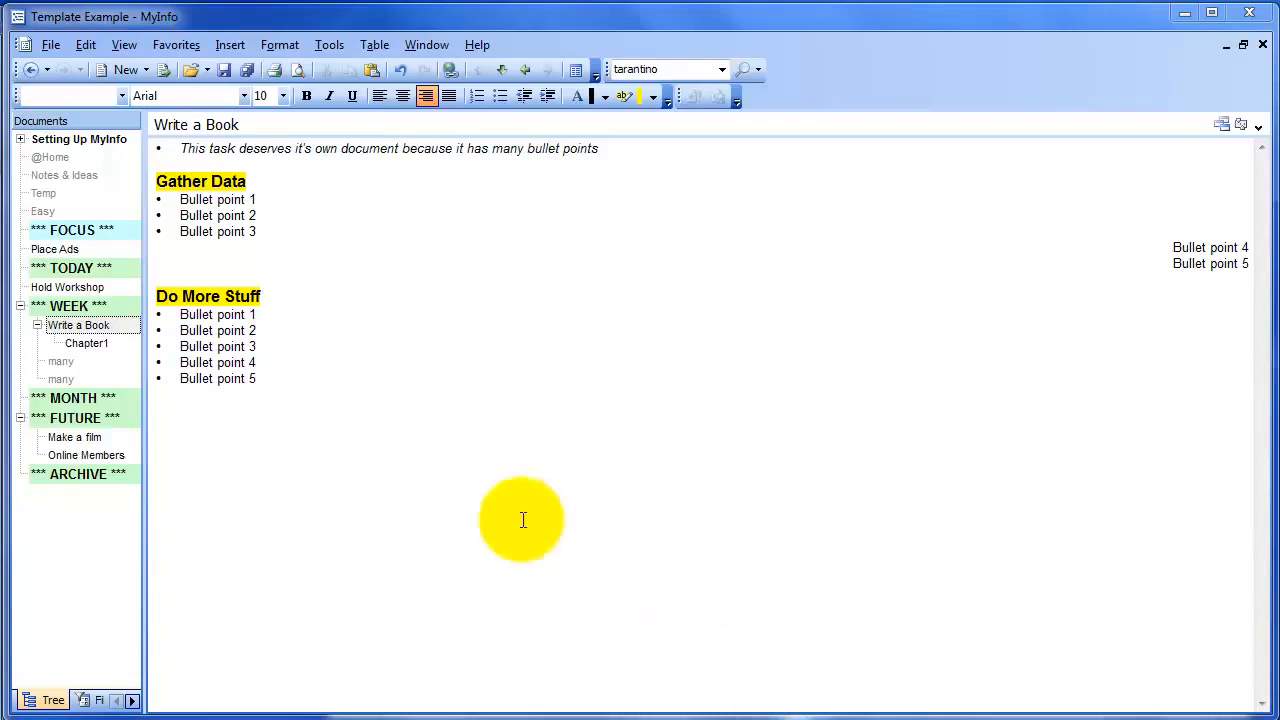
mouse_move(713, 565)
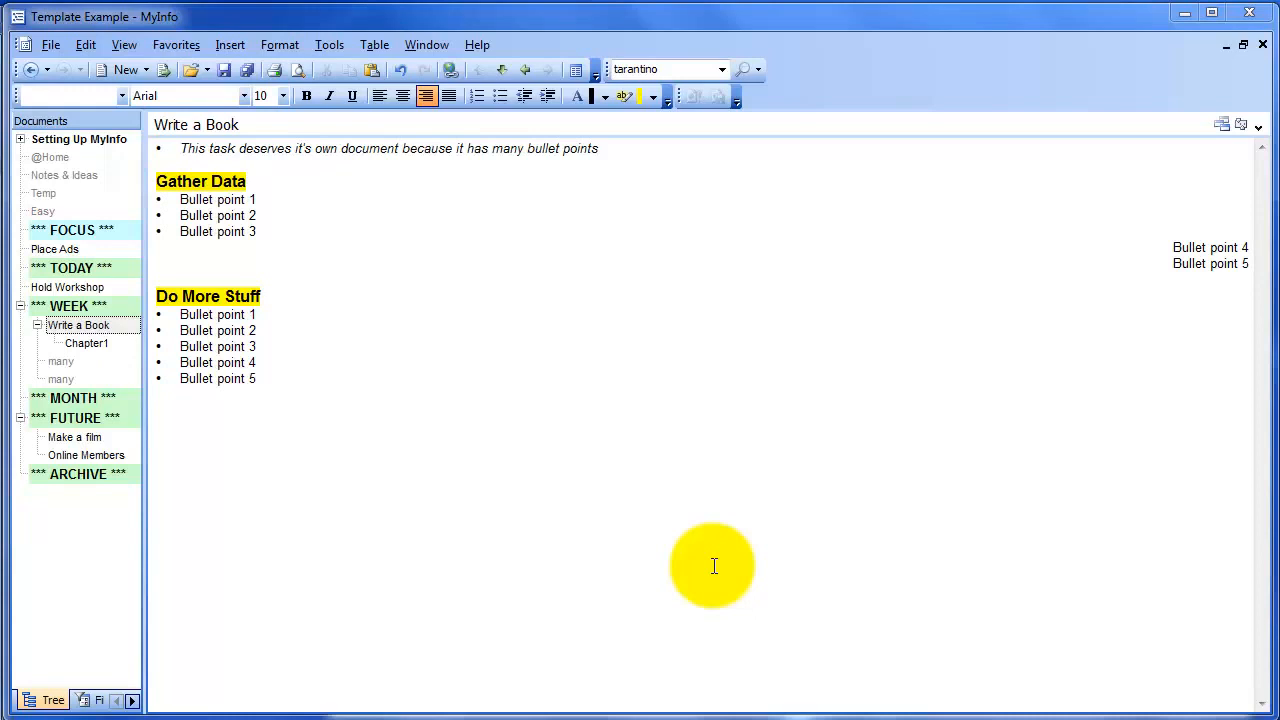
Select *** FOCUS ***, then the 'many' document under WEEK to show the MyInfo and template links
left_click(71, 229)
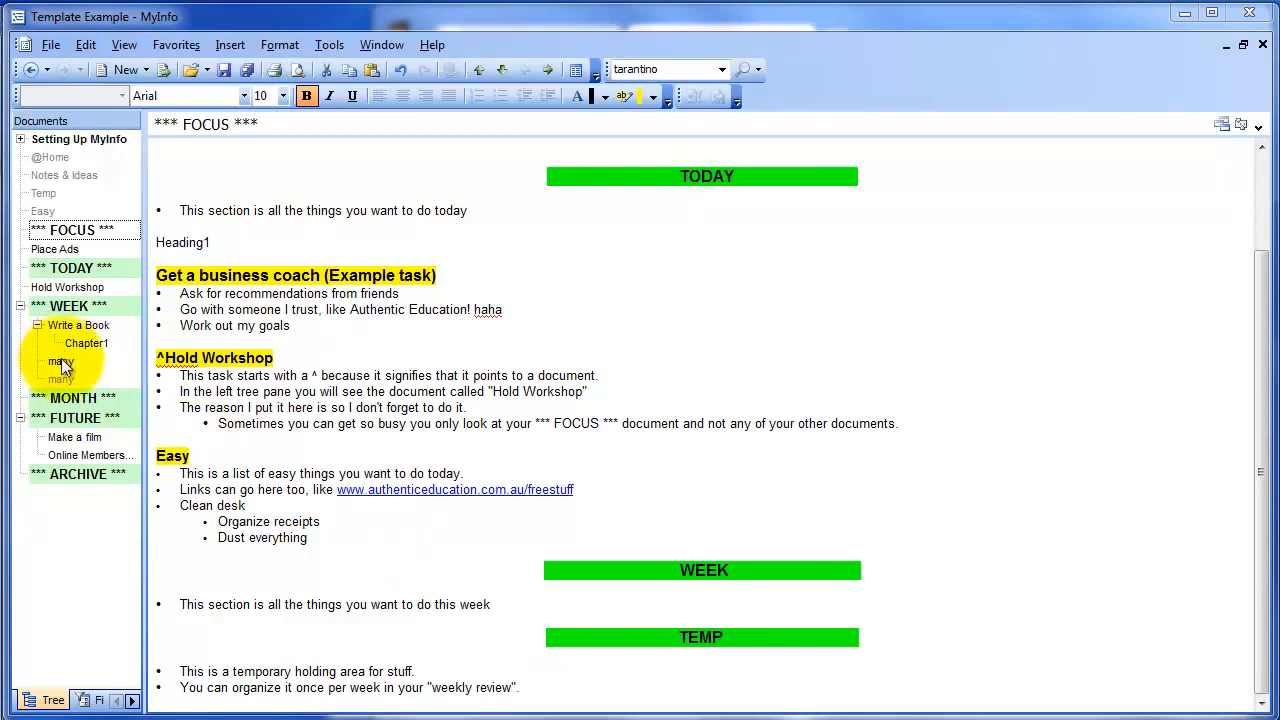
left_click(60, 361)
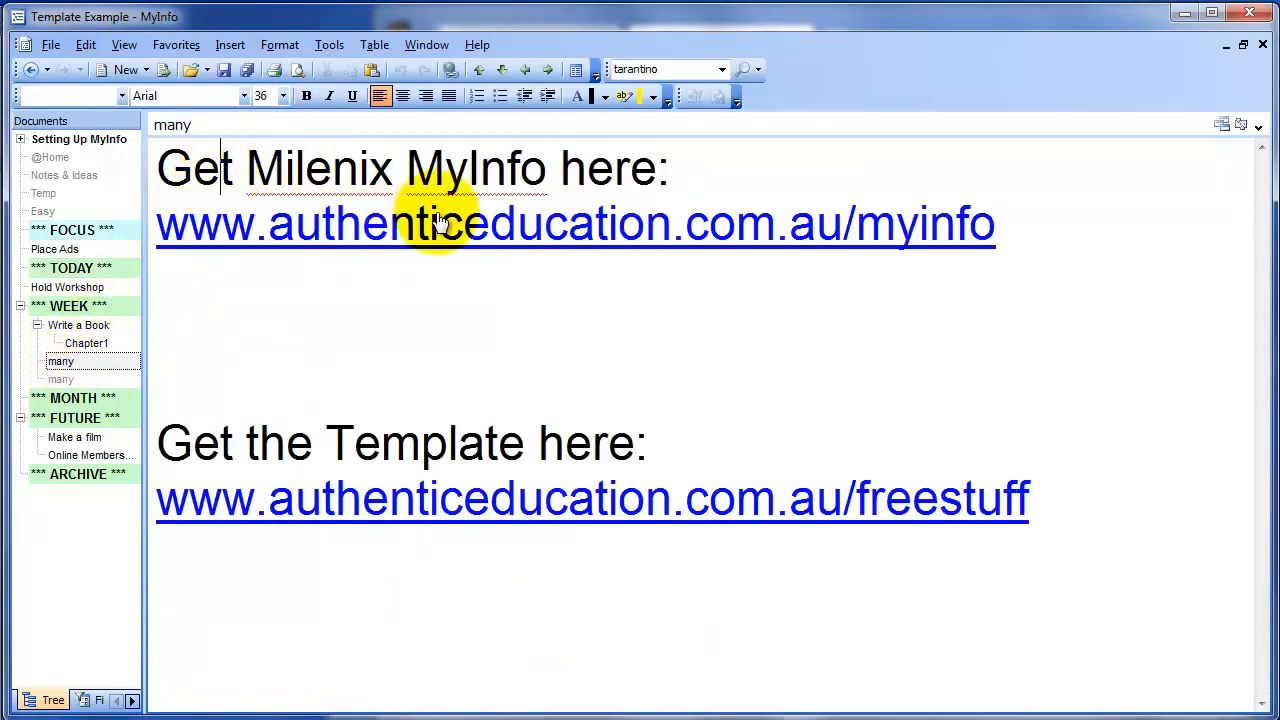
mouse_move(464, 280)
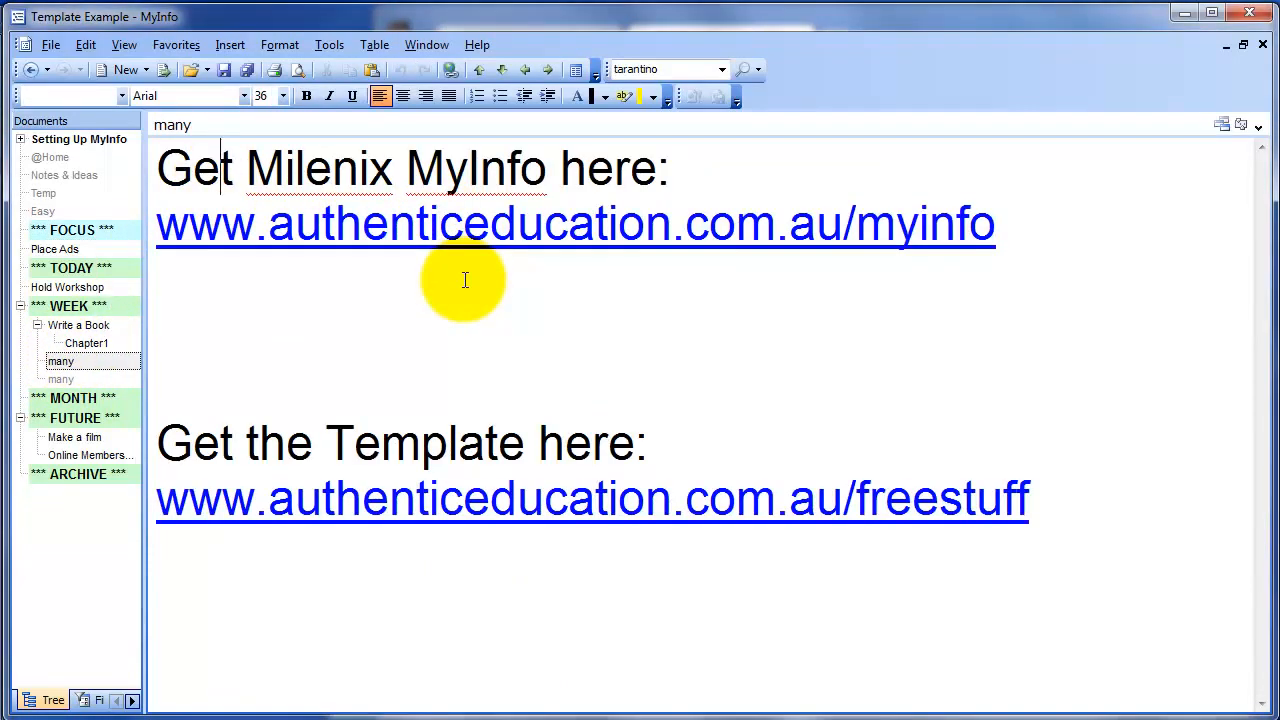
left_click(575, 223)
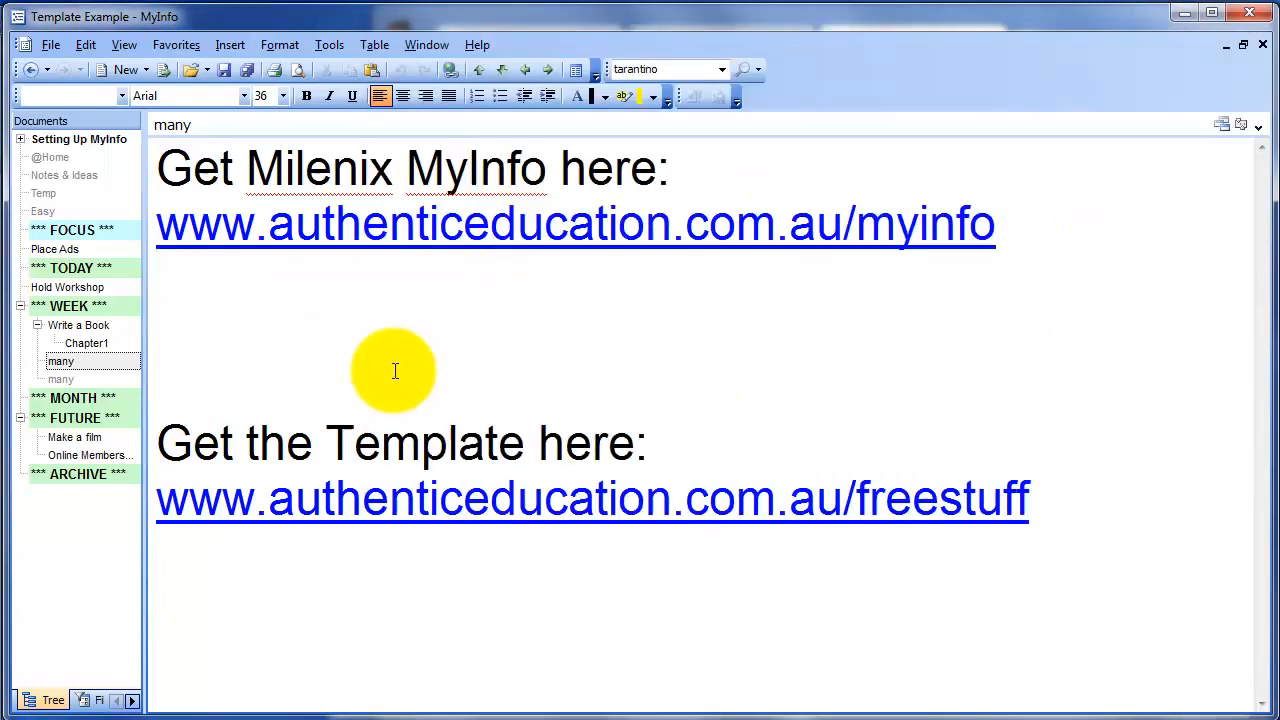
mouse_move(370, 477)
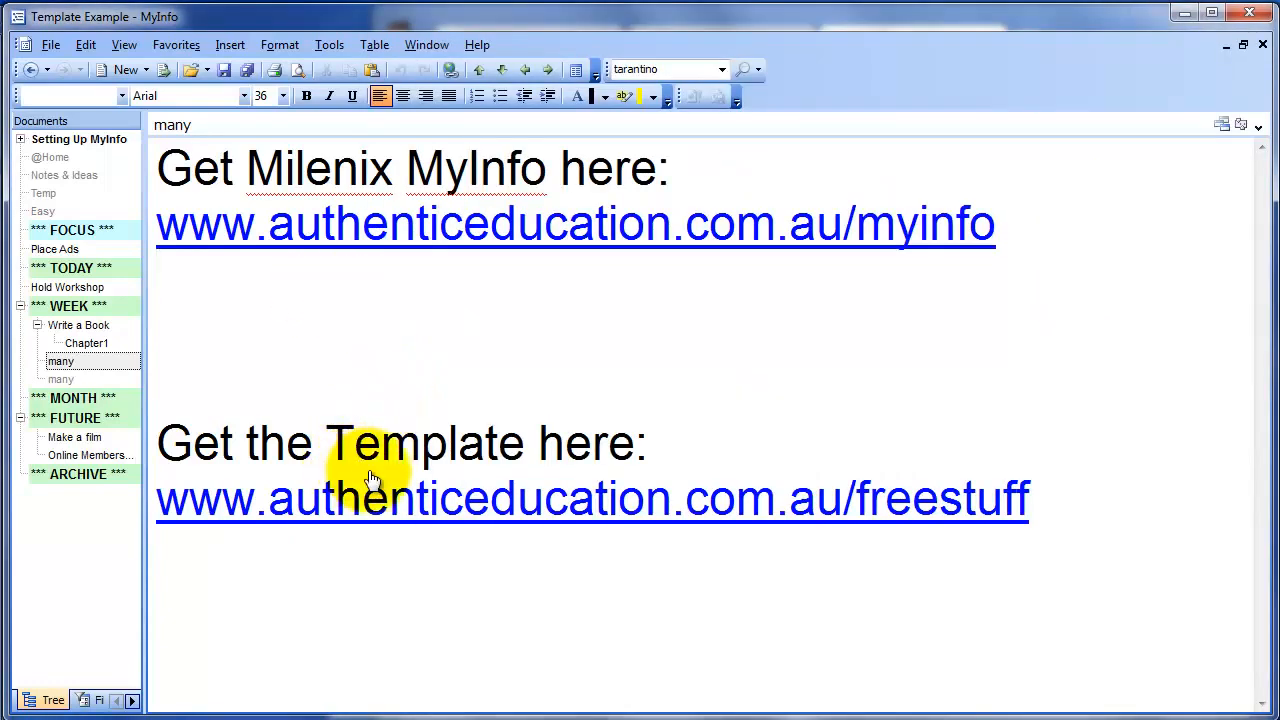
mouse_move(446, 413)
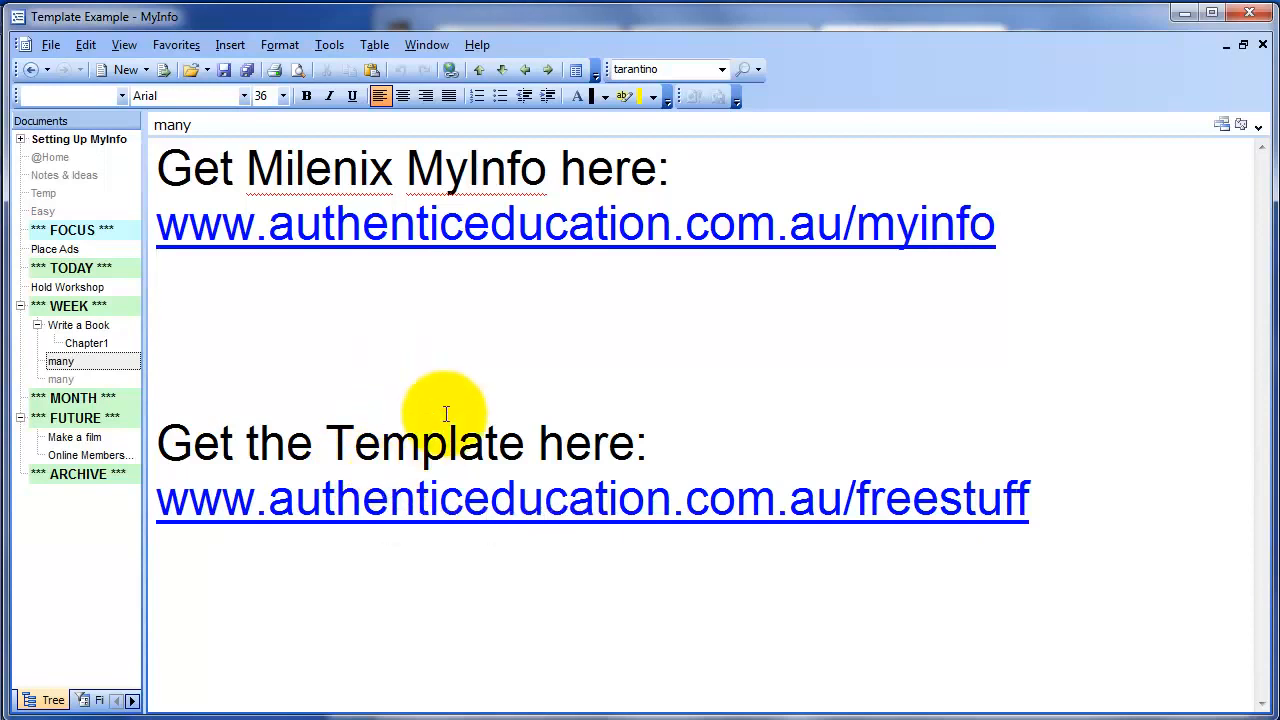
mouse_move(1083, 469)
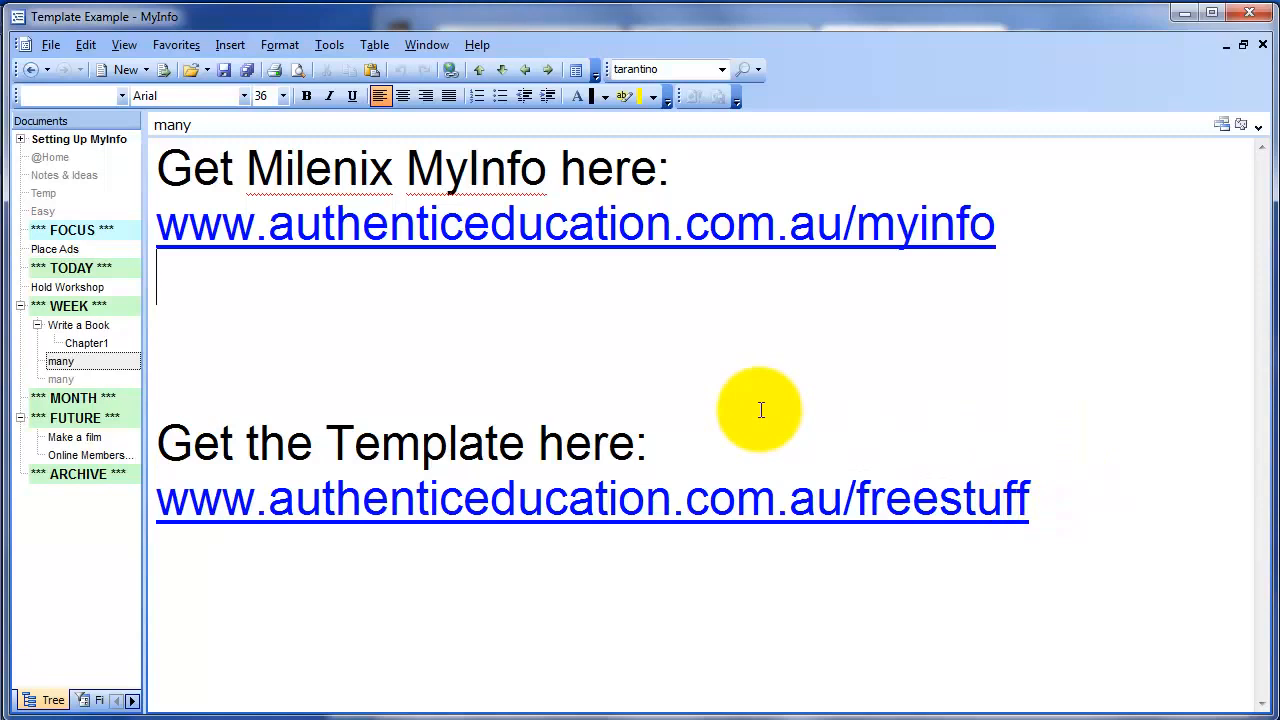
mouse_move(888, 298)
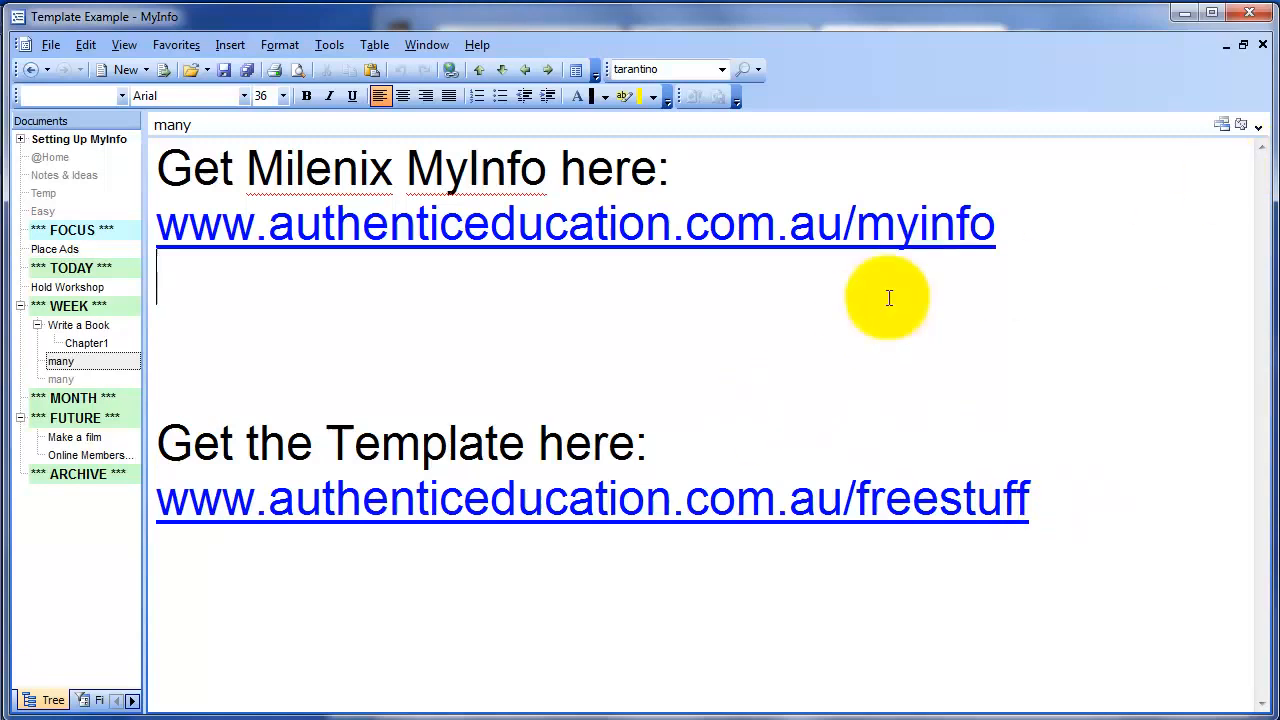
mouse_move(939, 368)
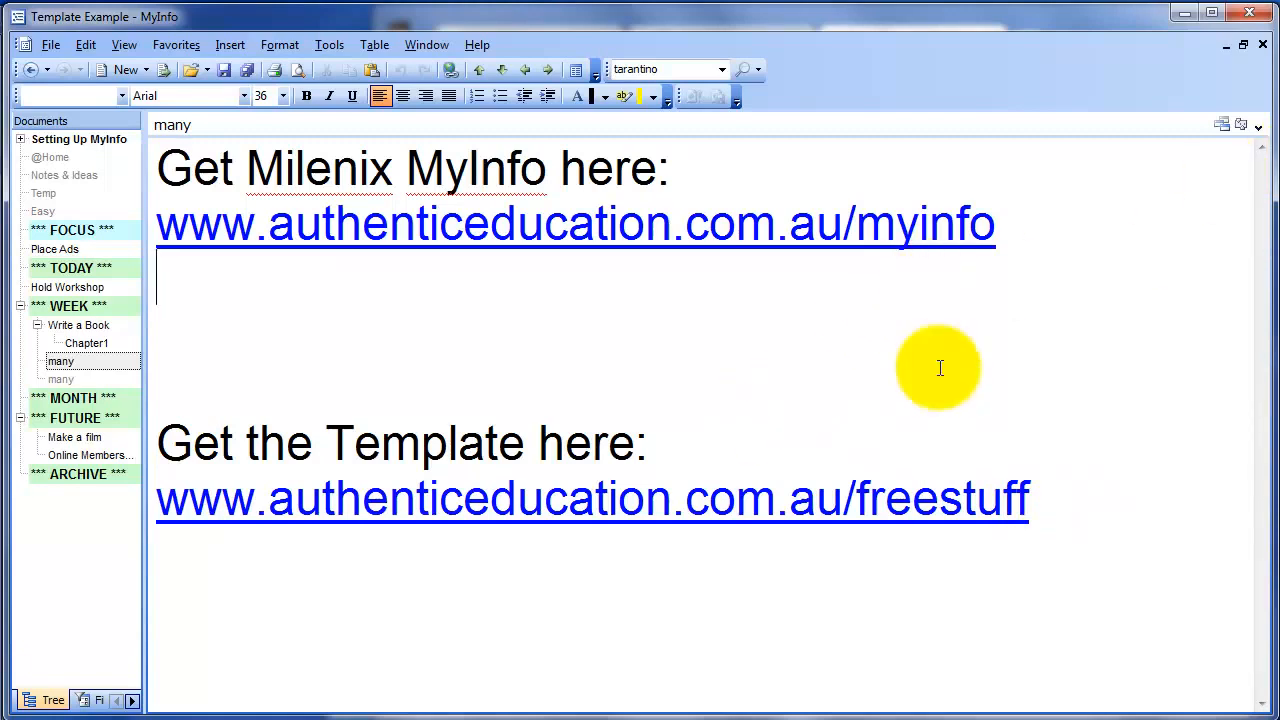